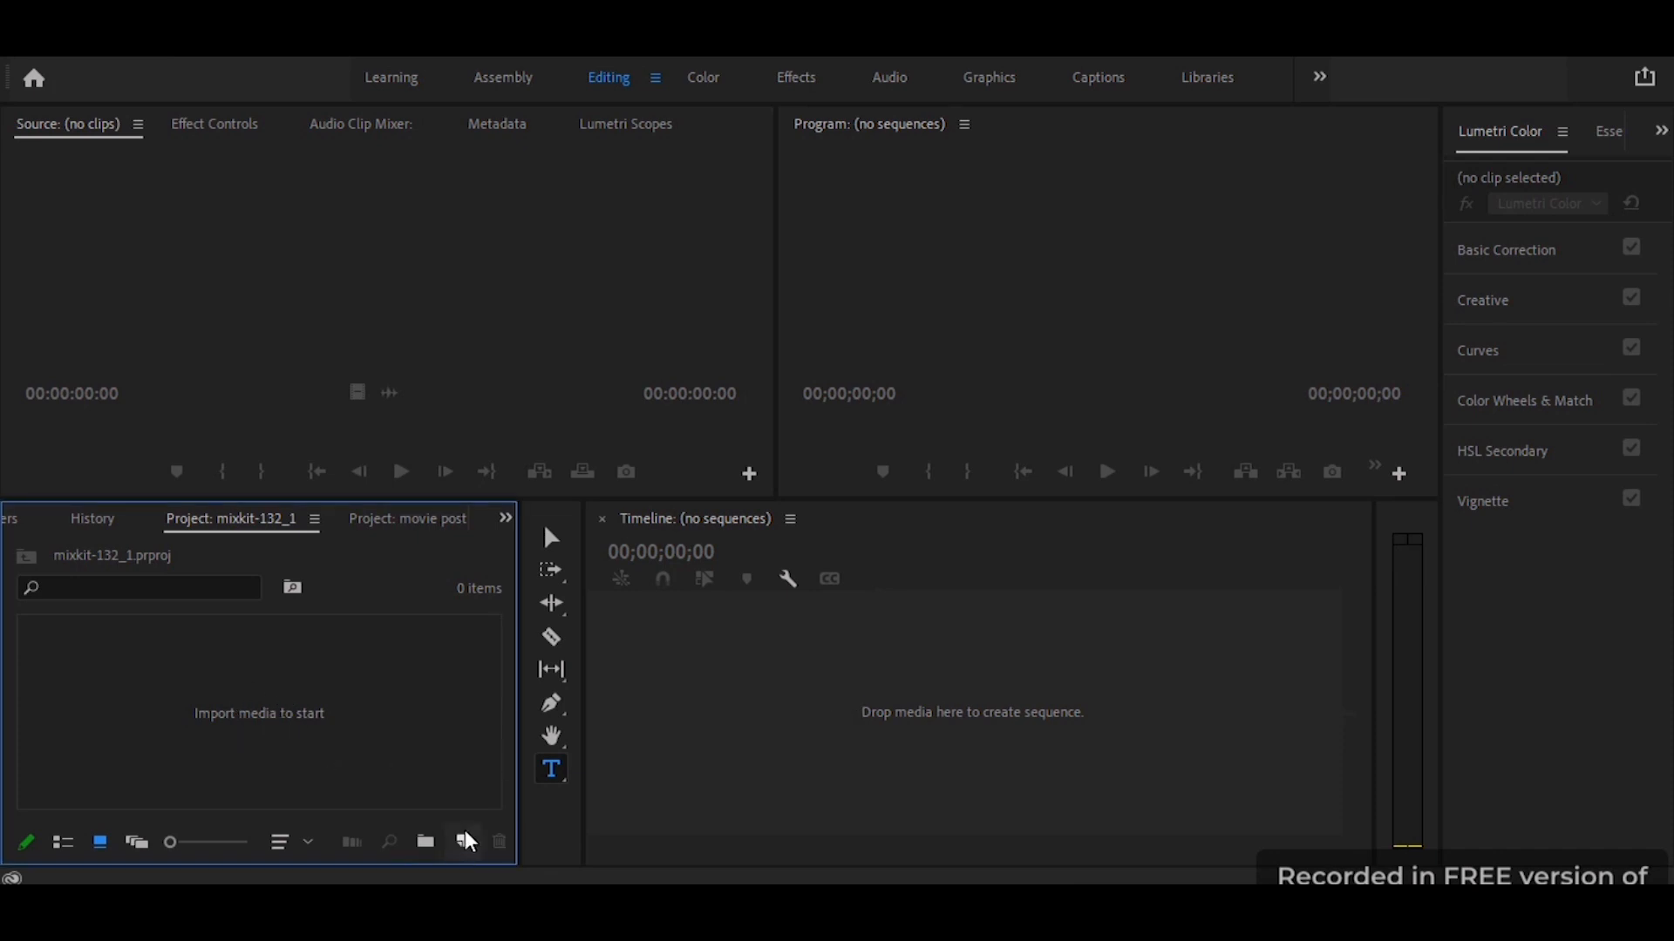
Create a new 1920×1080 Black Video clip from the Project panel's New Item list.
{"action": "left_click", "coordinate": [464, 842]}
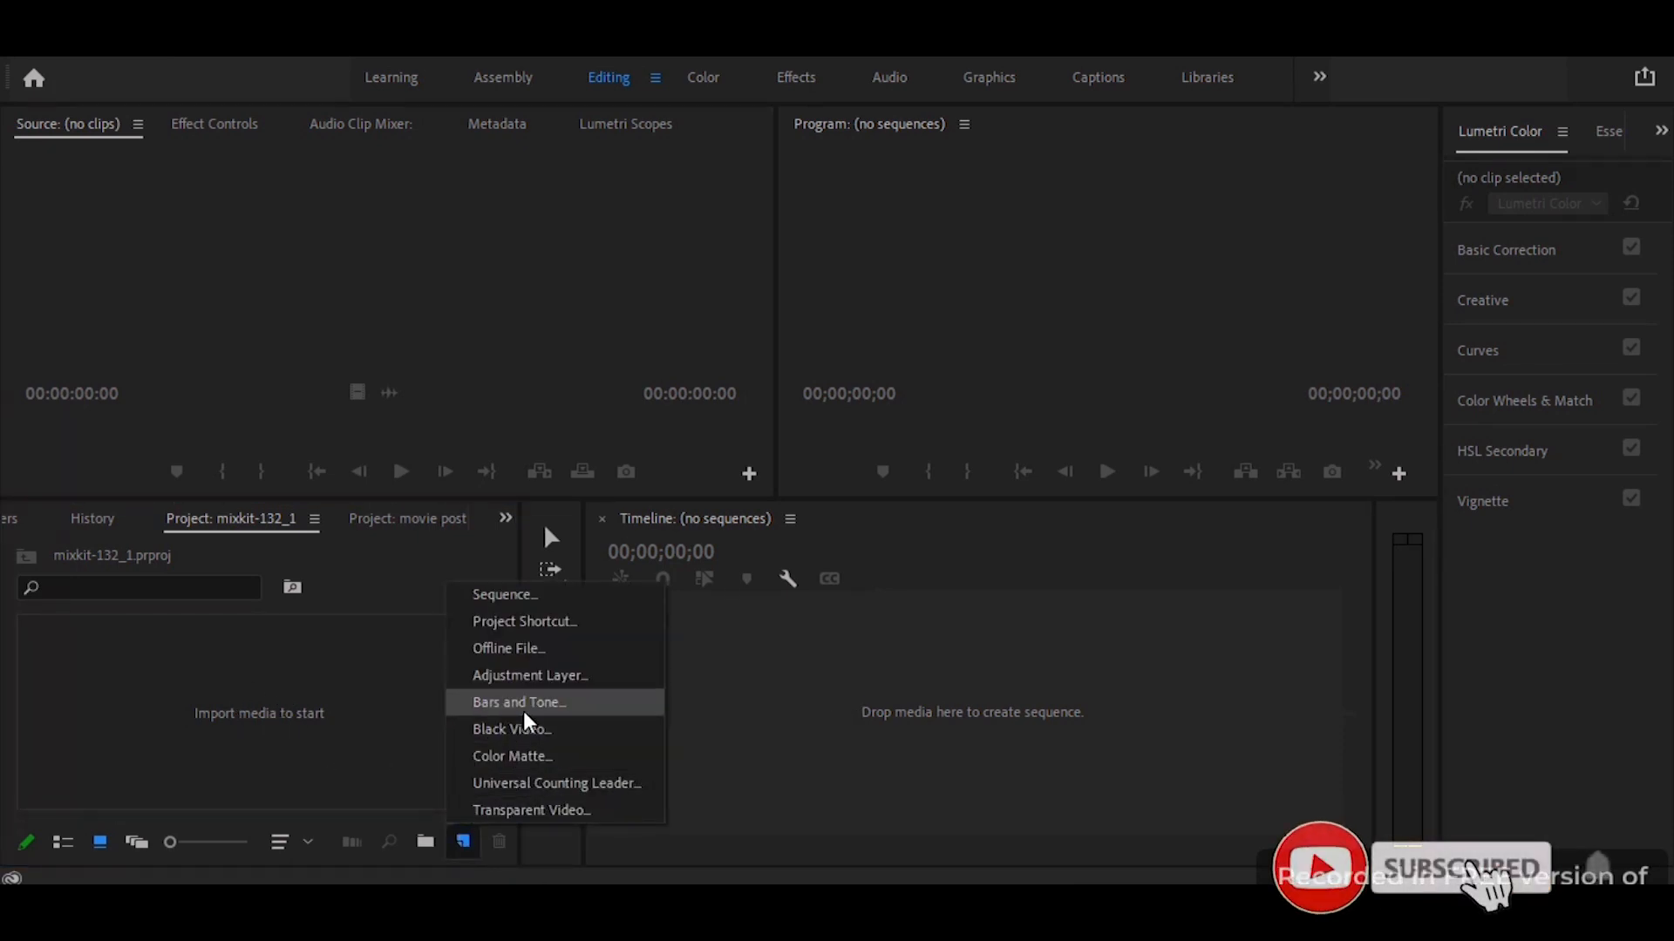
{"action": "left_click", "coordinate": [513, 729]}
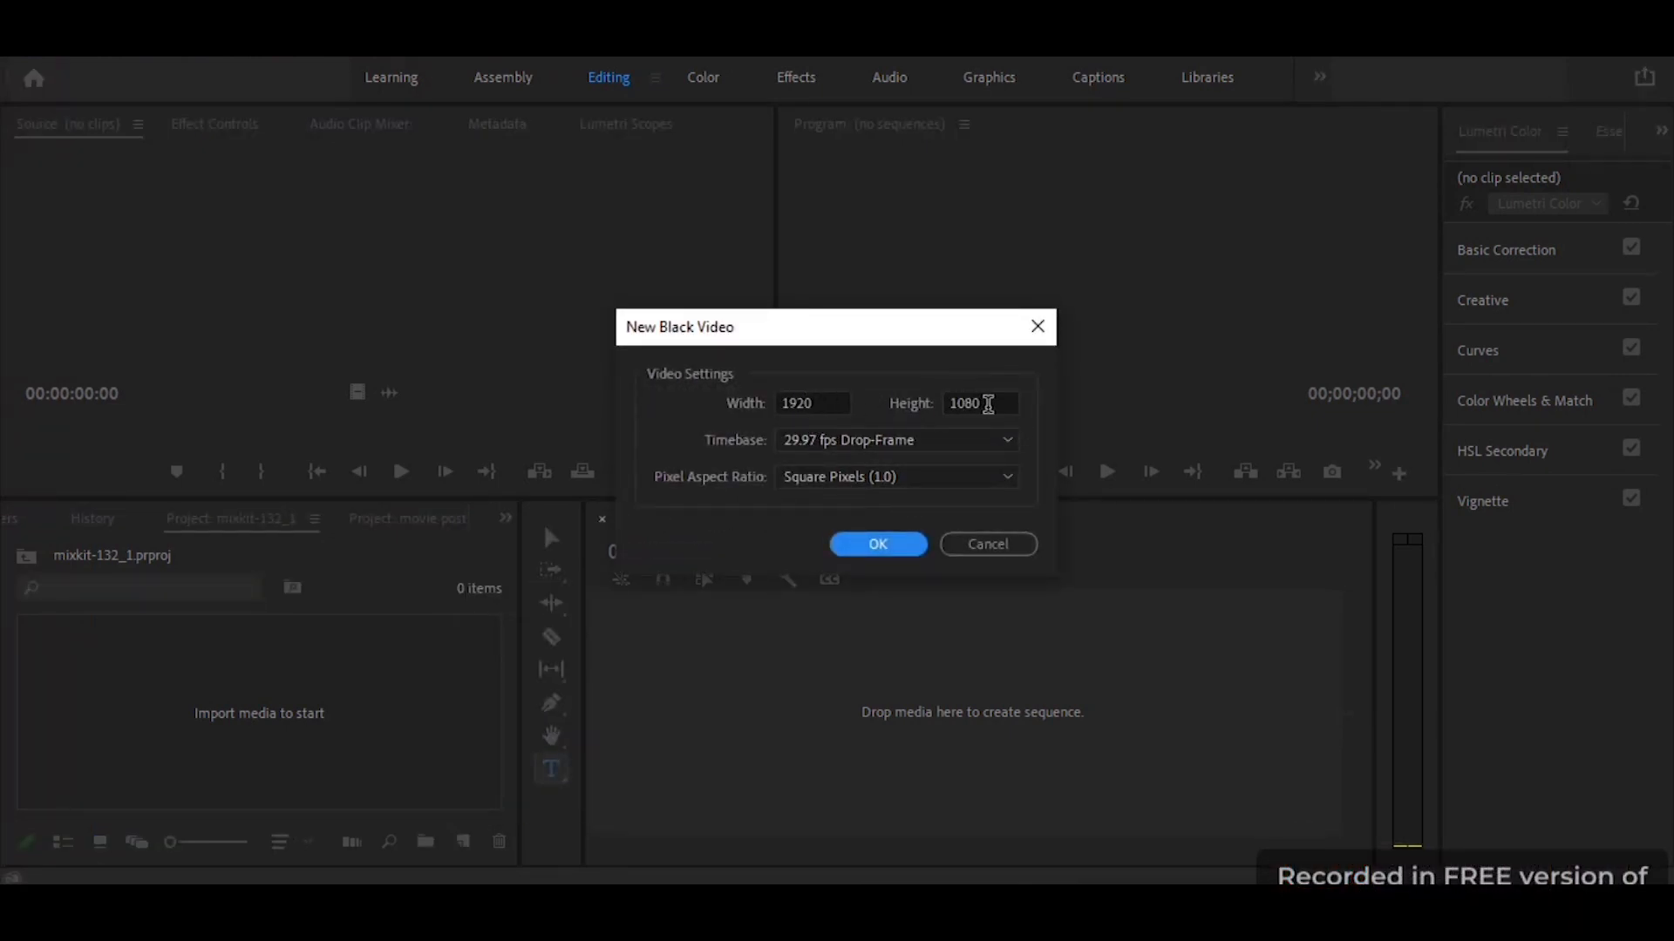
{"action": "left_click", "coordinate": [876, 544]}
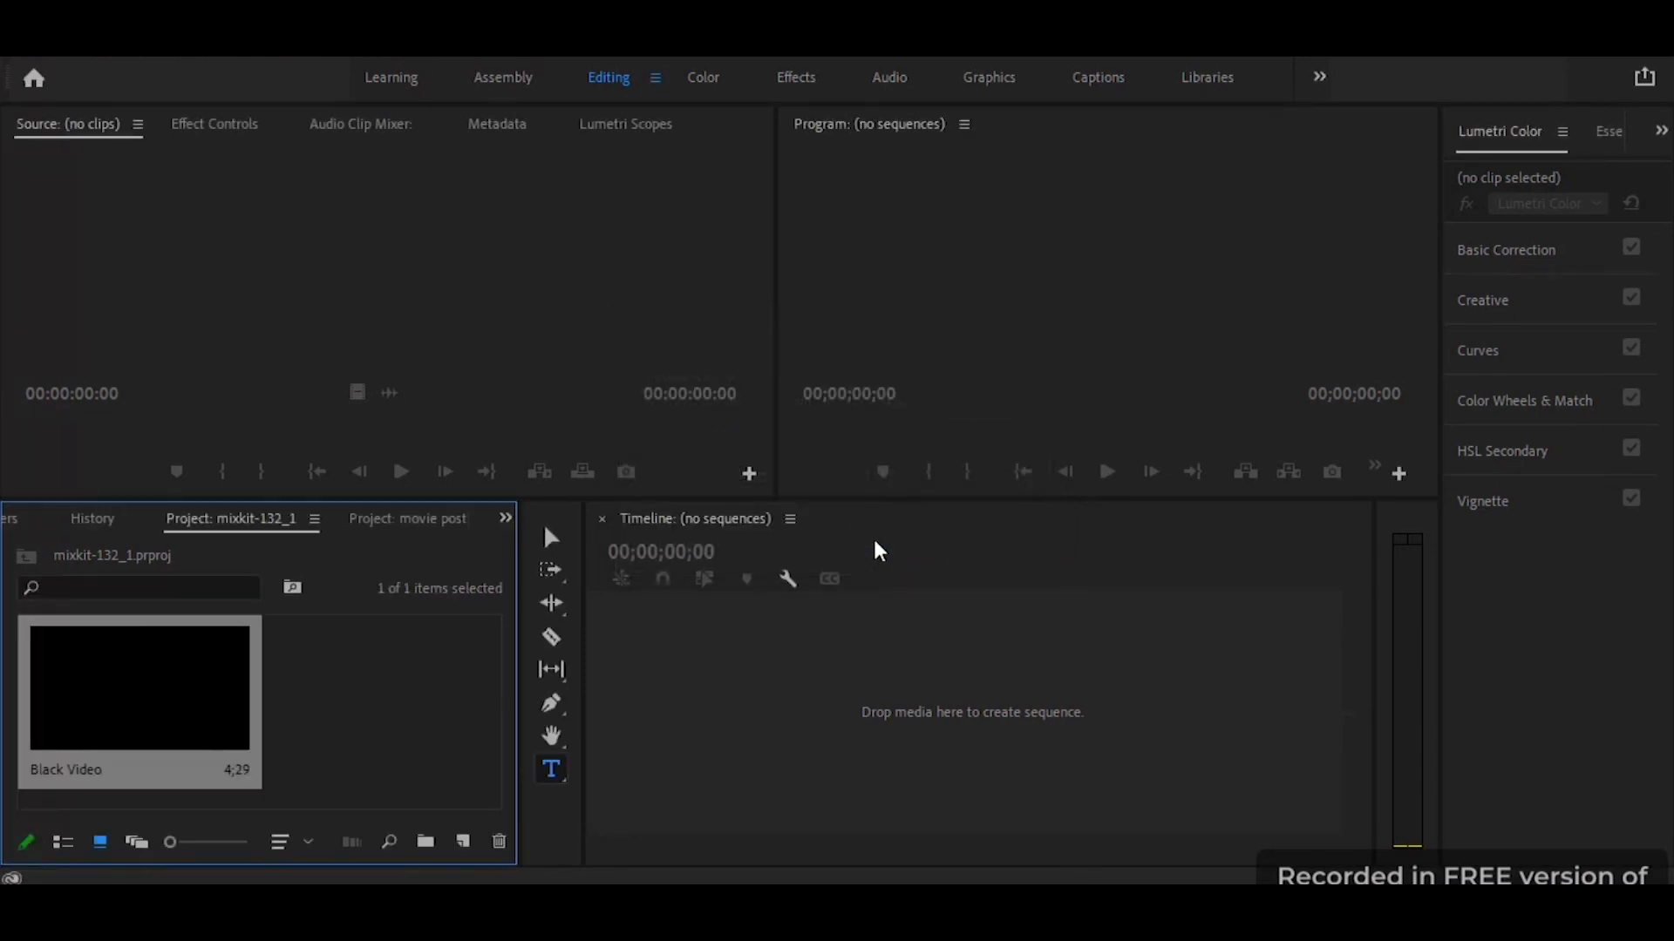
{"action": "mouse_move", "coordinate": [157, 720]}
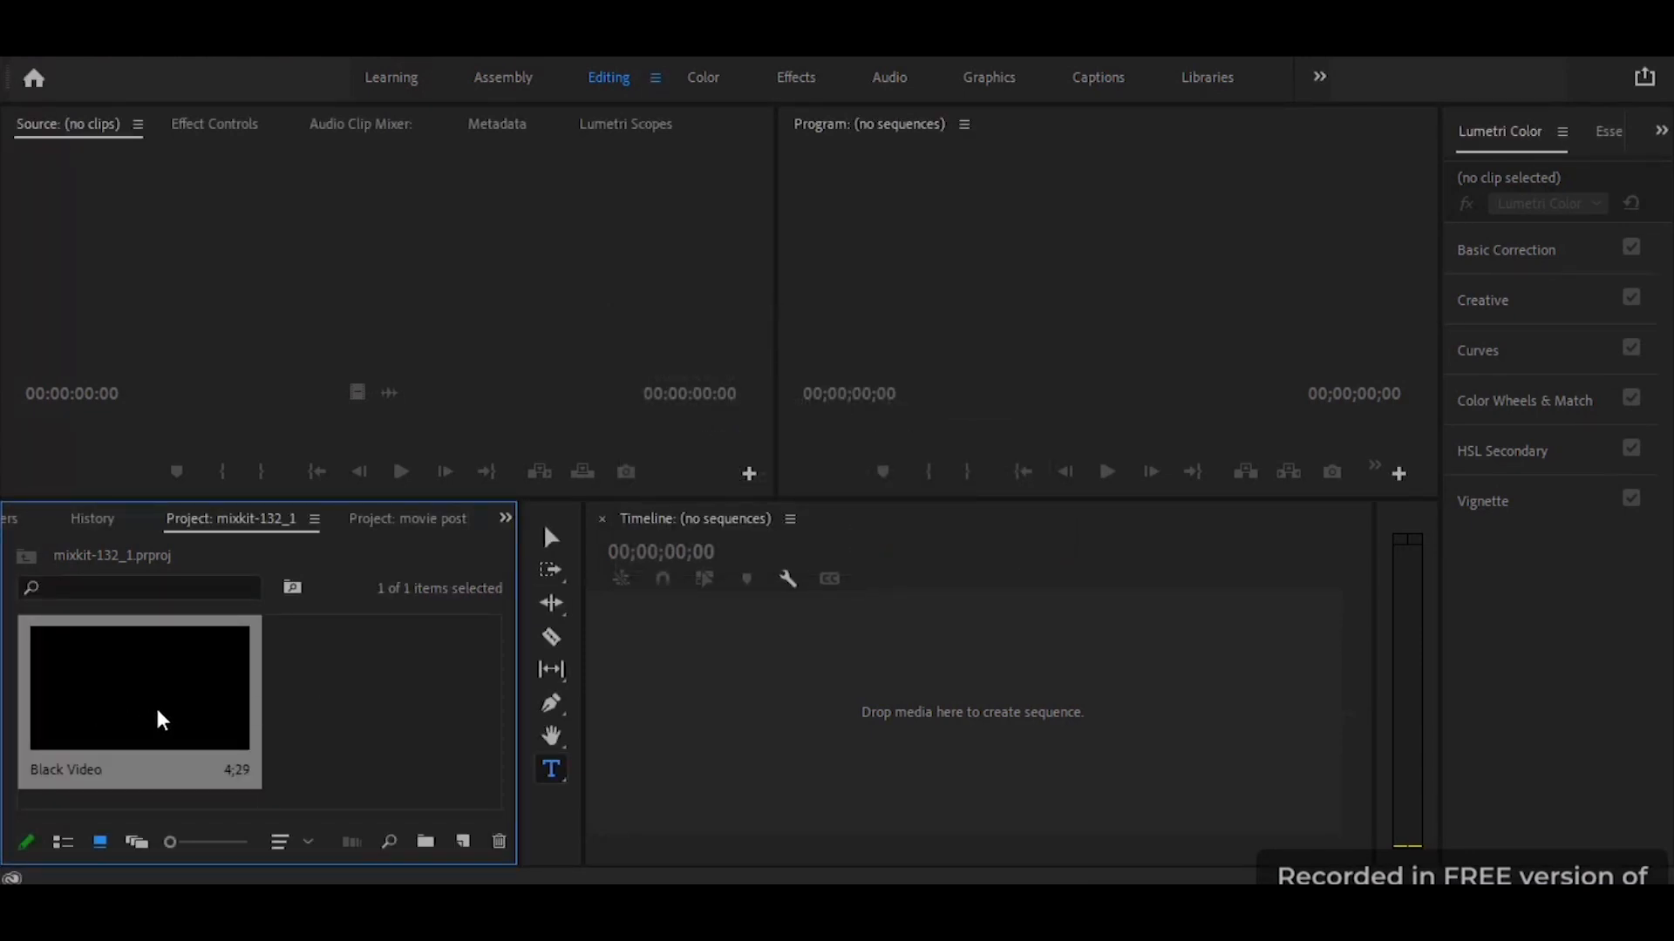
Drop the black video into a new sequence and type the 'CHANGED' title over it.
{"action": "double_click", "coordinate": [140, 689]}
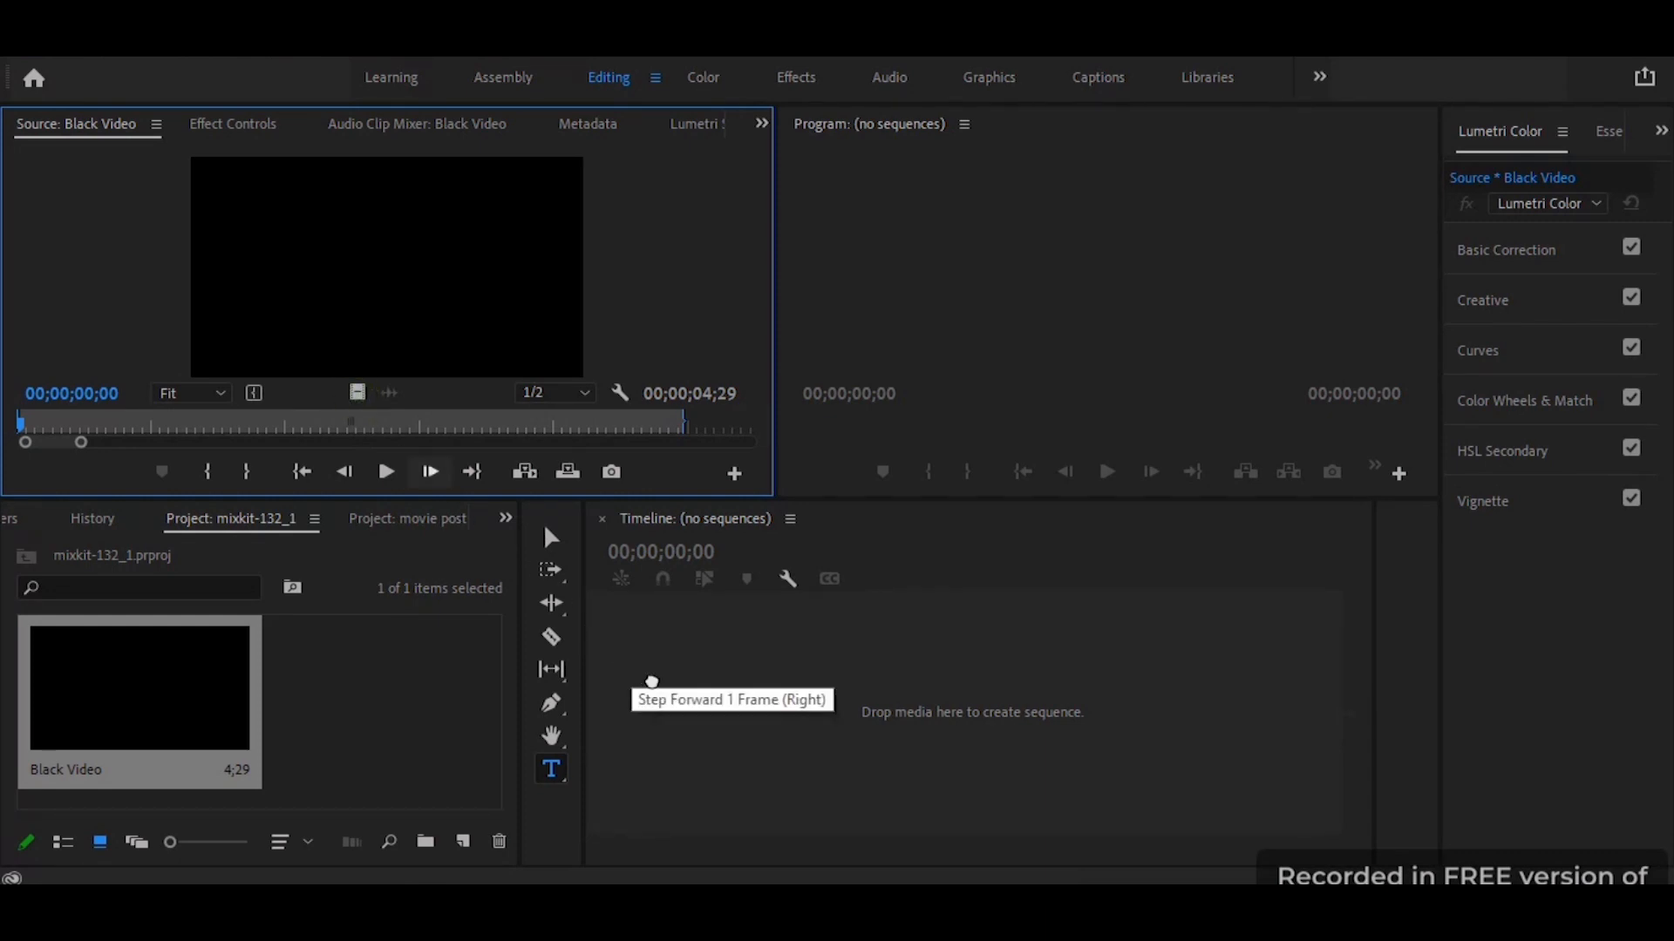
{"action": "left_click_drag", "start_coordinate": [140, 688], "coordinate": [979, 690]}
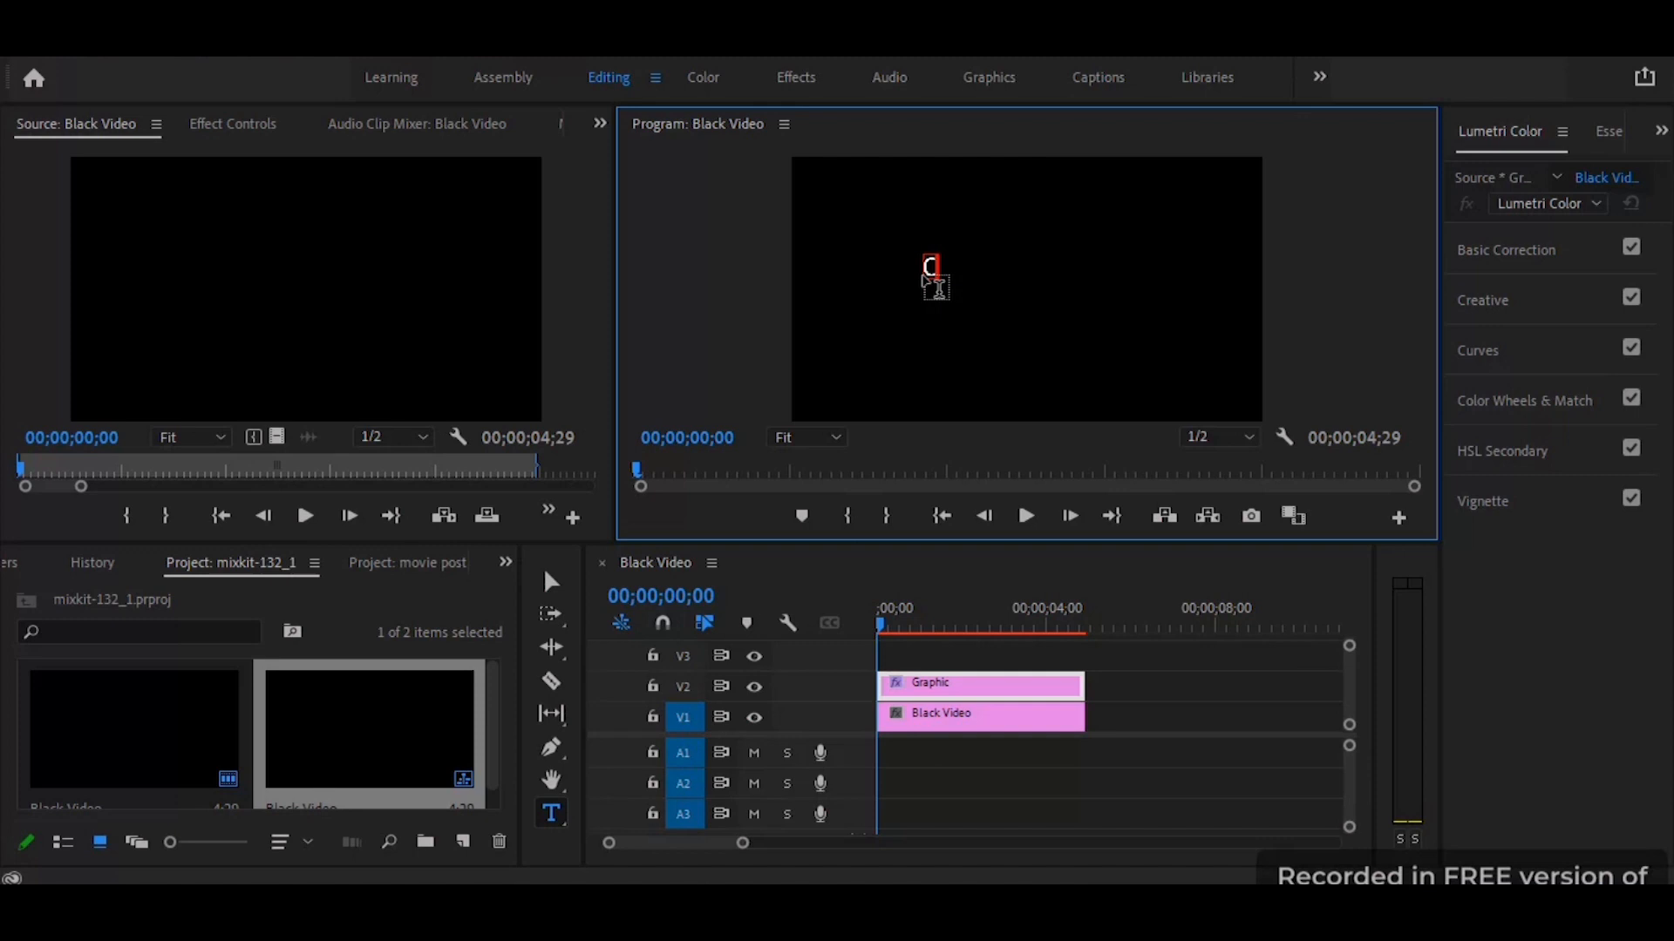
{"action": "type", "text": "HANGED"}
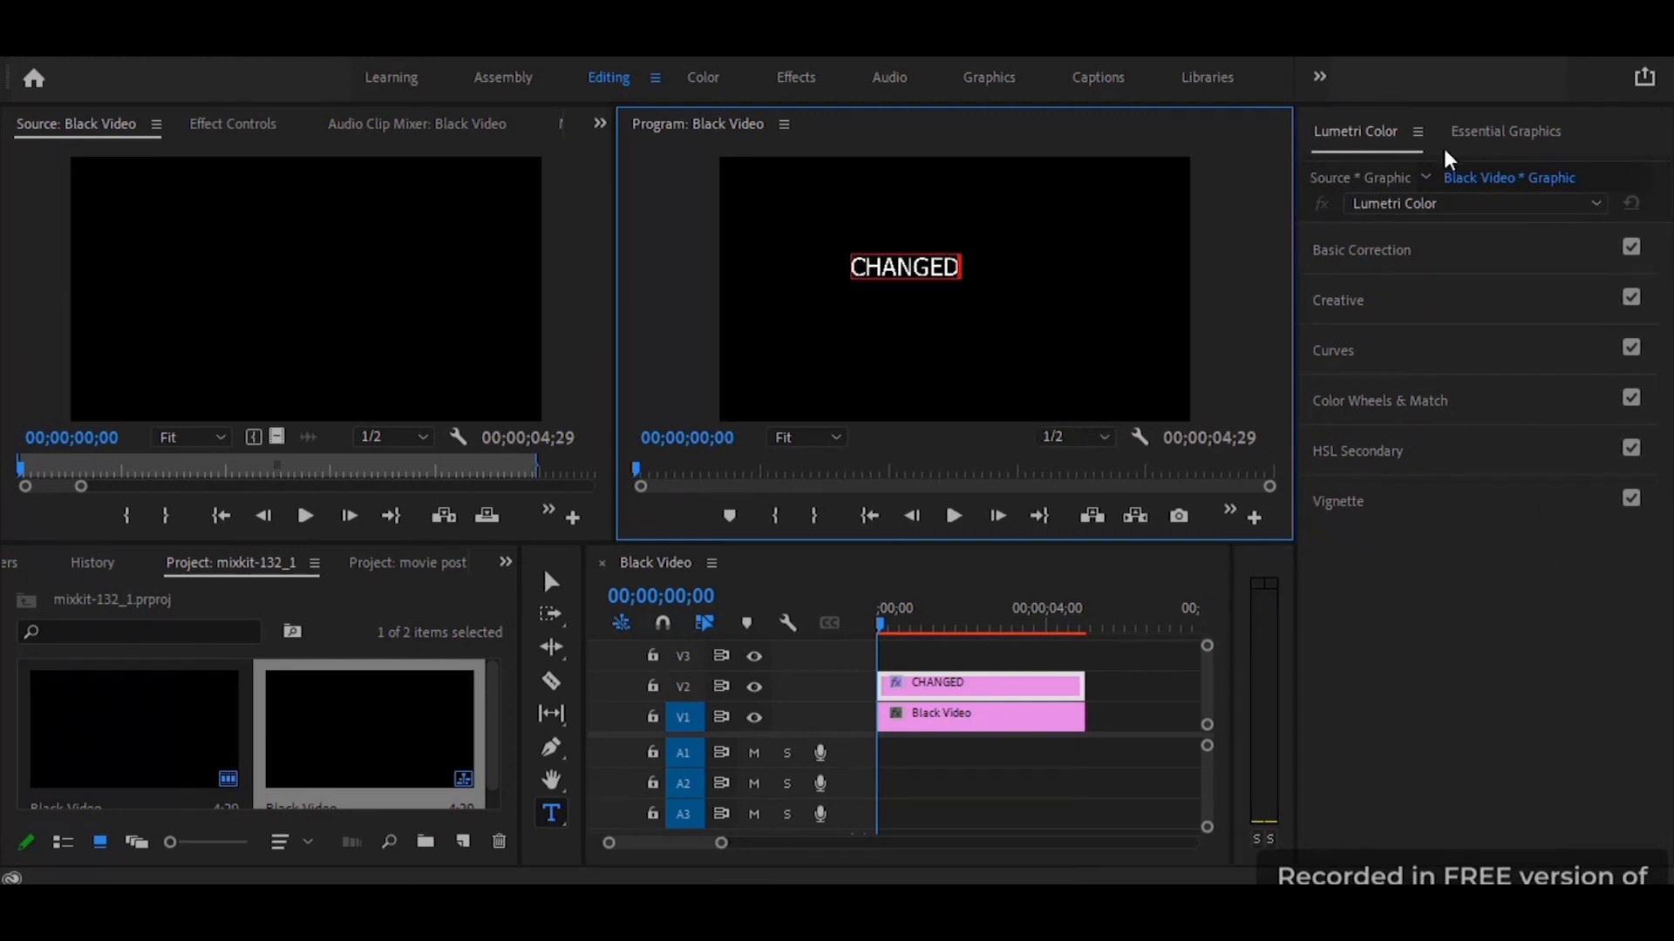
Center the CHANGED title in the frame and set its Tahoma style to Bold.
{"action": "left_click", "coordinate": [1506, 133]}
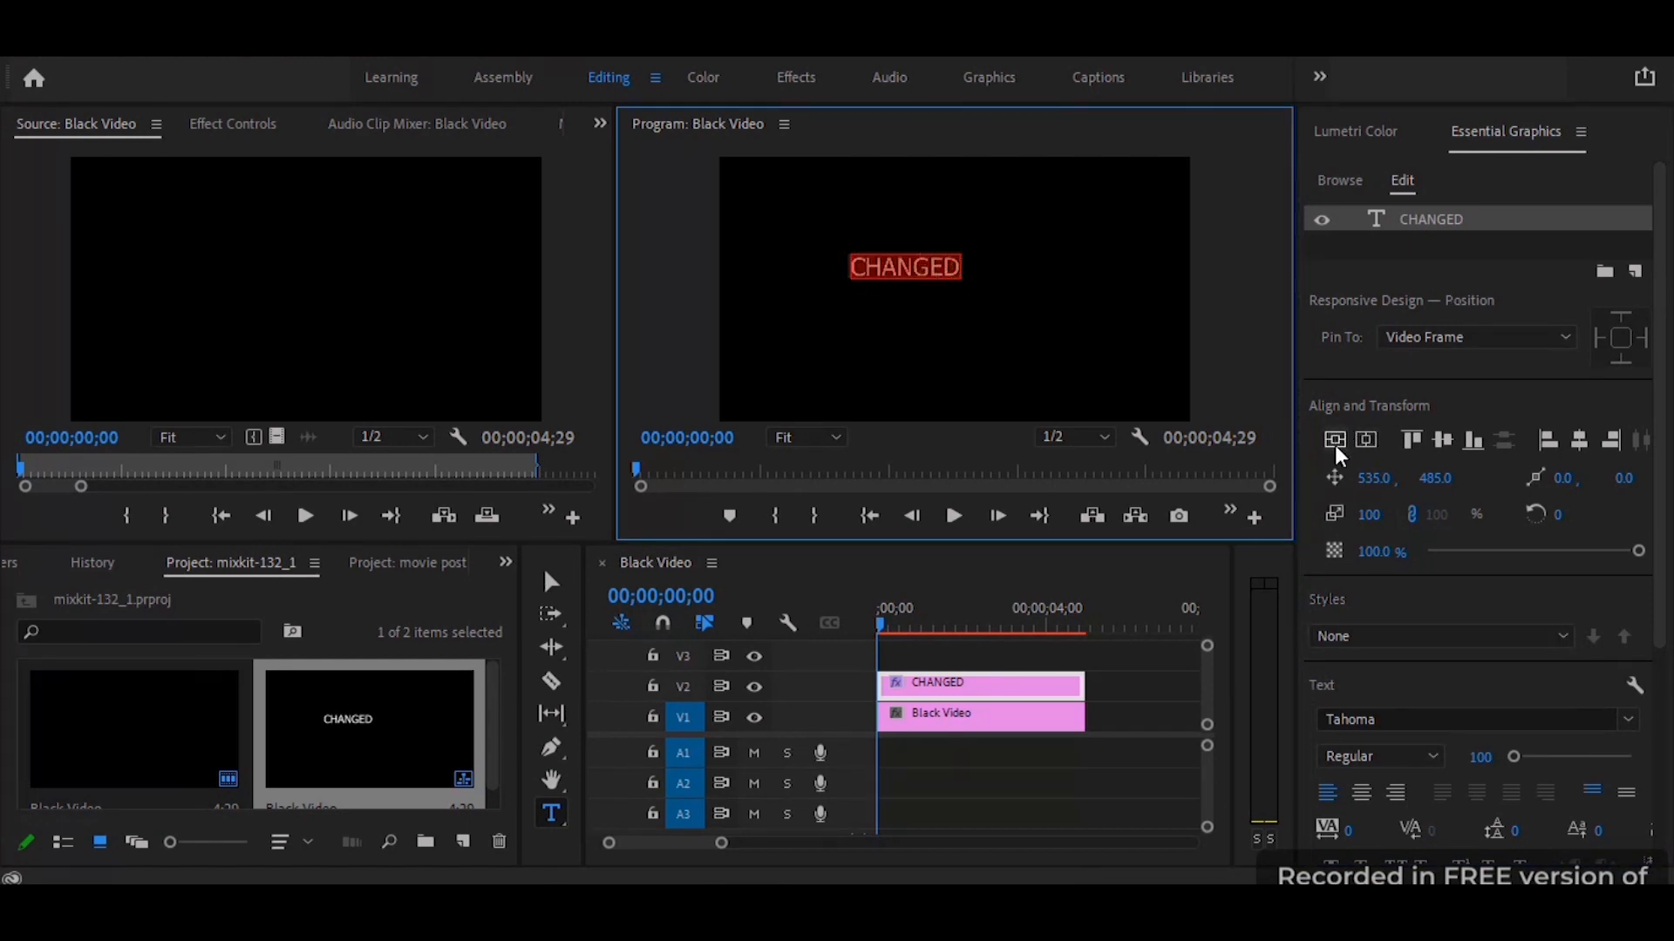
{"action": "left_click", "coordinate": [1363, 439]}
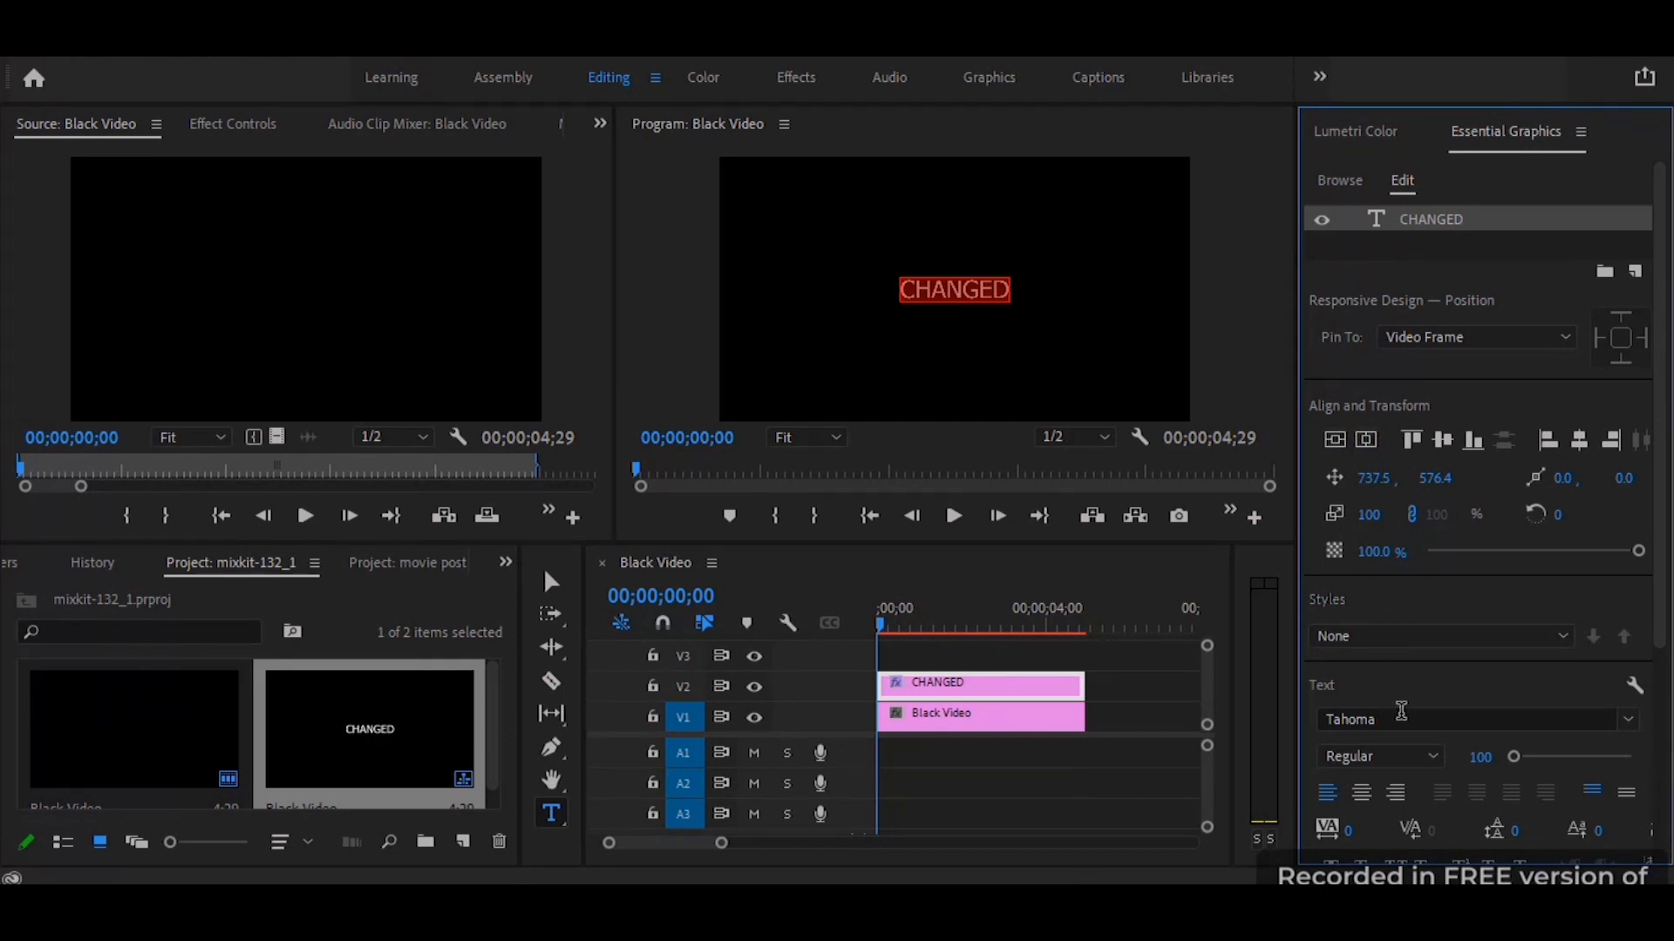
{"action": "left_click", "coordinate": [1379, 755]}
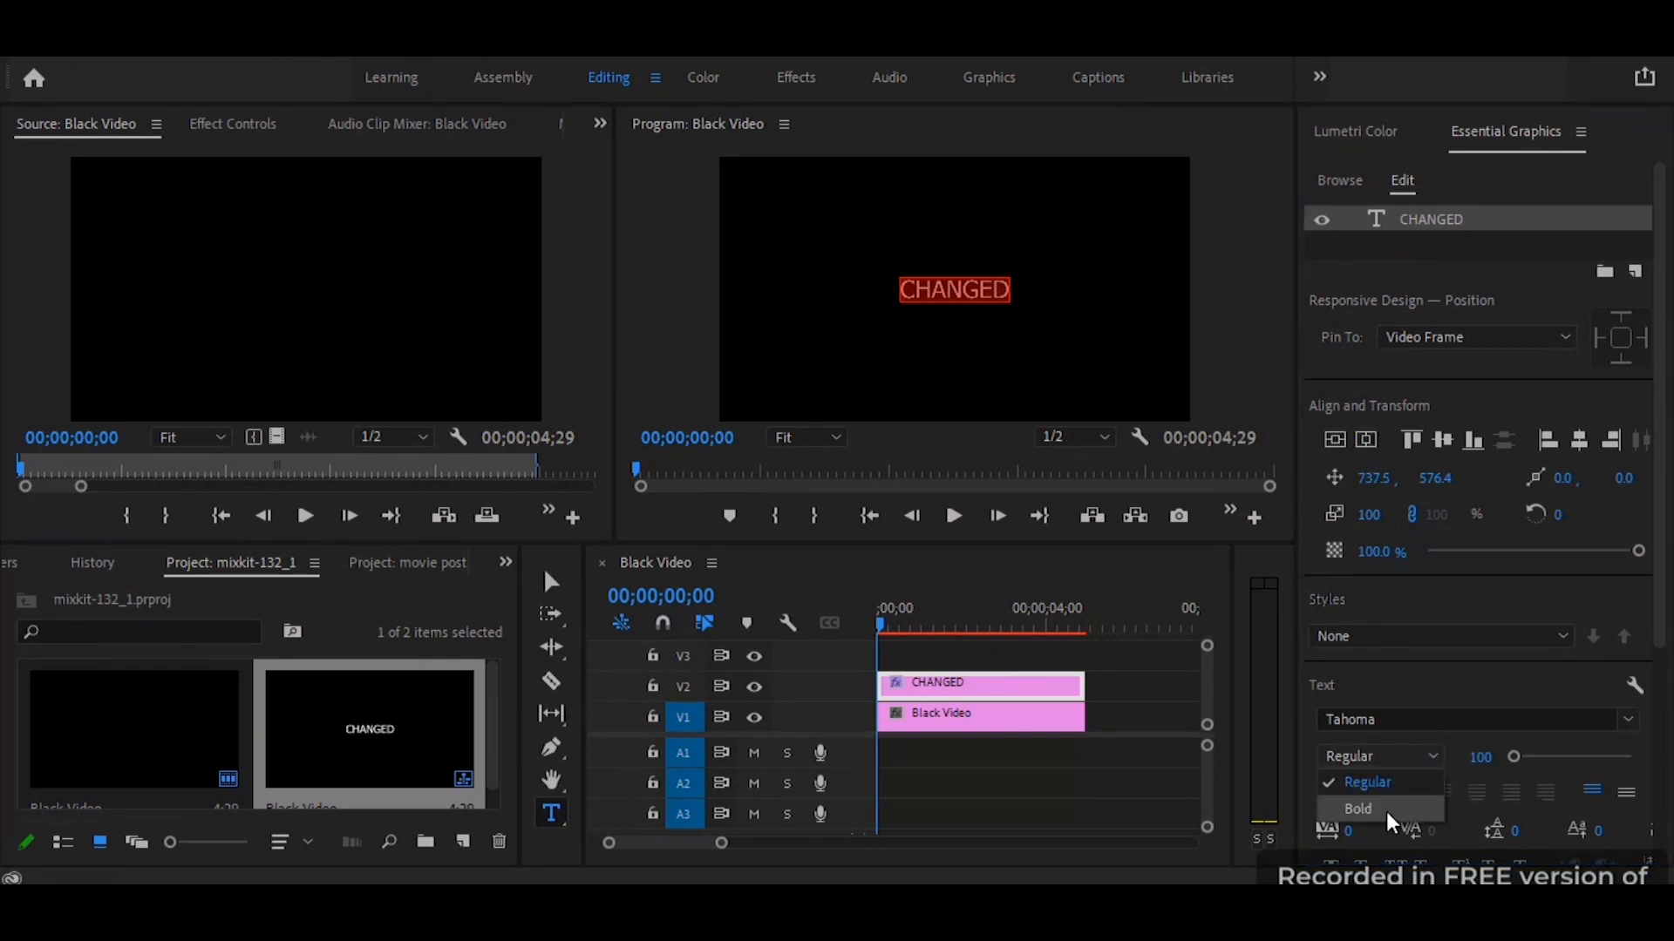
{"action": "left_click", "coordinate": [1356, 809]}
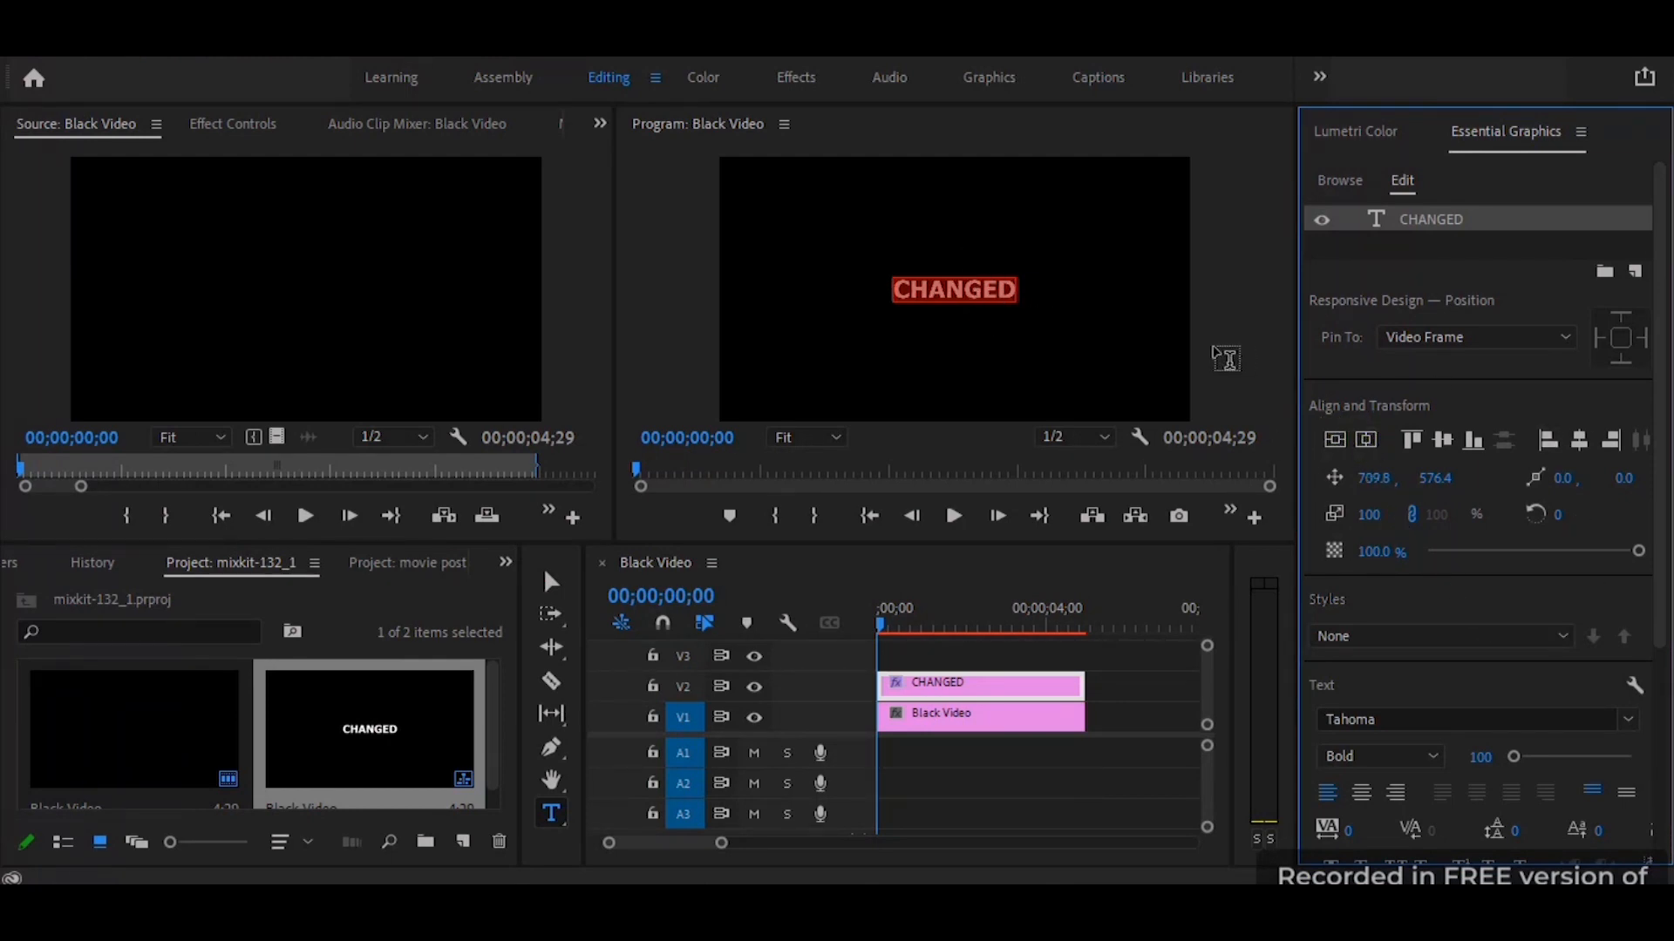
Change the title font to Franklin Gothic Medium, Regular style.
{"action": "scroll", "scroll_direction": "down", "scroll_amount": 3}
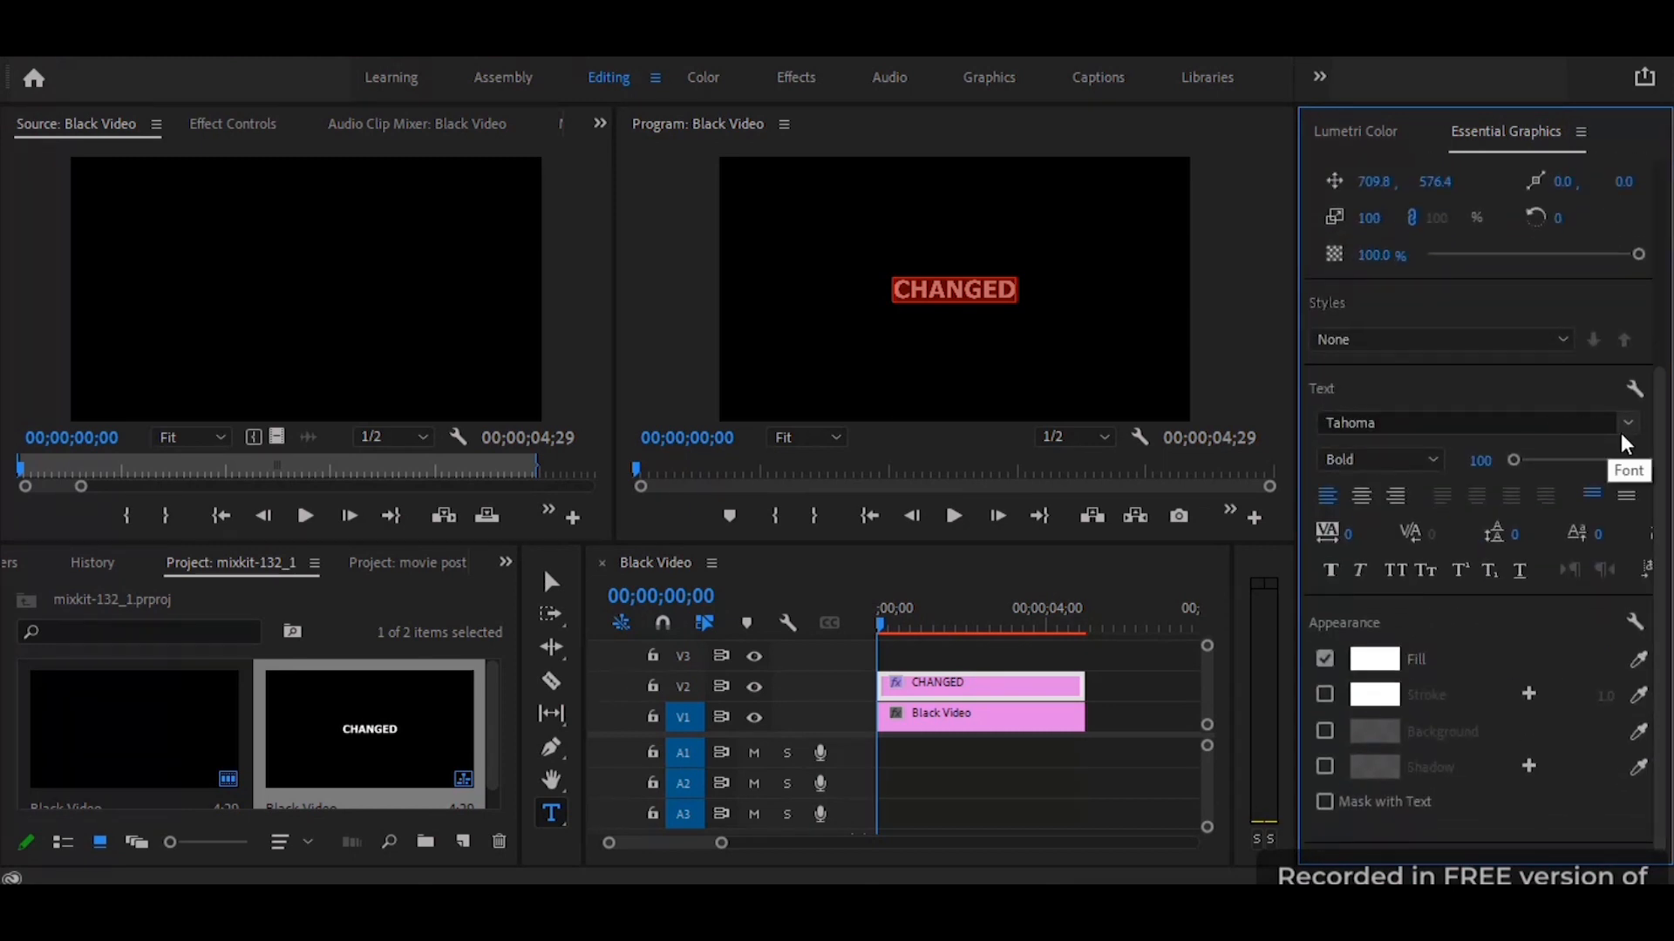
{"action": "left_click", "coordinate": [1628, 422]}
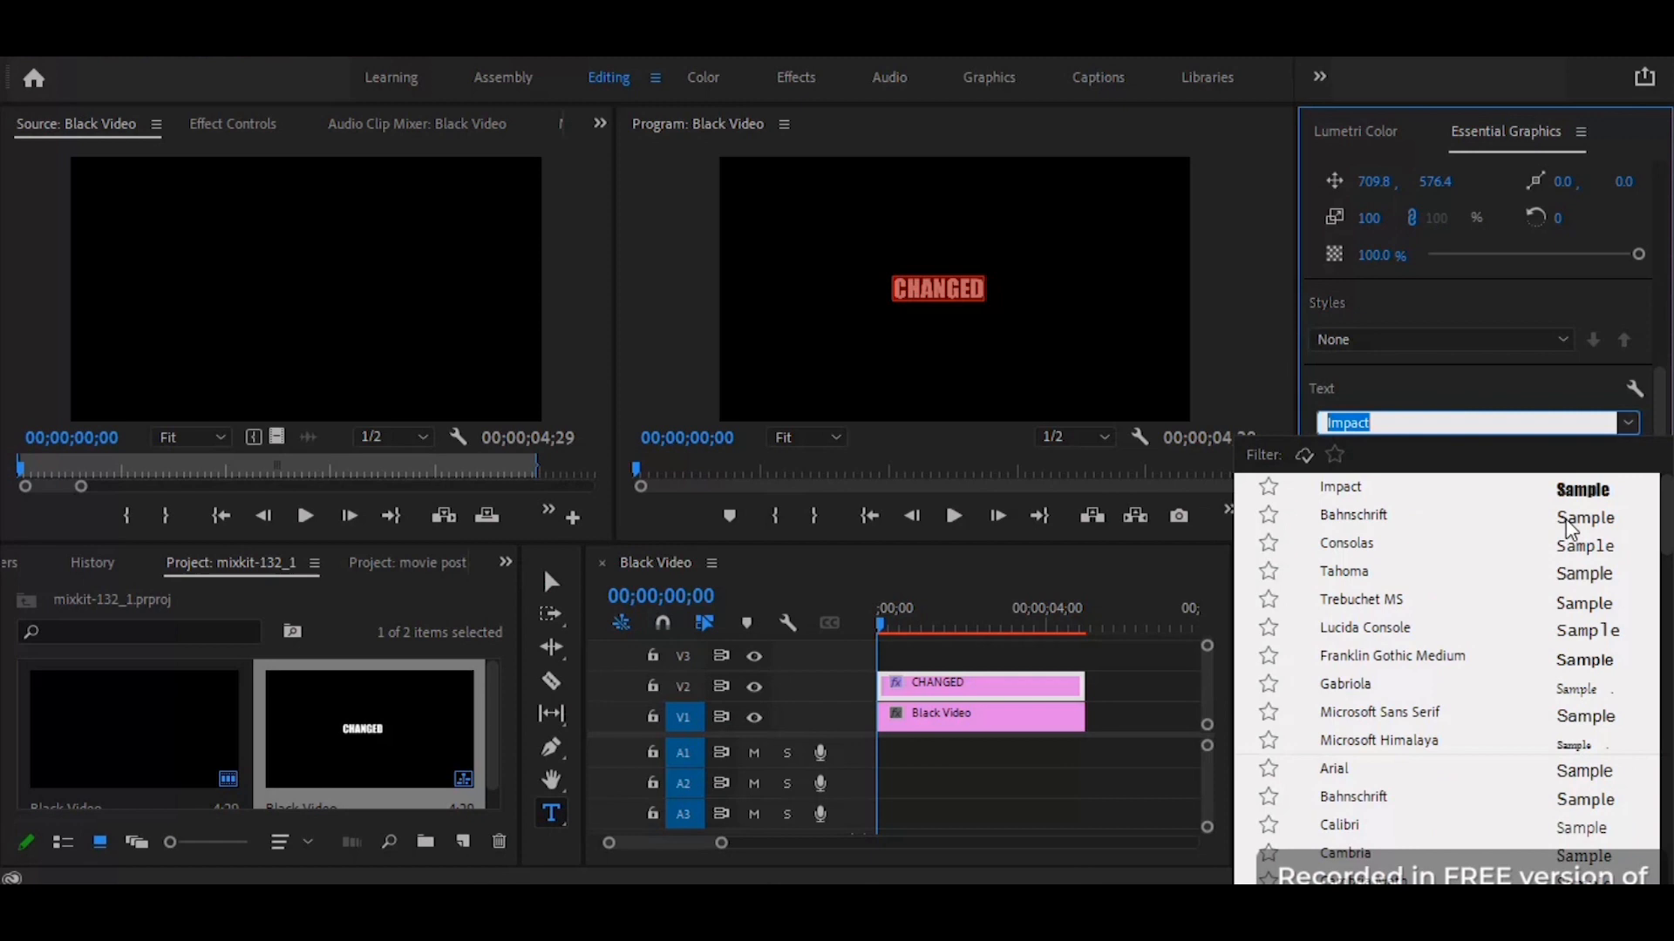
{"action": "left_click", "coordinate": [1393, 655]}
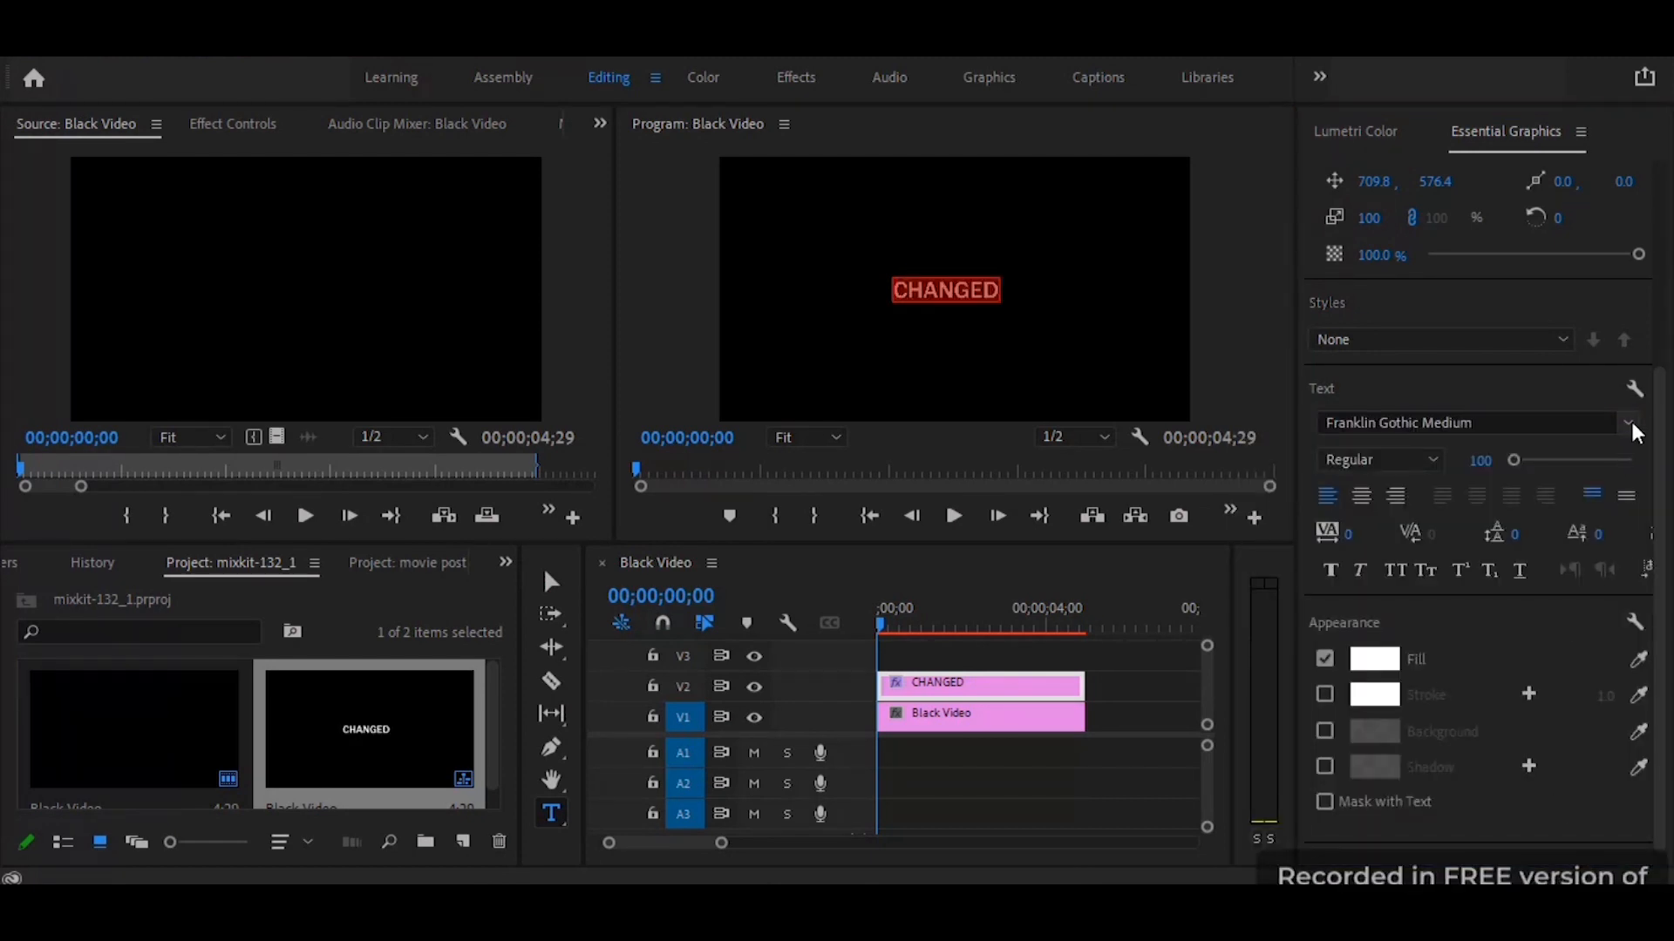
{"action": "left_click", "coordinate": [1627, 422]}
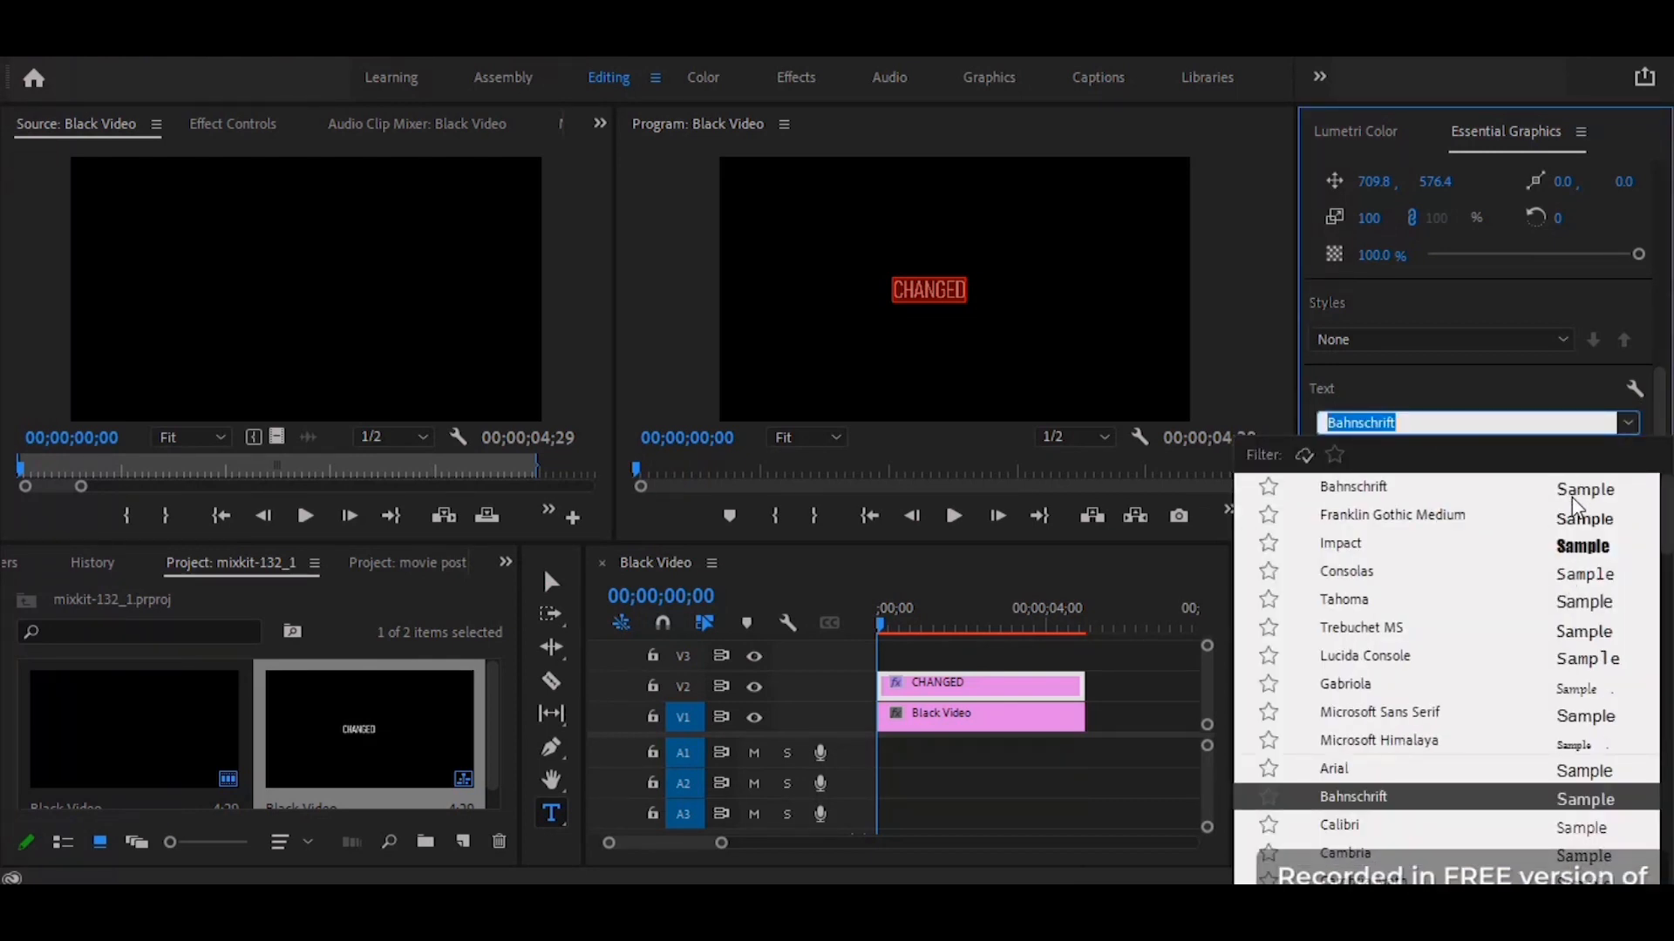
{"action": "scroll", "scroll_direction": "down", "scroll_amount": 3}
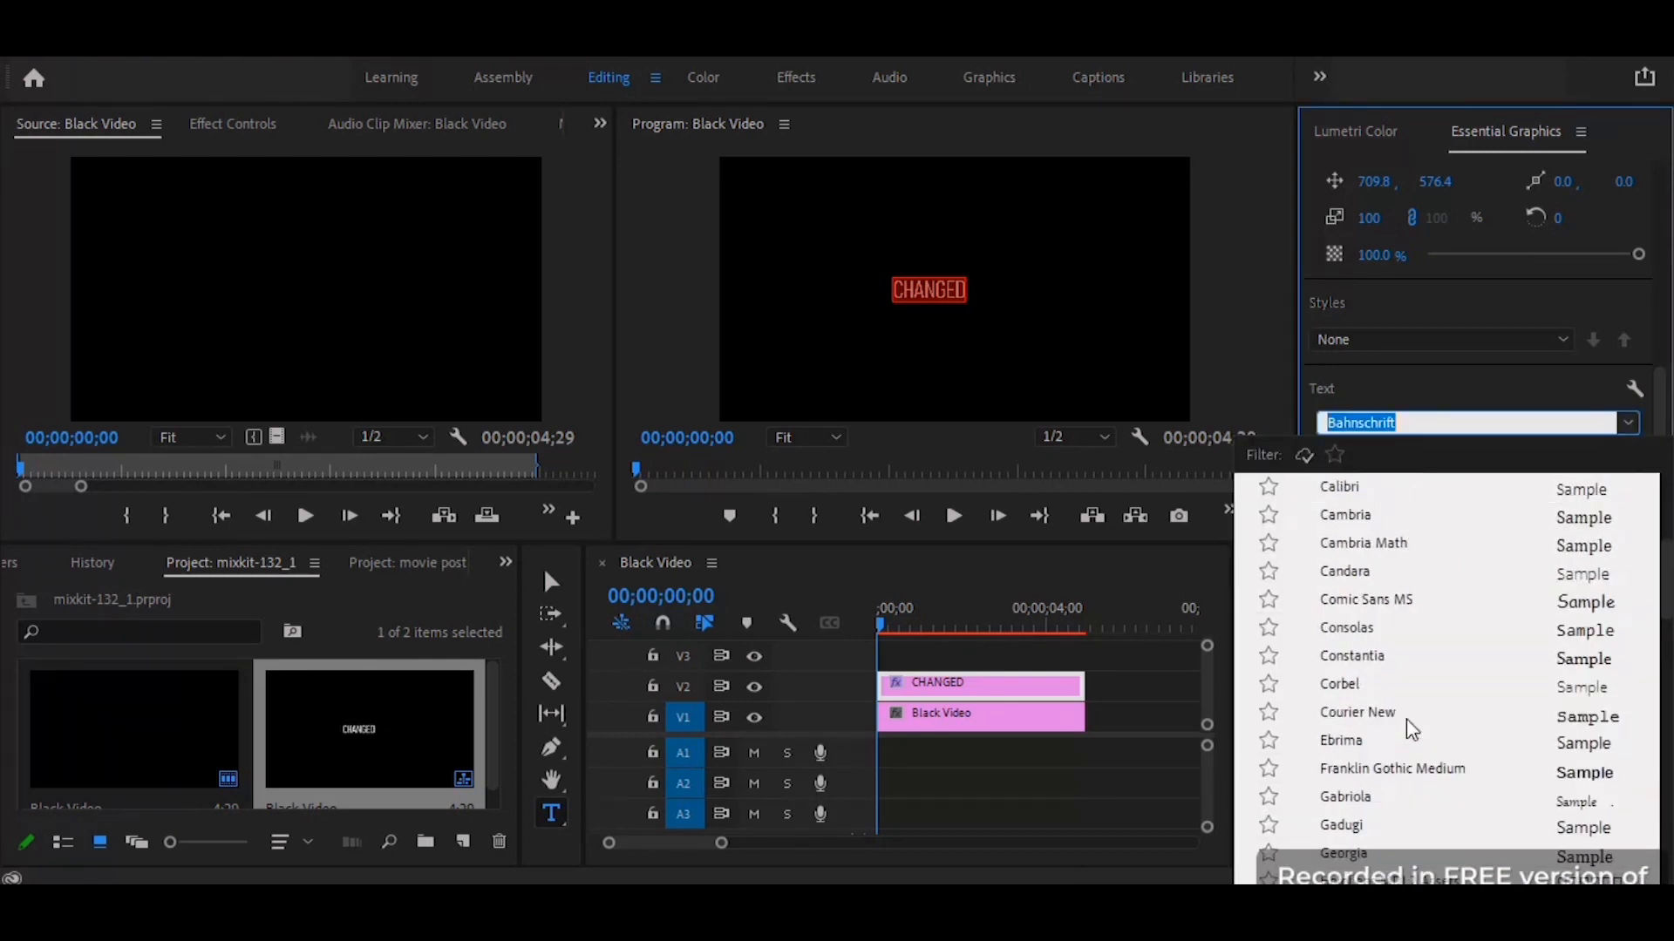
{"action": "left_click", "coordinate": [1391, 768]}
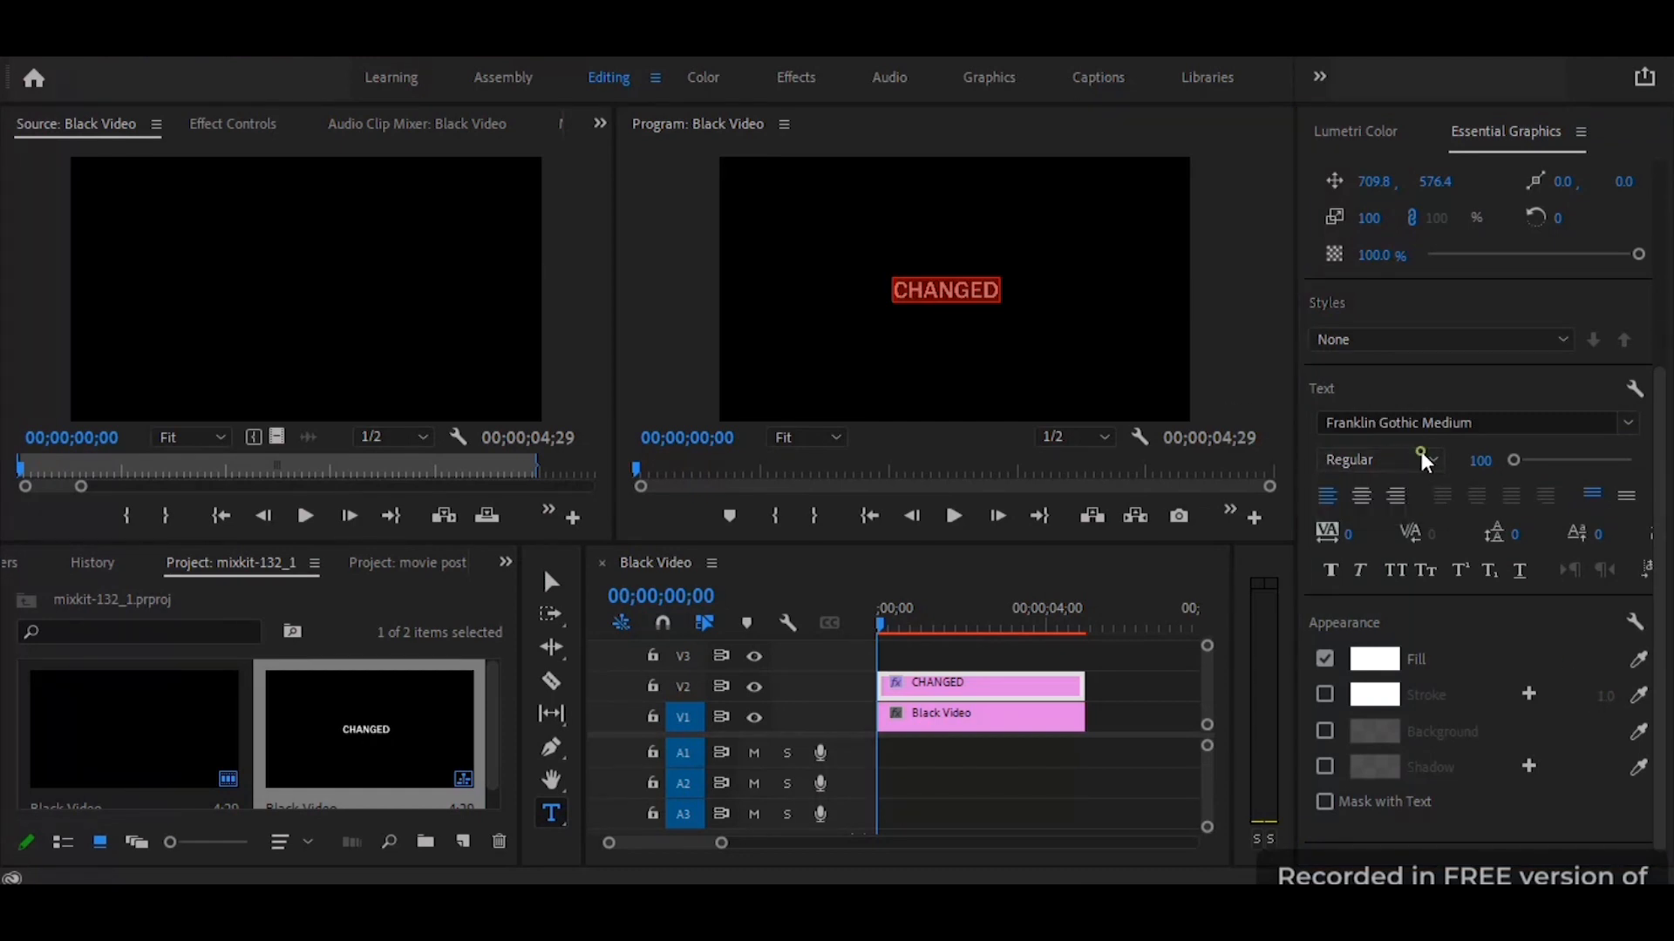
{"action": "mouse_move", "coordinate": [1377, 592]}
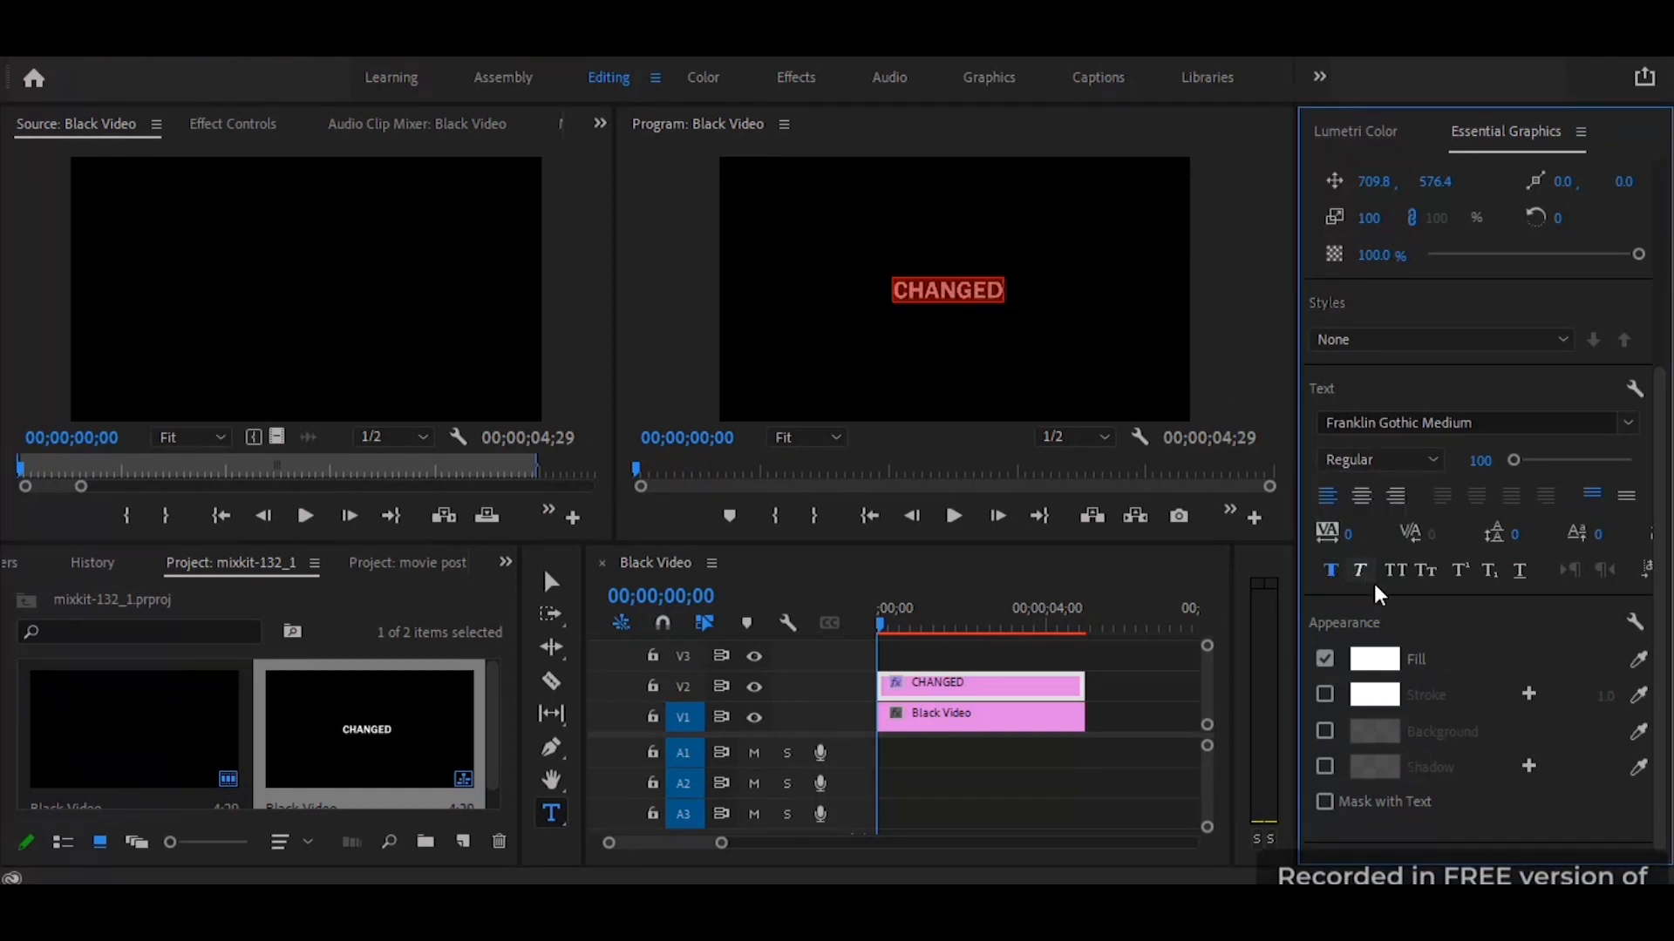
Enlarge the CHANGED title to font size 187 so it fills the middle of the frame.
{"action": "left_click_drag", "start_coordinate": [1512, 461], "coordinate": [1523, 460]}
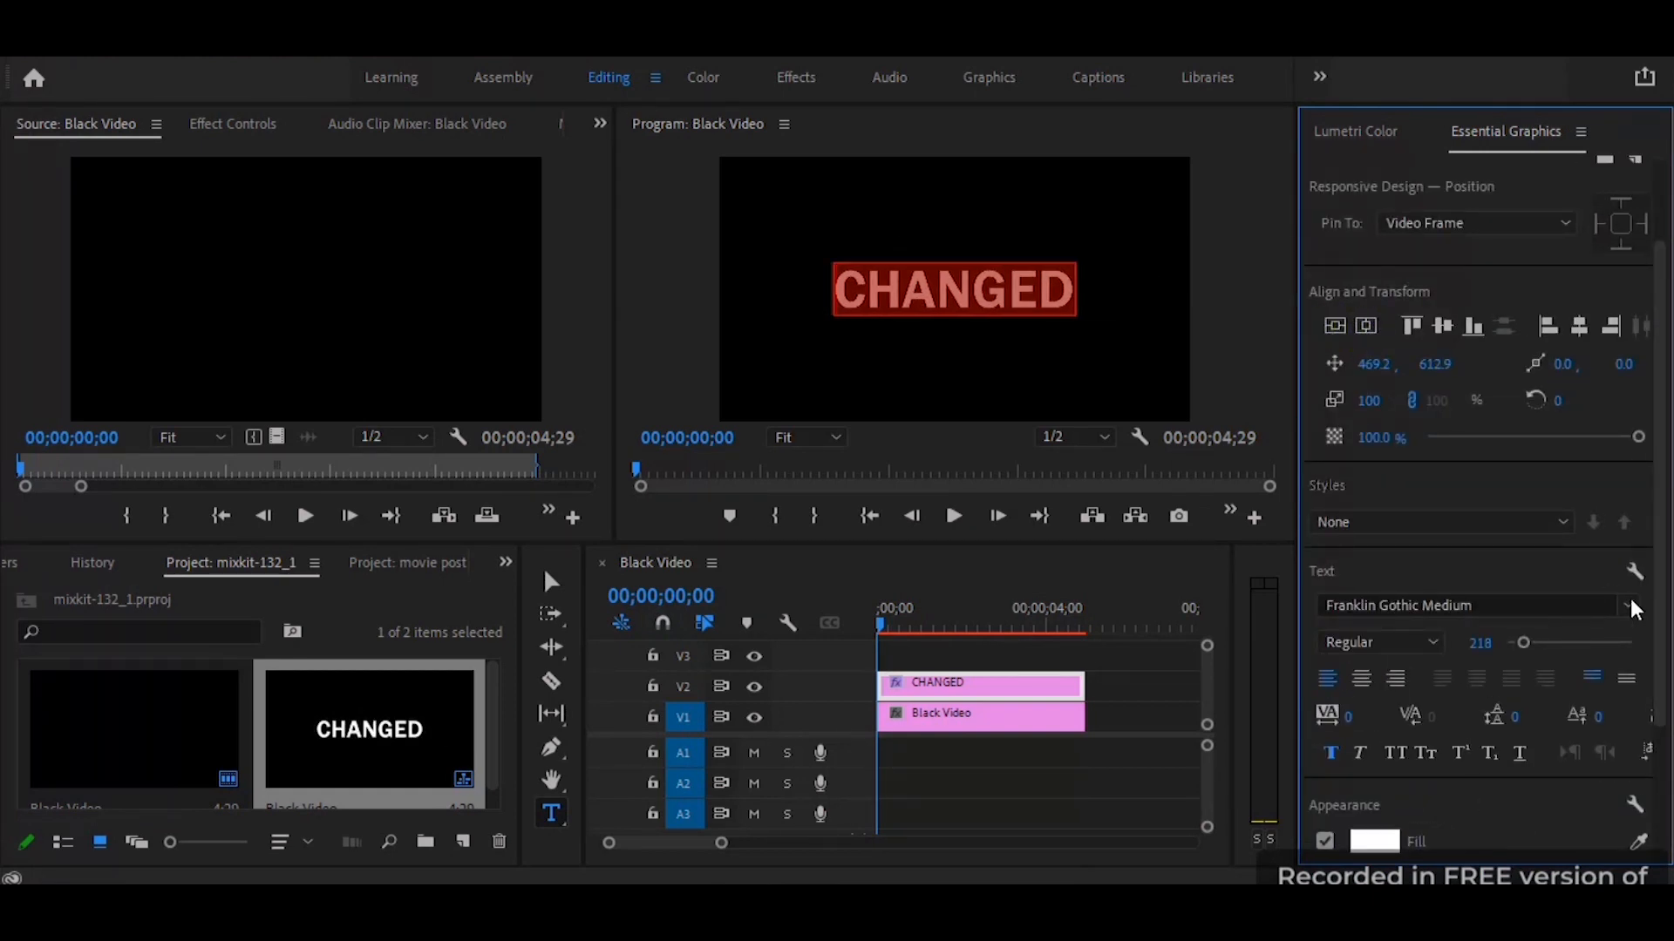
{"action": "left_click_drag", "start_coordinate": [1526, 643], "coordinate": [1520, 643]}
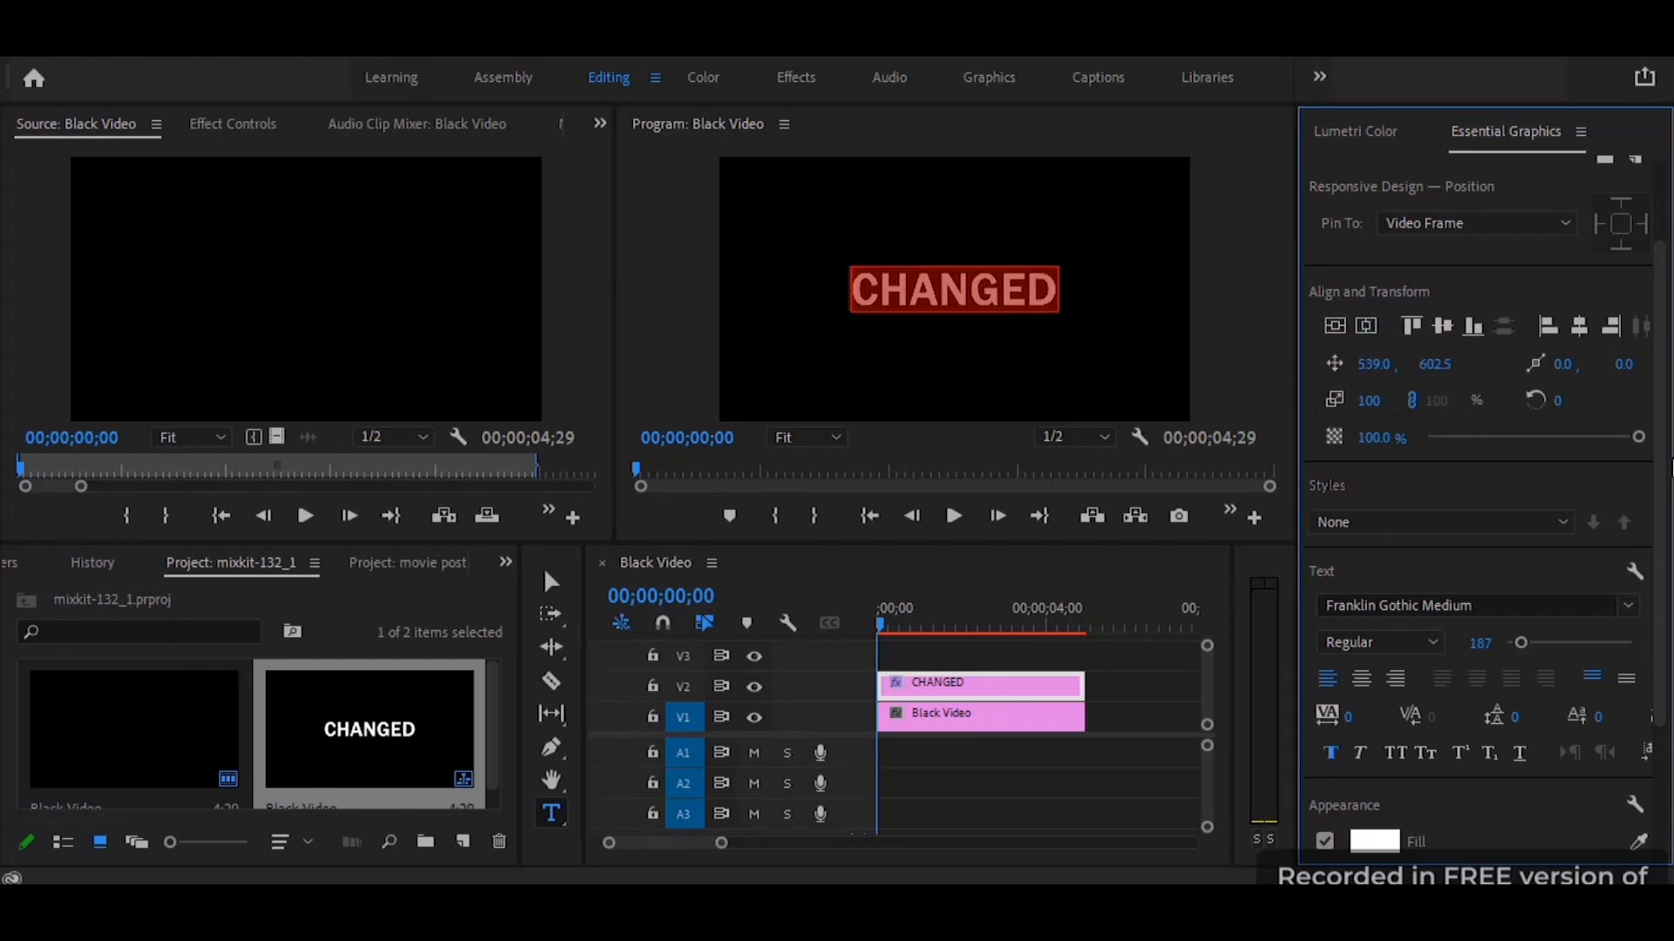
{"action": "scroll", "scroll_direction": "down", "scroll_amount": 3}
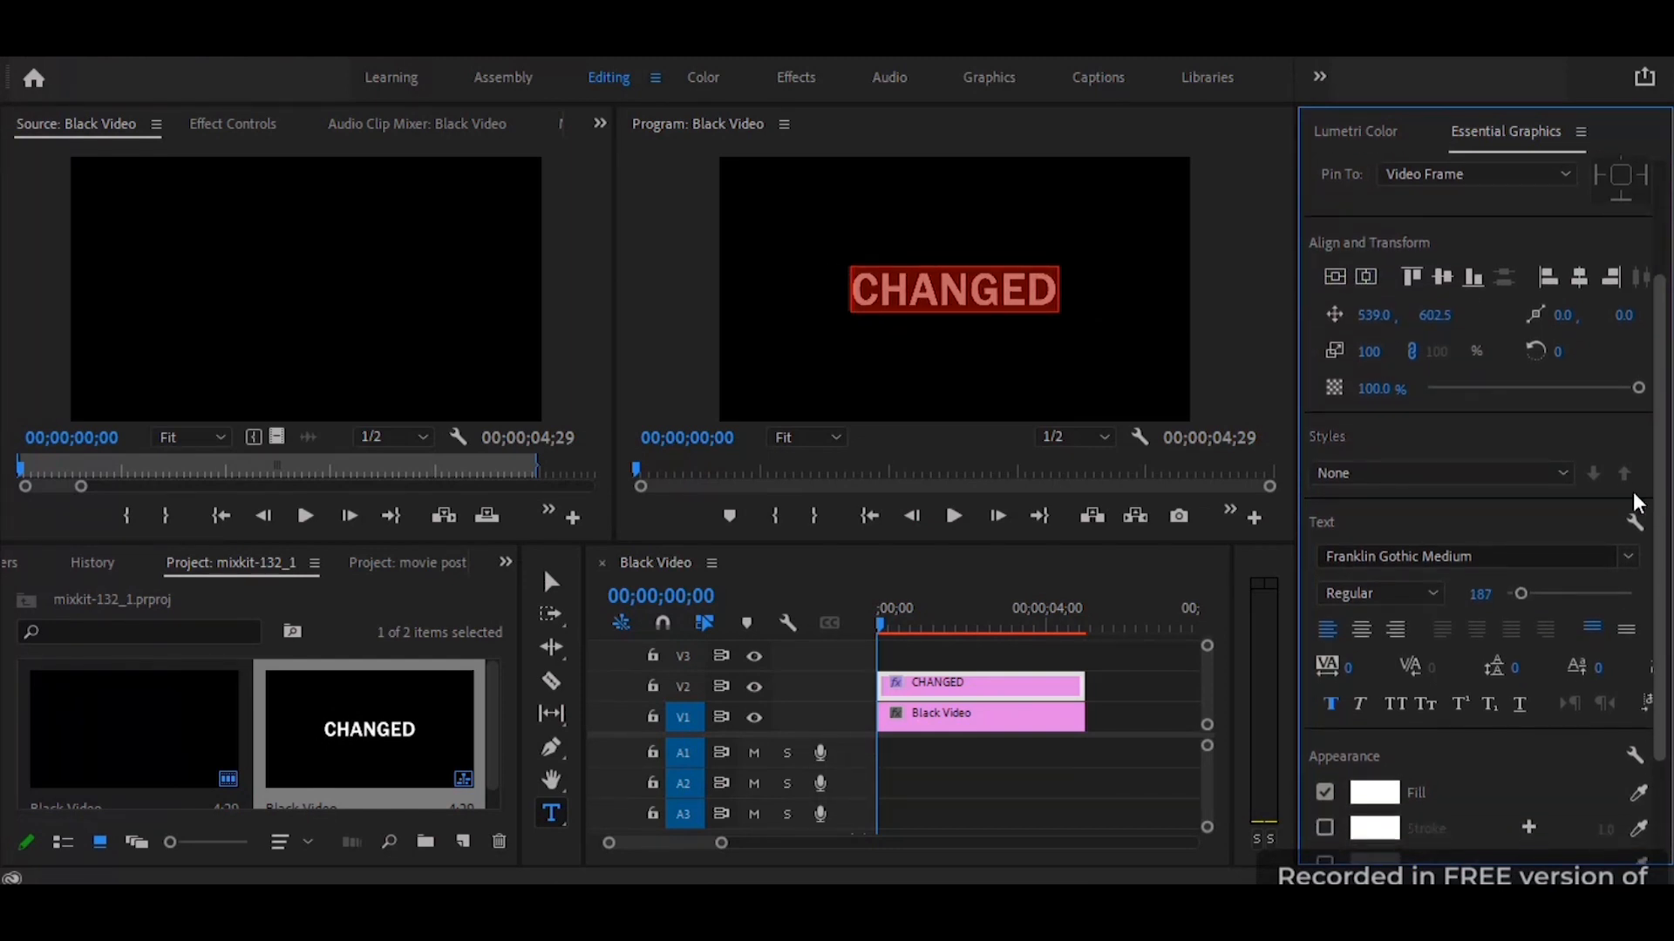
{"action": "left_click", "coordinate": [959, 290]}
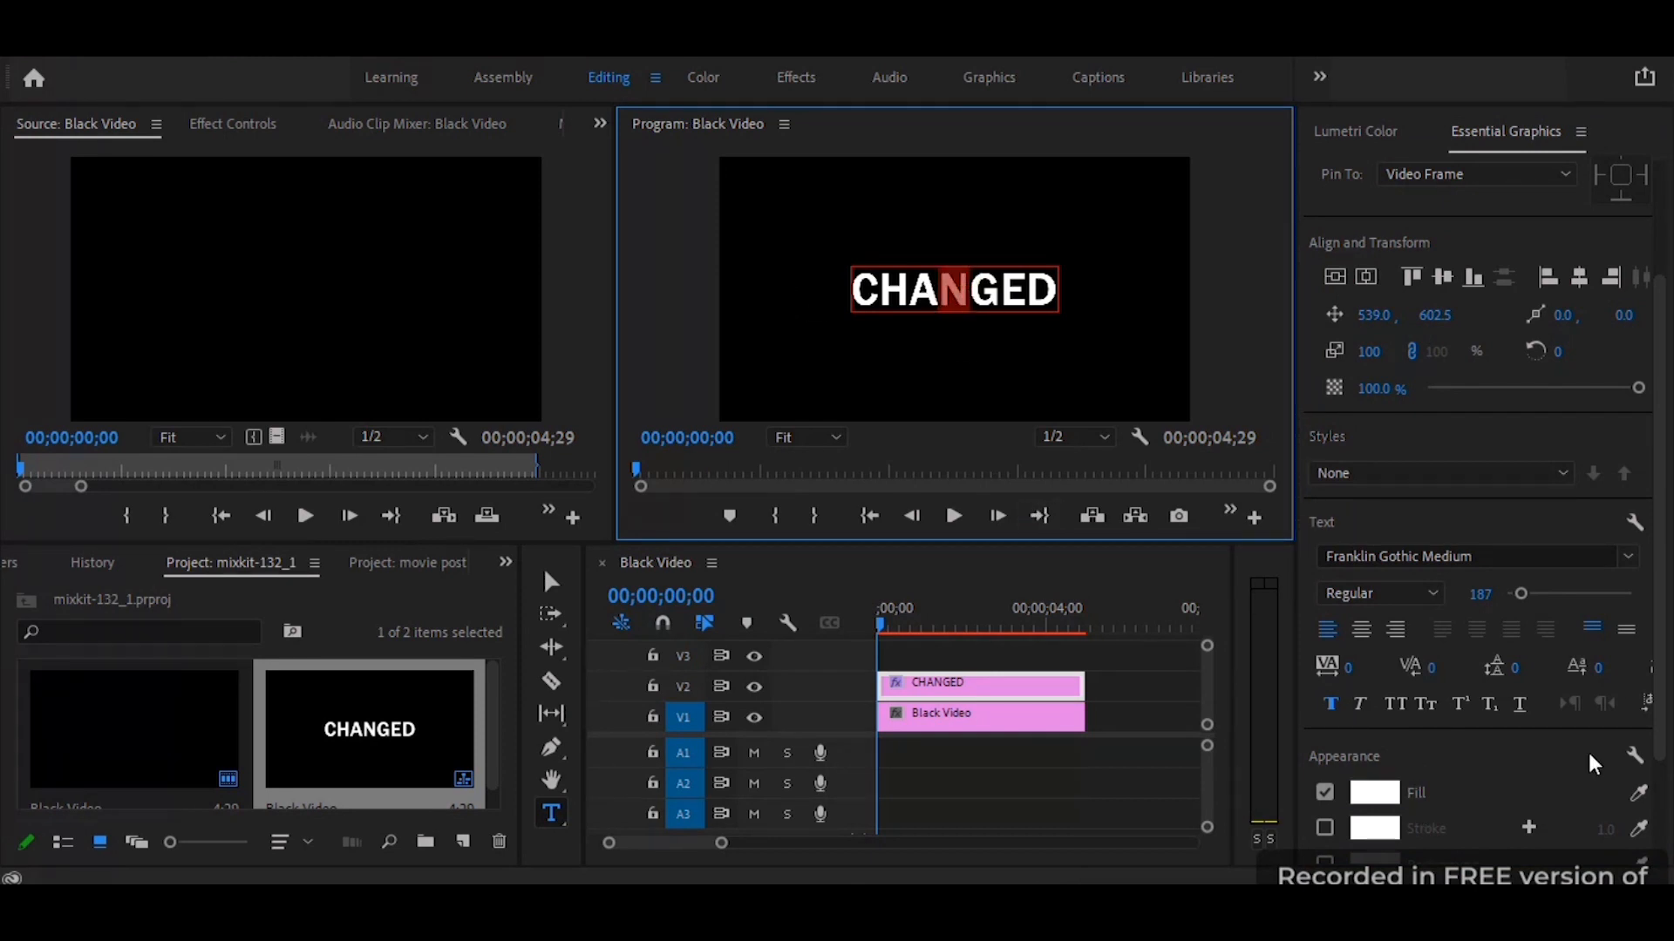
Set the title's letter fill to red and enable a stroke outline around the letters.
{"action": "left_click", "coordinate": [1374, 794]}
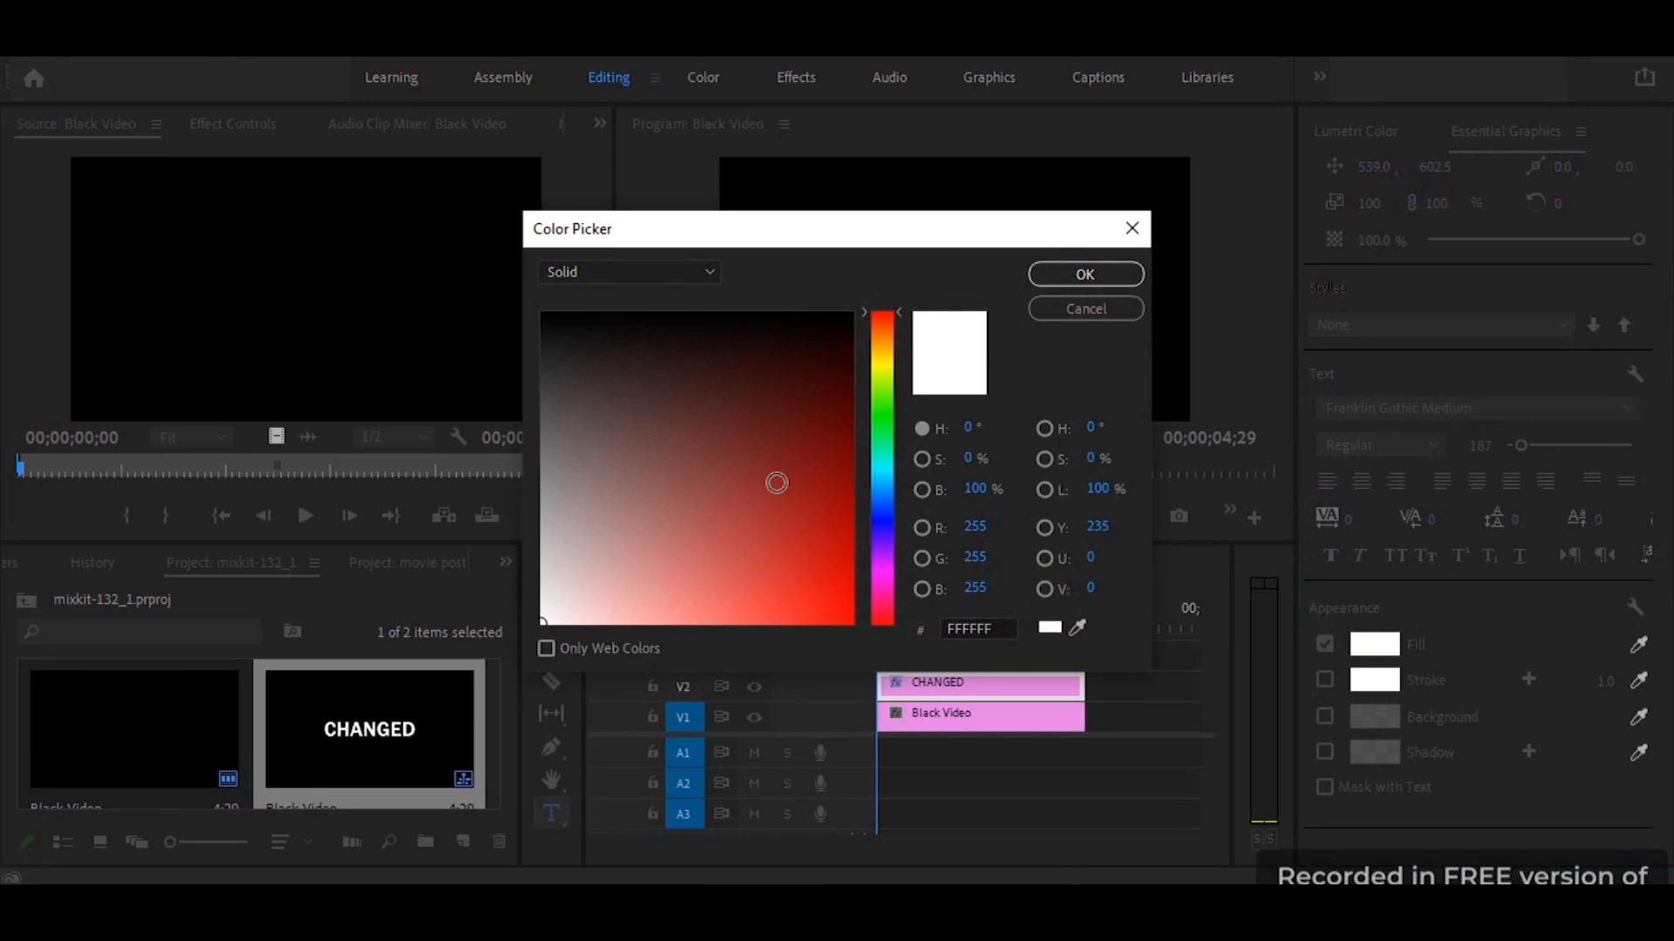
{"action": "left_click", "coordinate": [1084, 274]}
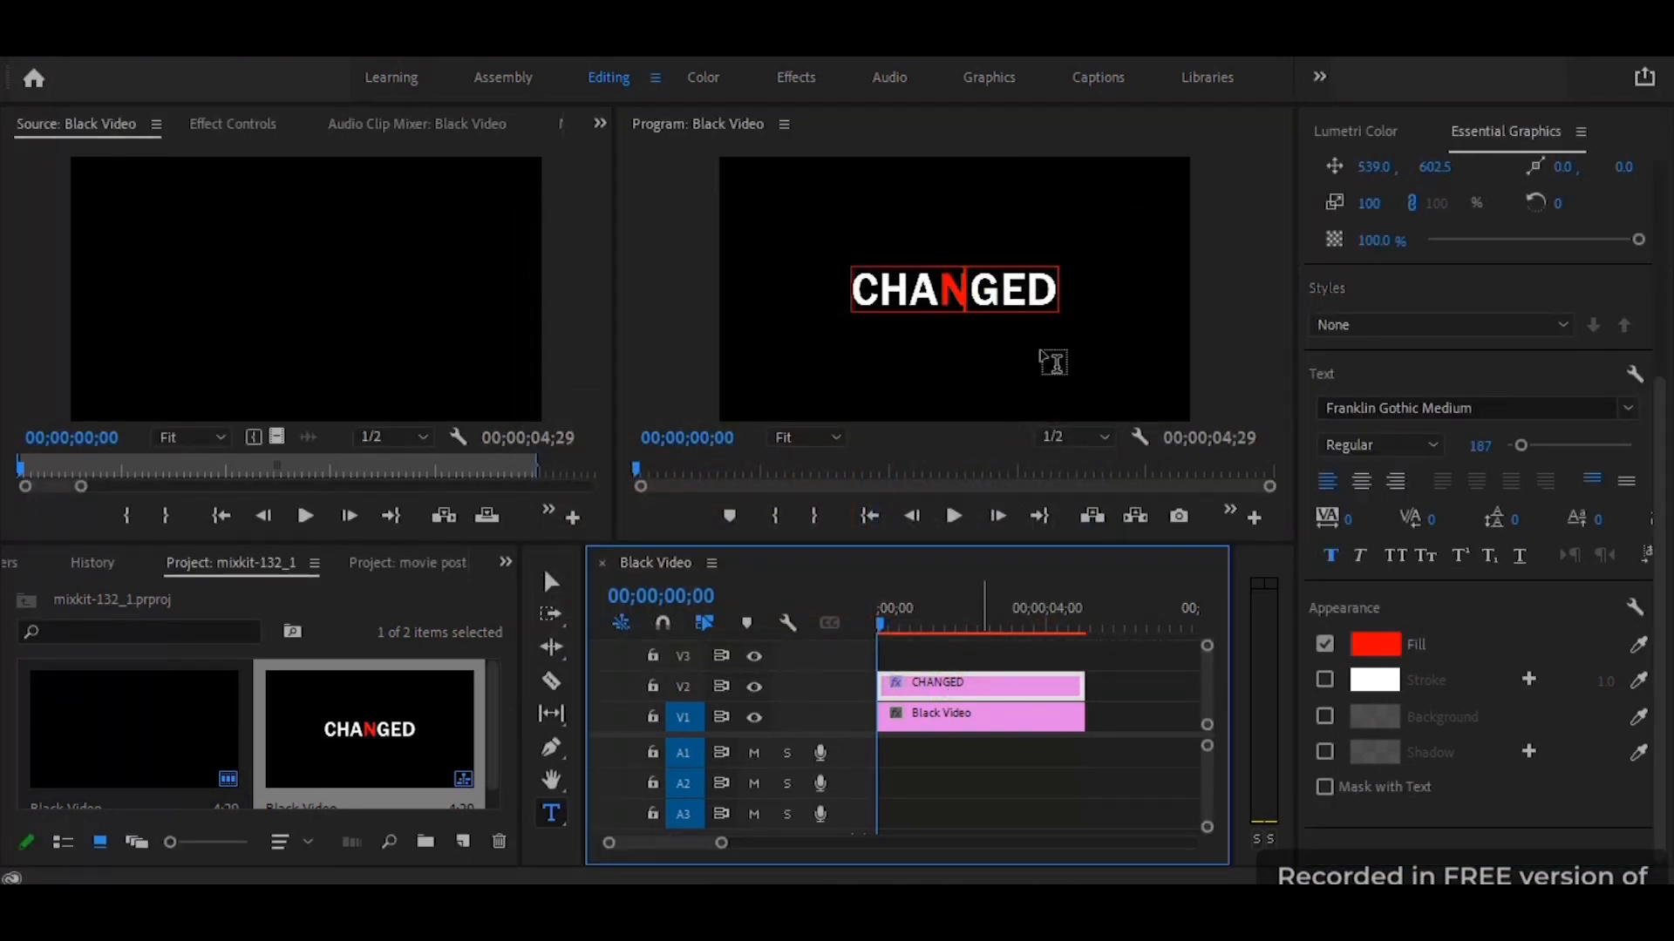
{"action": "mouse_move", "coordinate": [1331, 556]}
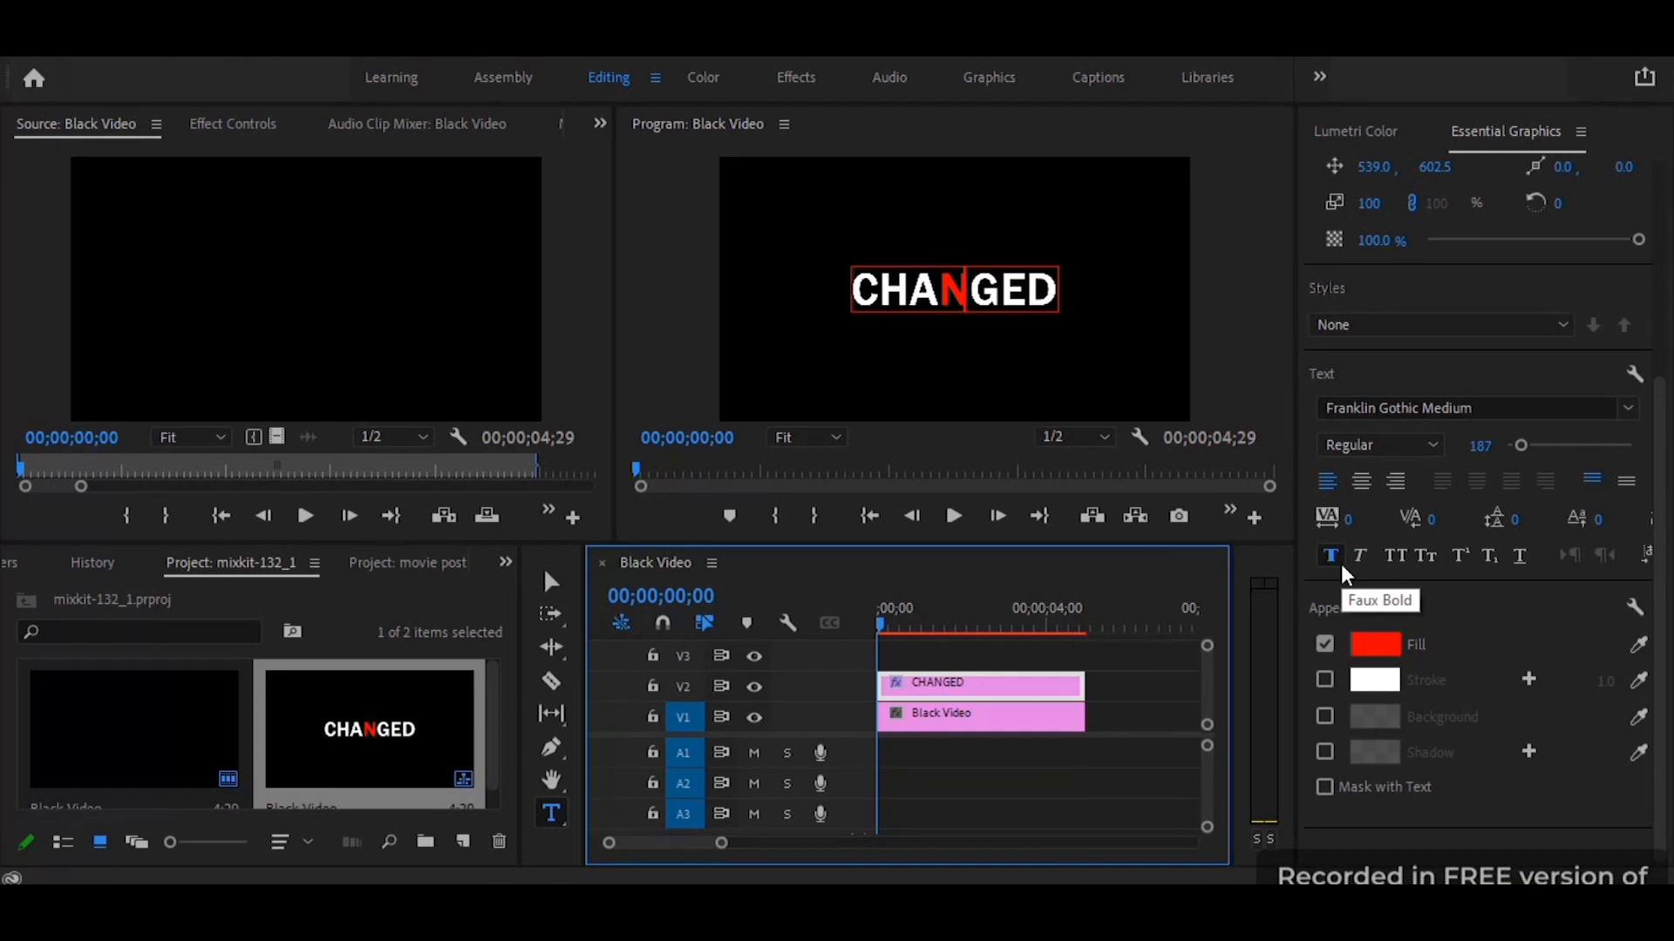
{"action": "left_click", "coordinate": [1325, 680]}
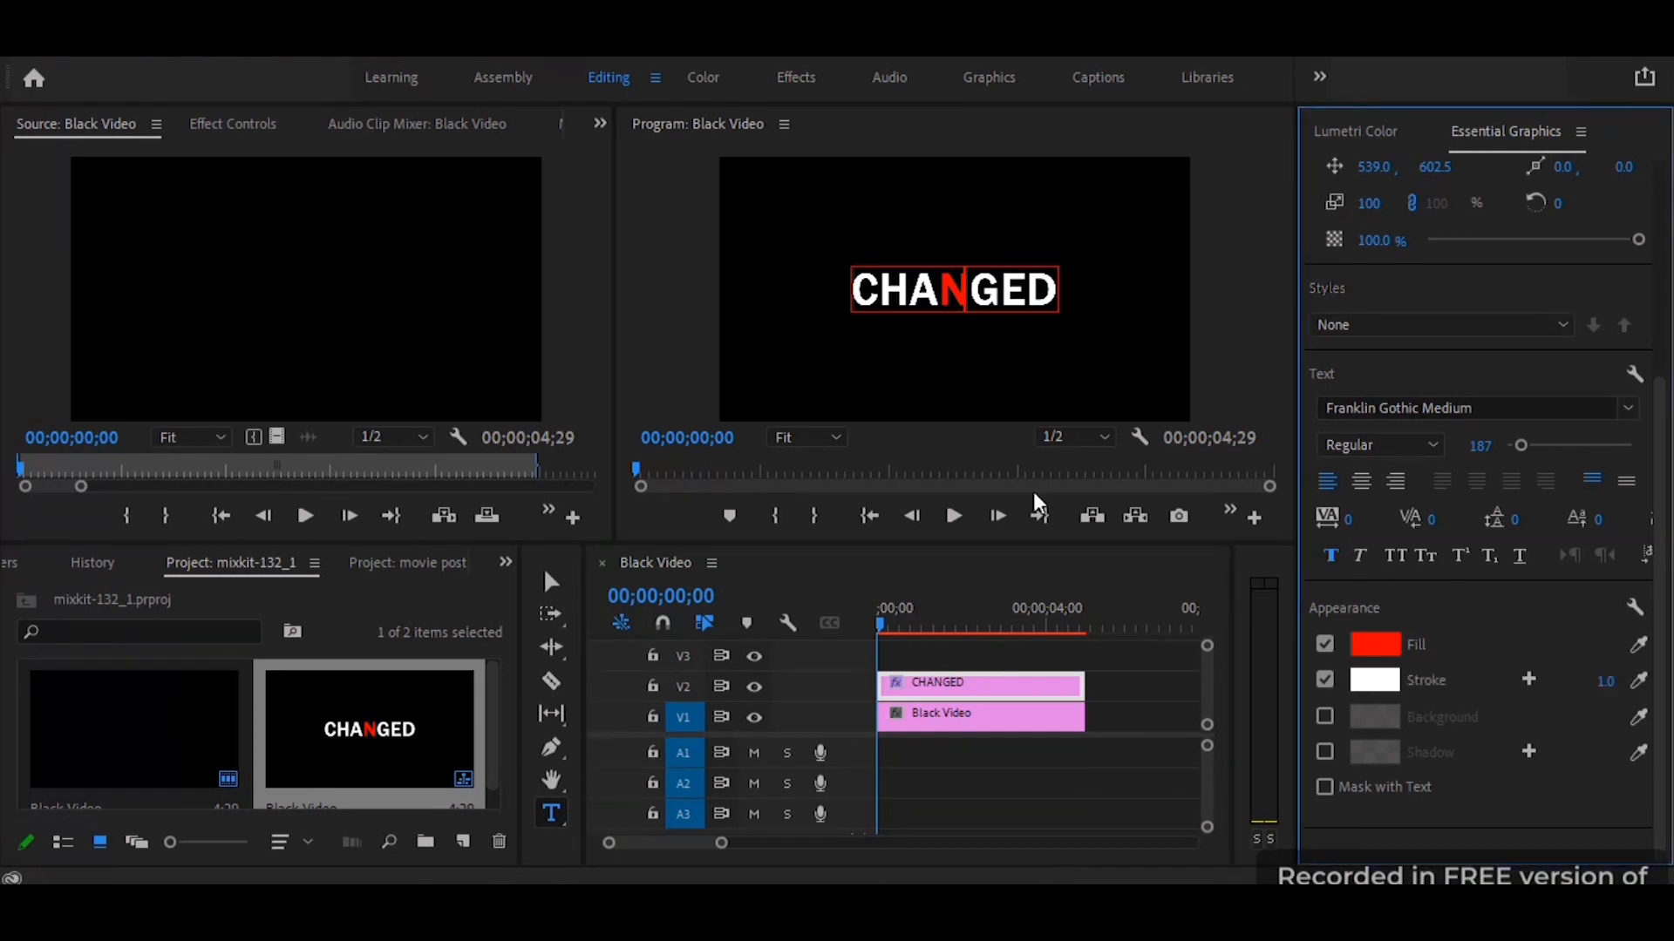
{"action": "left_click", "coordinate": [1325, 680]}
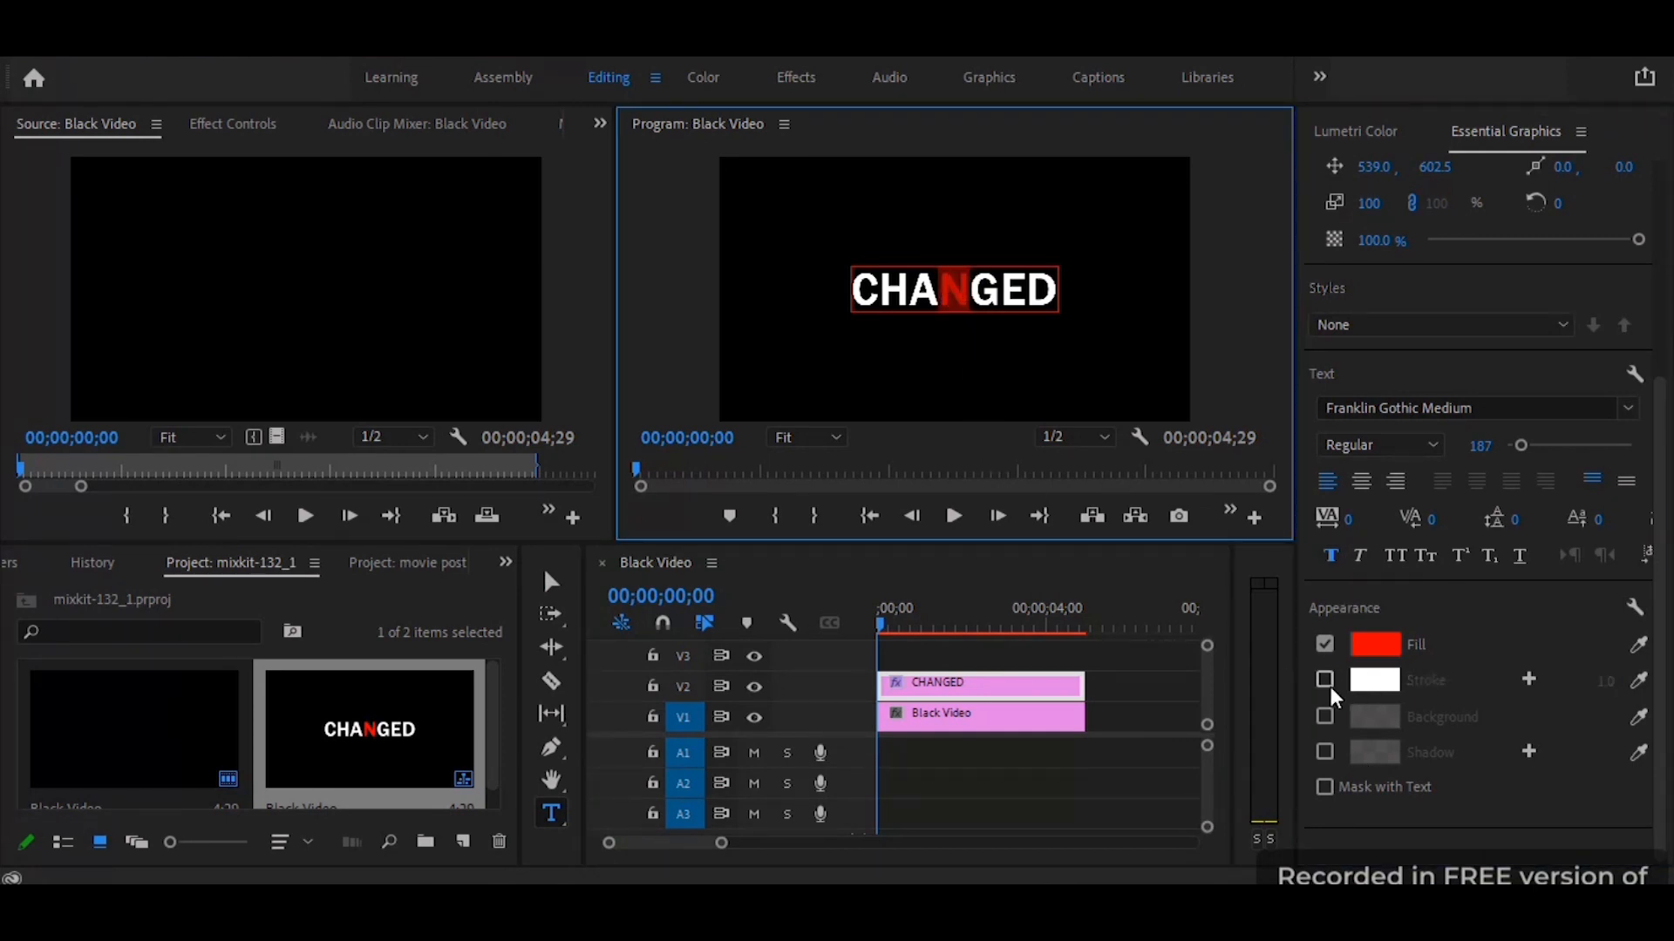
{"action": "left_click", "coordinate": [1325, 680]}
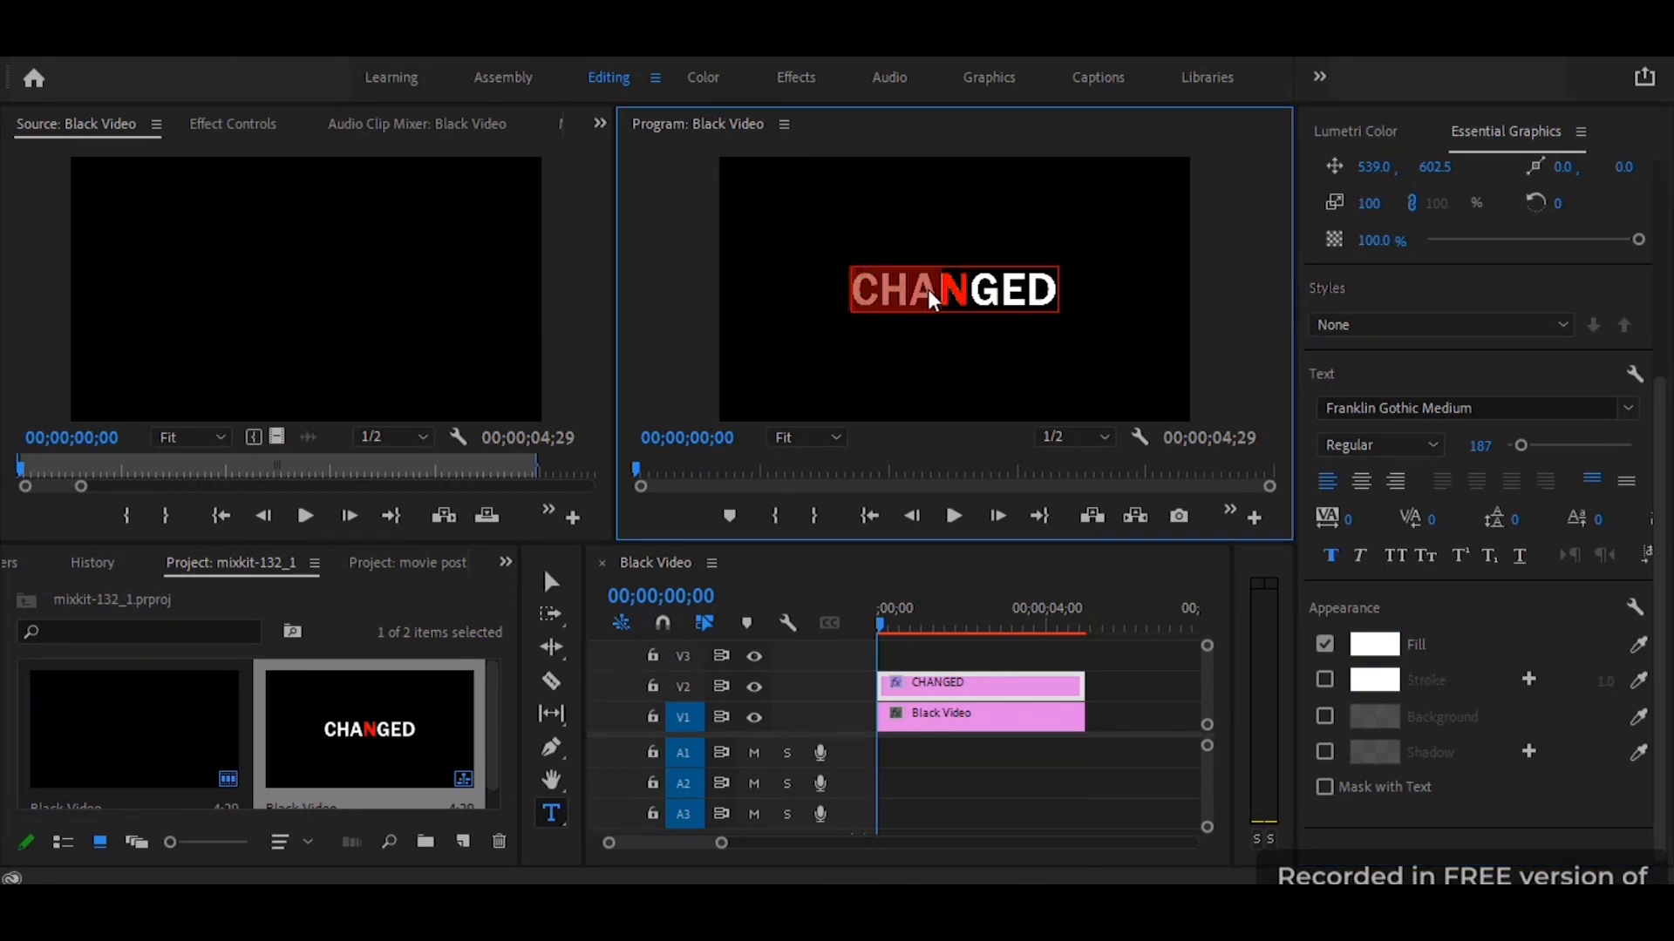
{"action": "left_click", "coordinate": [1325, 678]}
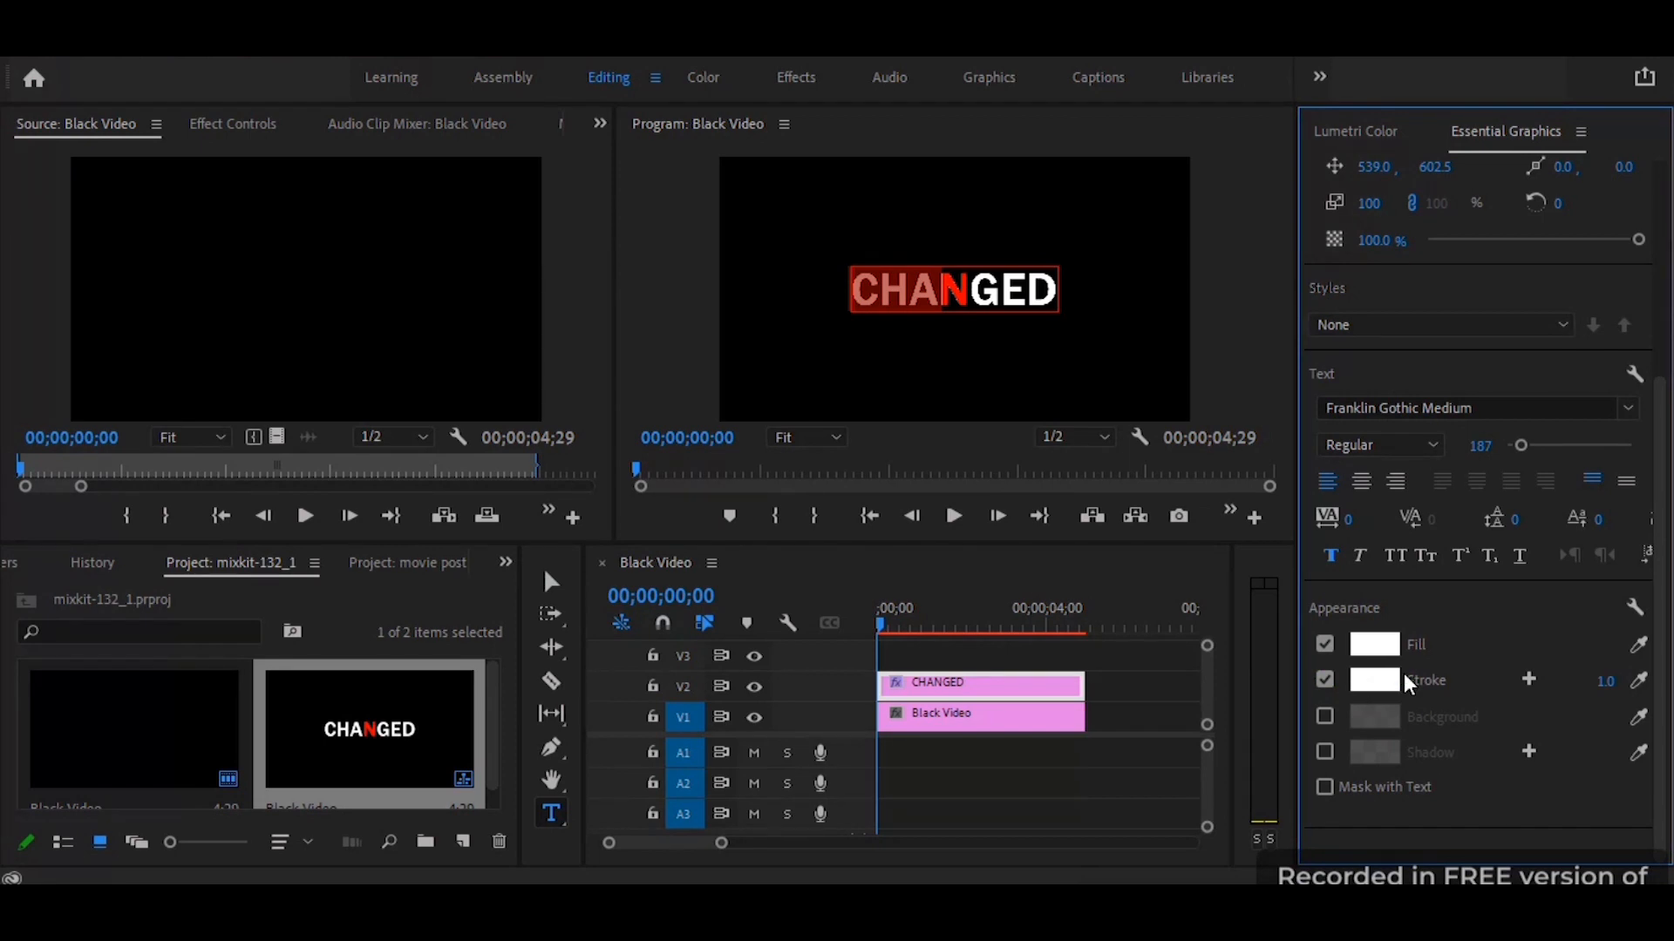
Make the stroke white at width 5 with a red fill, then park the playhead near one second.
{"action": "left_click", "coordinate": [1374, 680]}
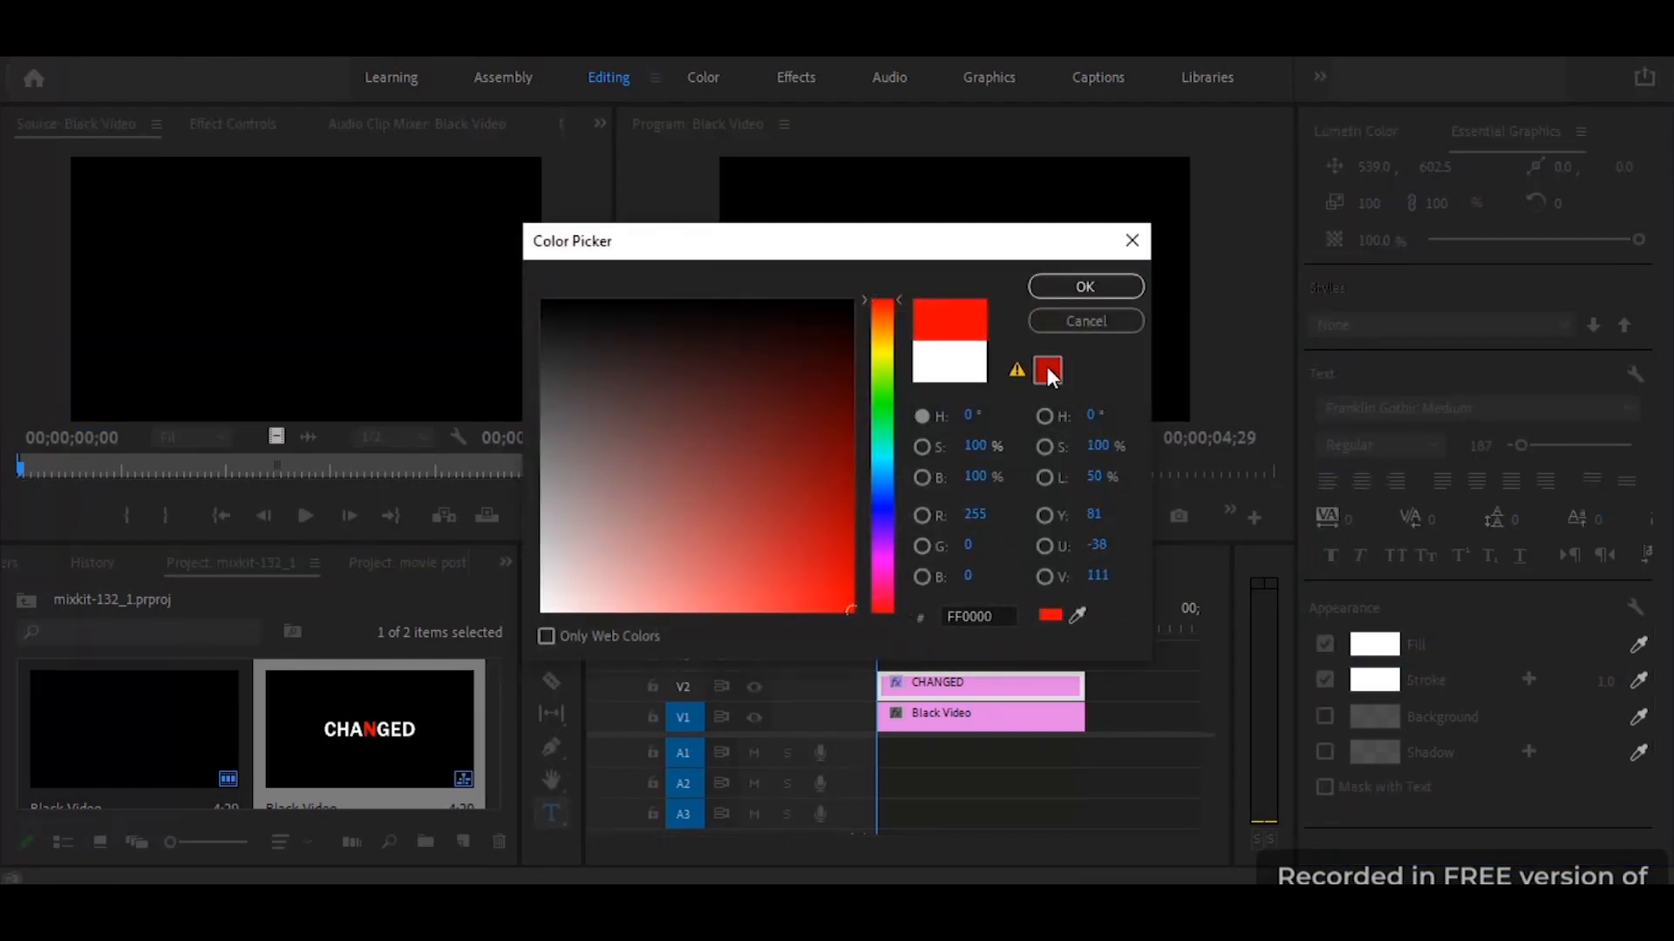
{"action": "left_click", "coordinate": [1084, 285]}
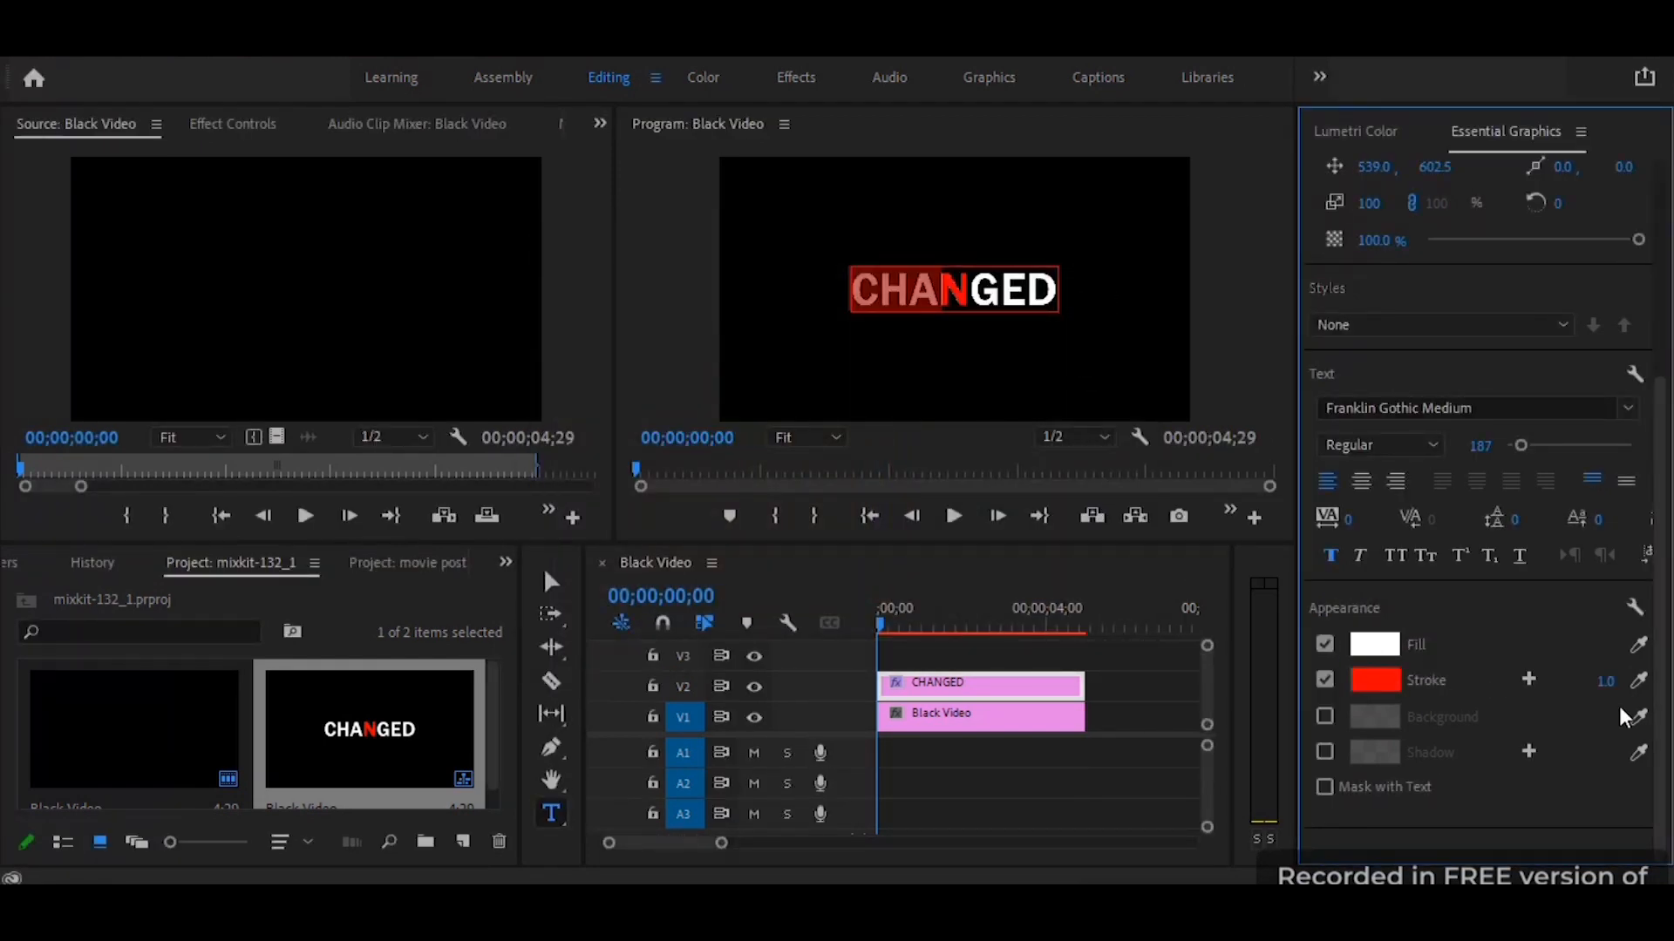
{"action": "left_click_drag", "start_coordinate": [1606, 682], "coordinate": [1605, 639]}
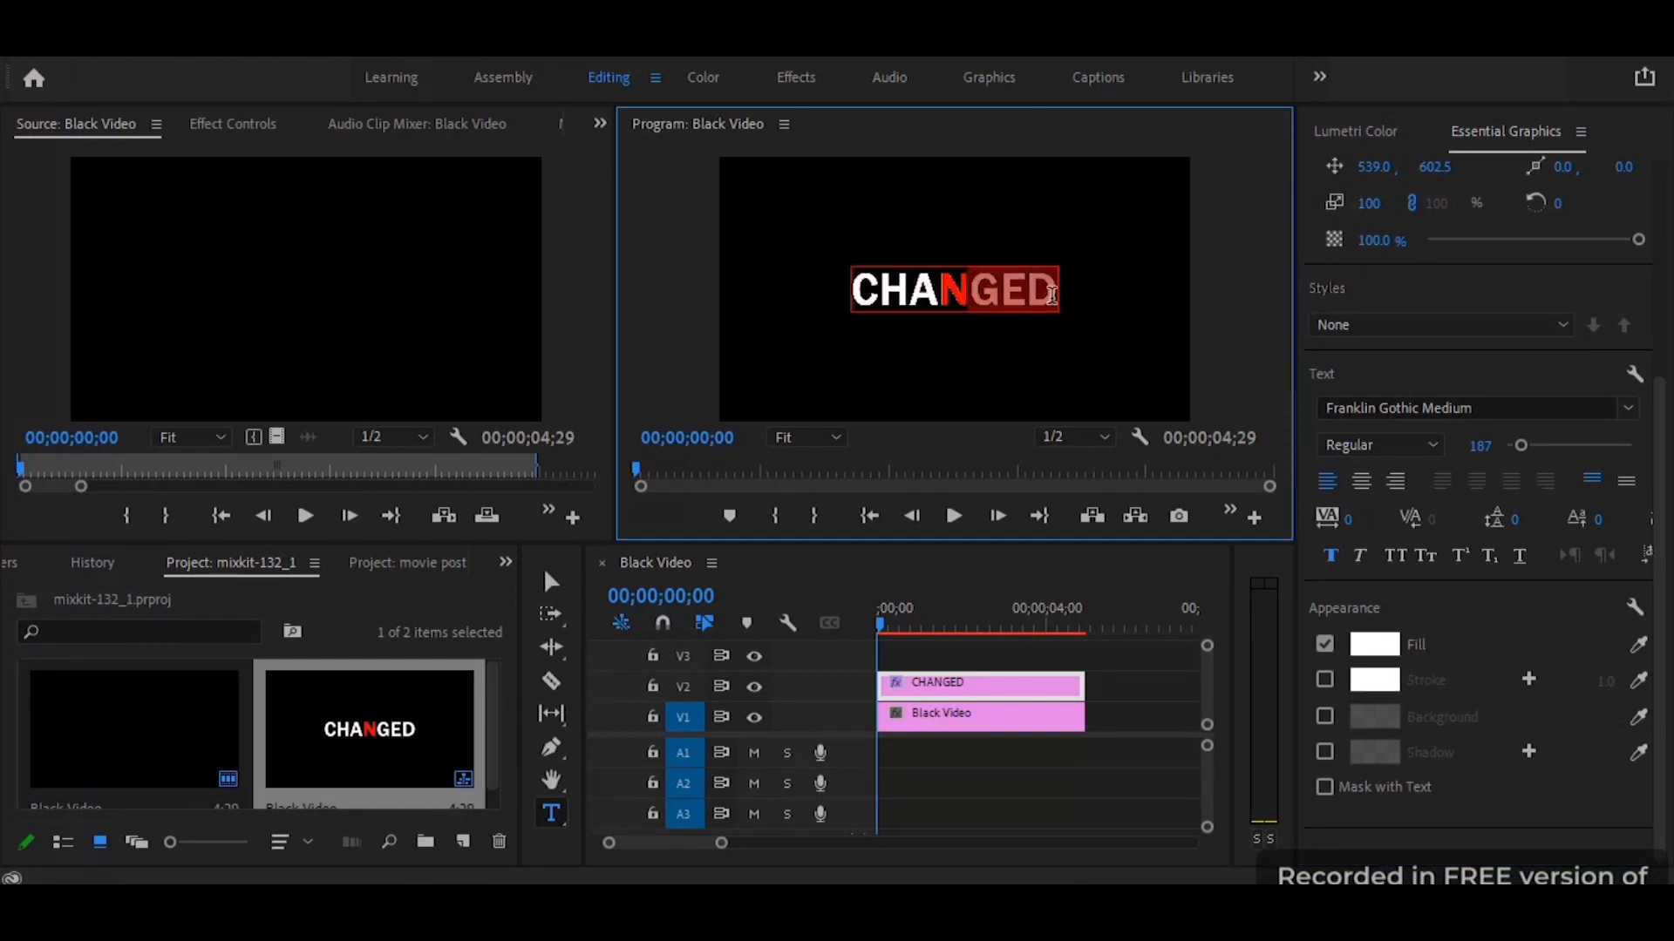
{"action": "left_click", "coordinate": [1325, 679]}
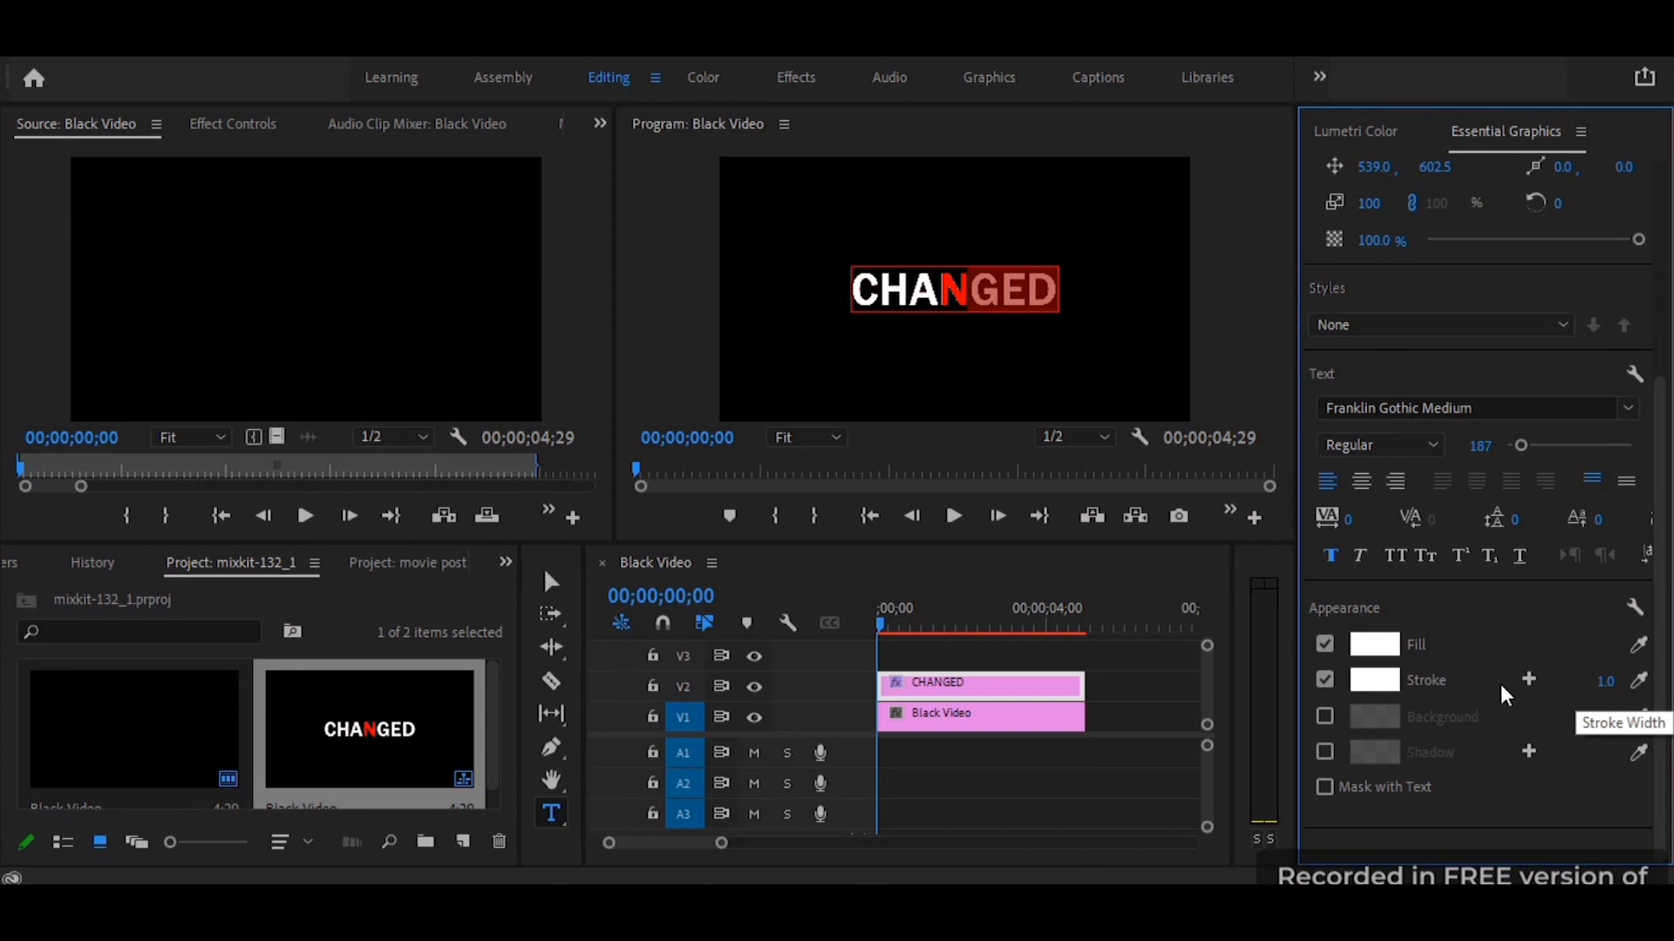
{"action": "left_click", "coordinate": [1374, 680]}
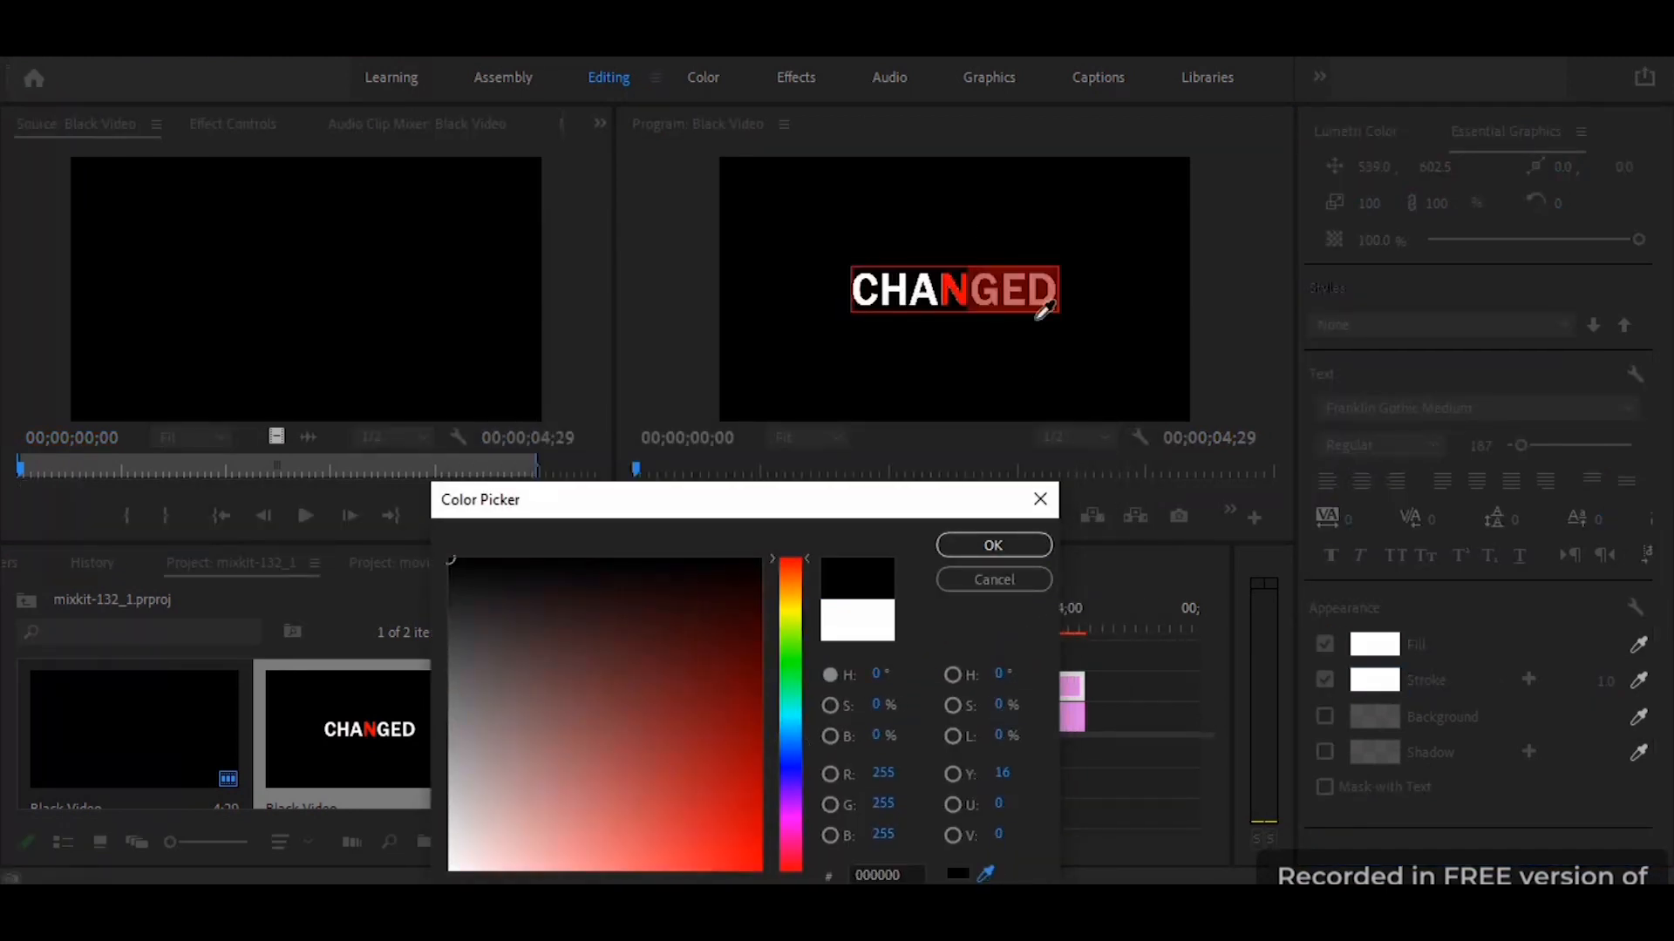
{"action": "left_click", "coordinate": [992, 544]}
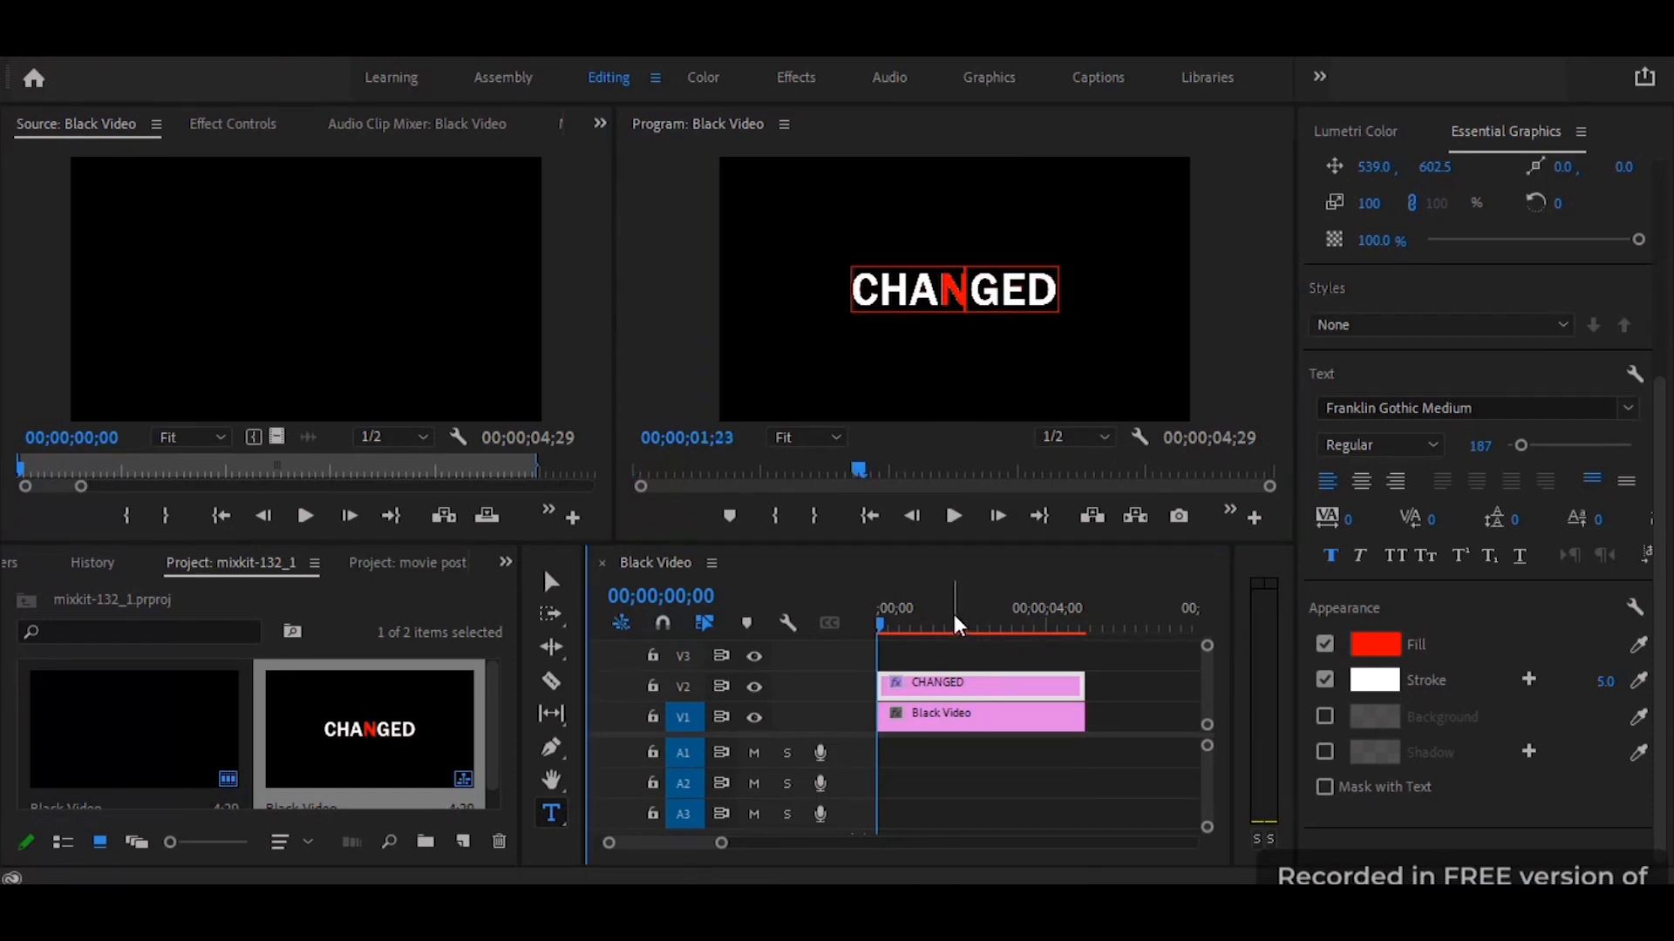
{"action": "left_click", "coordinate": [953, 615]}
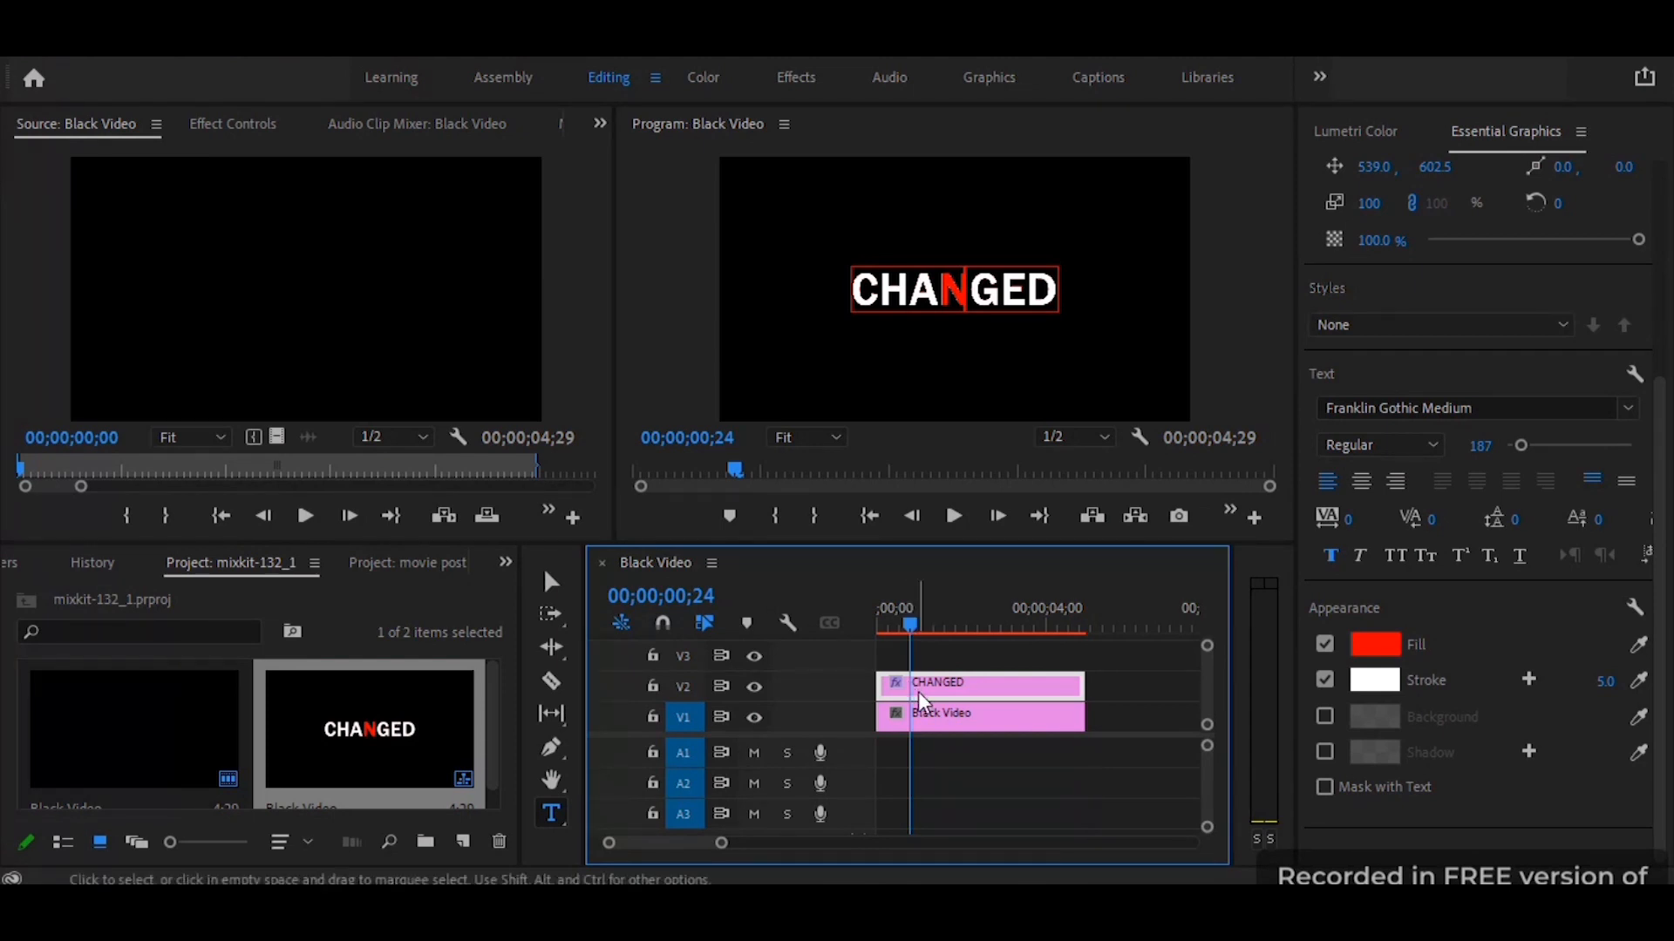
{"action": "mouse_move", "coordinate": [551, 680]}
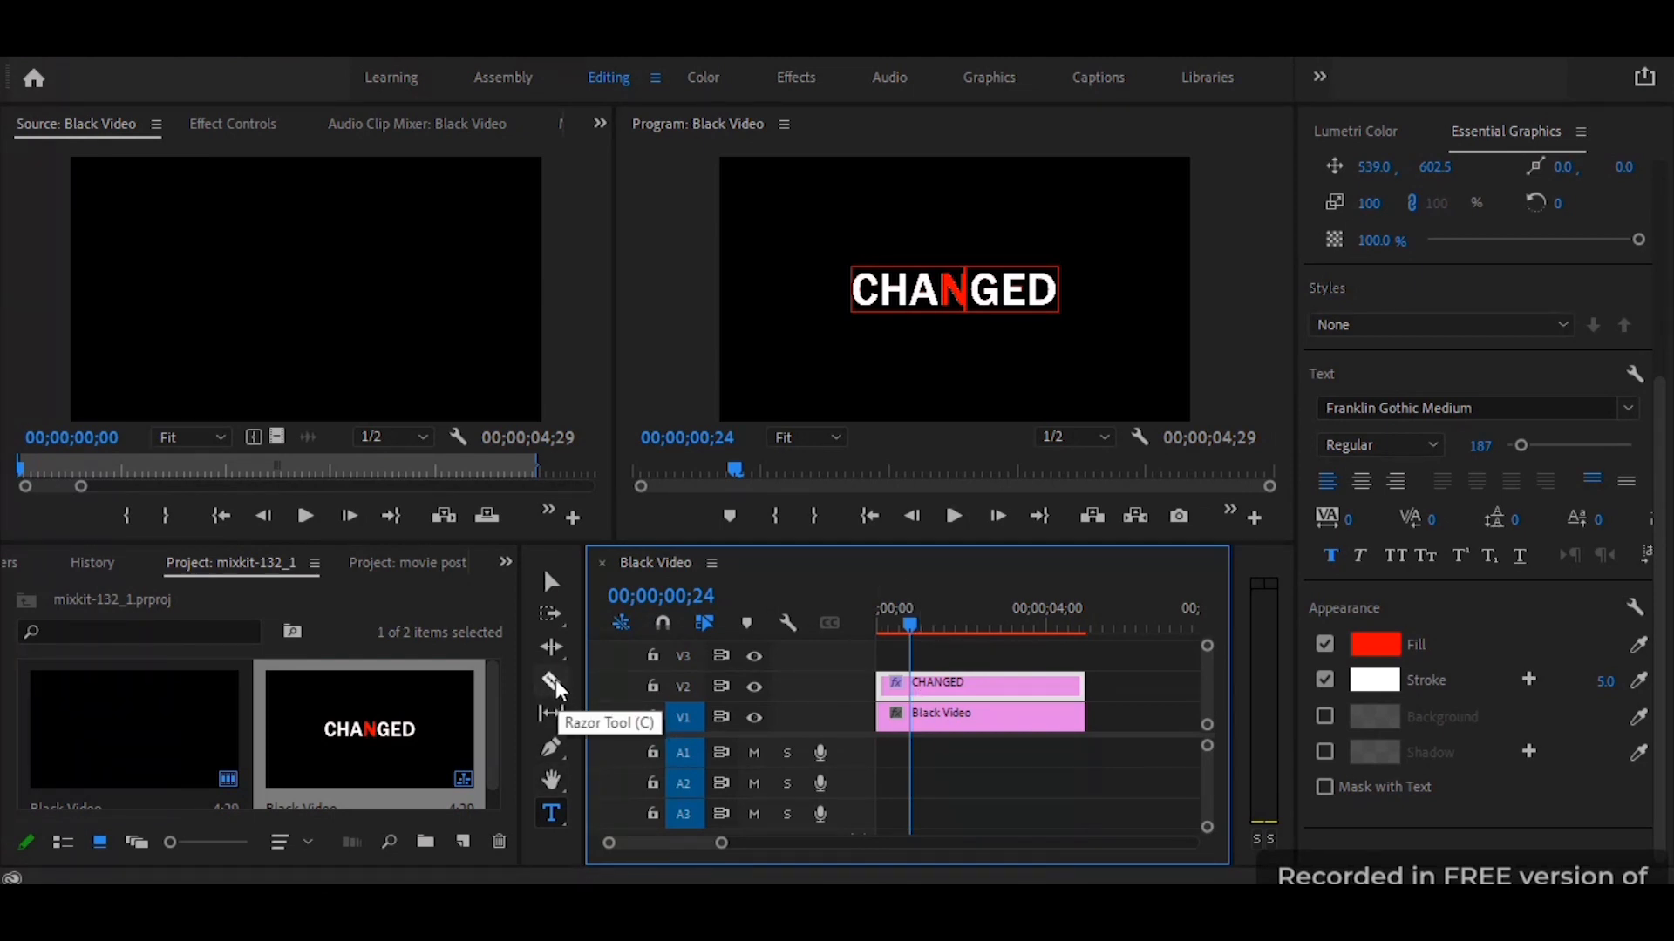
Slice the CHANGED title clip on V2 into many short pieces with the Razor tool.
{"action": "left_click", "coordinate": [551, 680]}
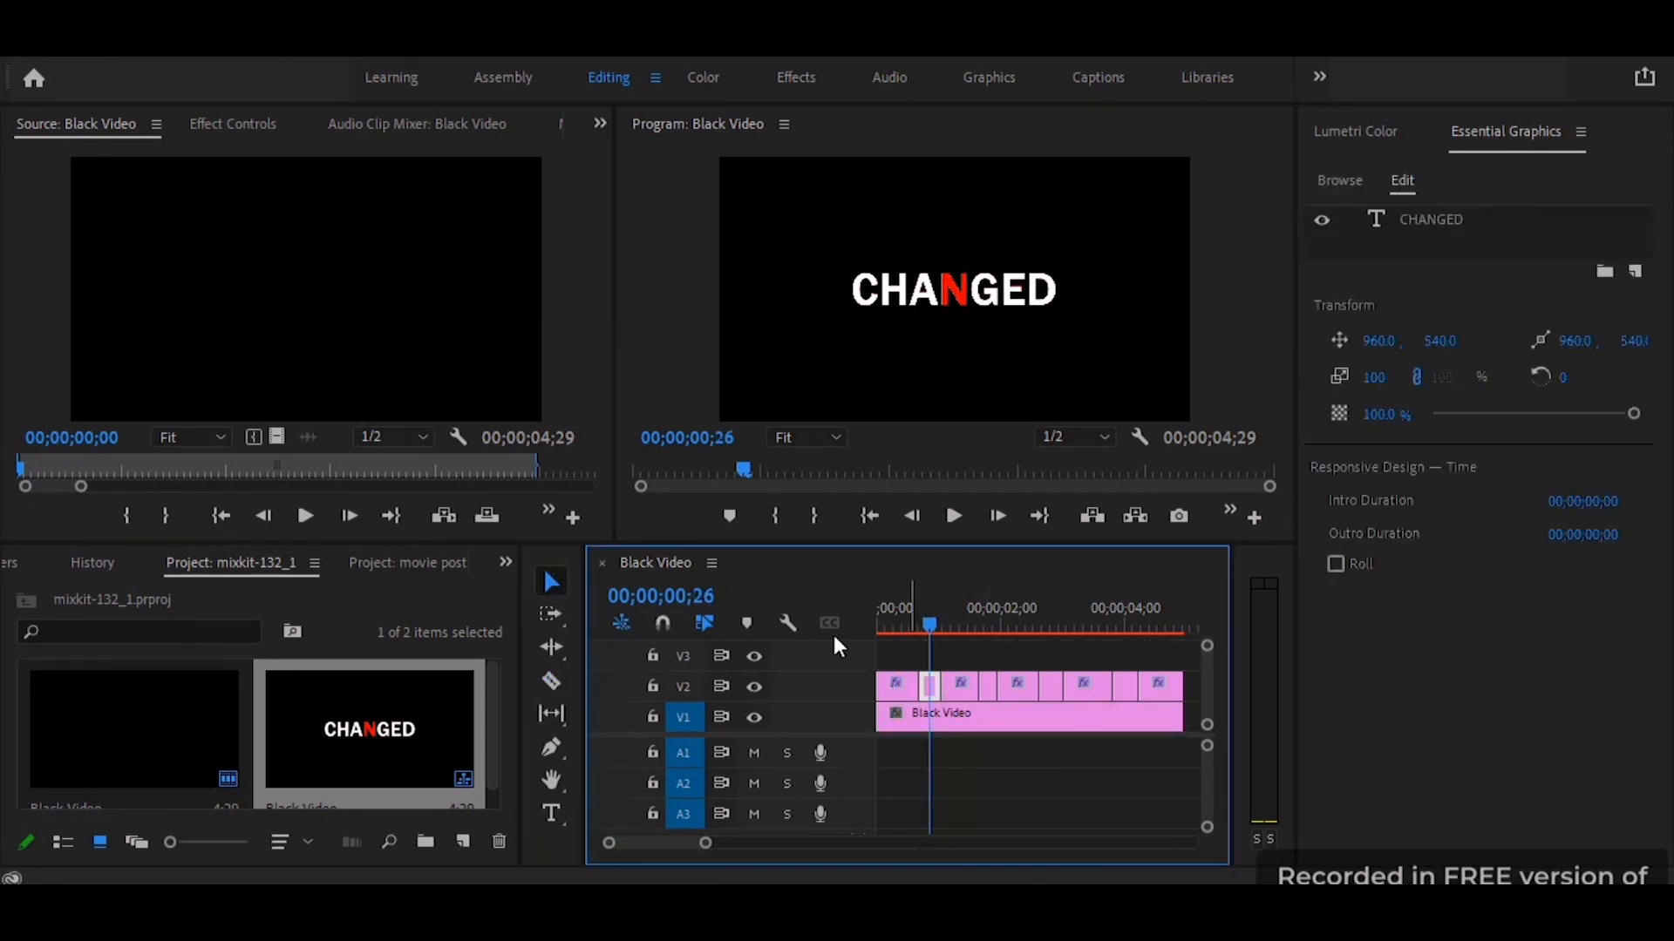
Select one title piece and switch its fill to pure red.
{"action": "left_click", "coordinate": [551, 813]}
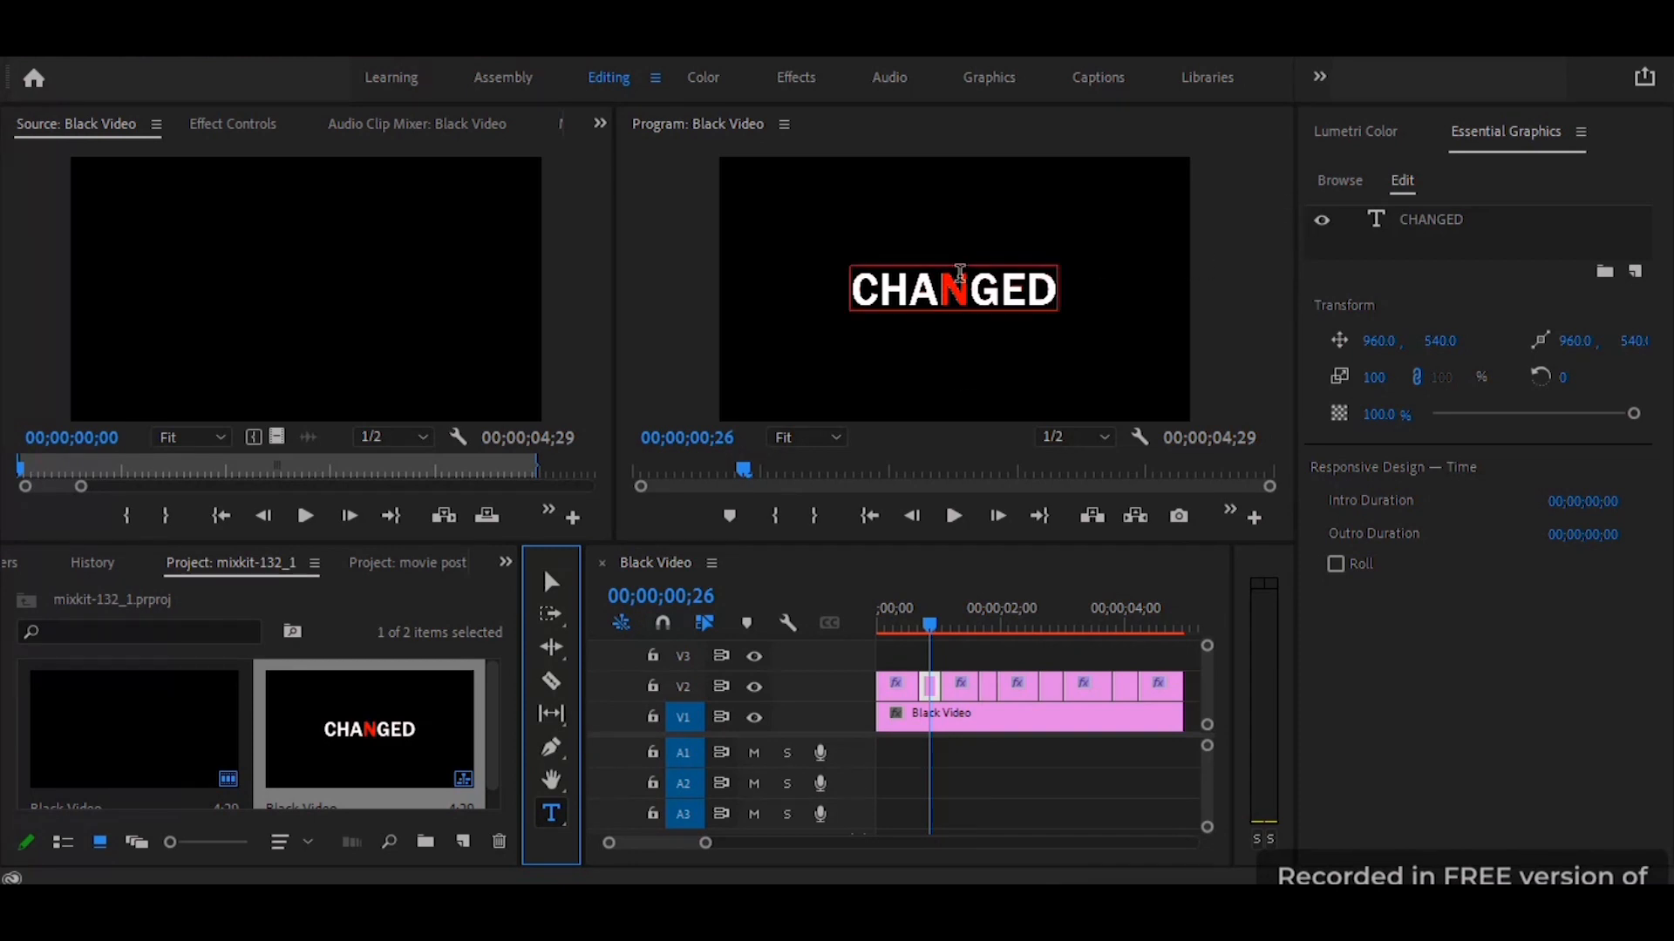
{"action": "left_click", "coordinate": [958, 293]}
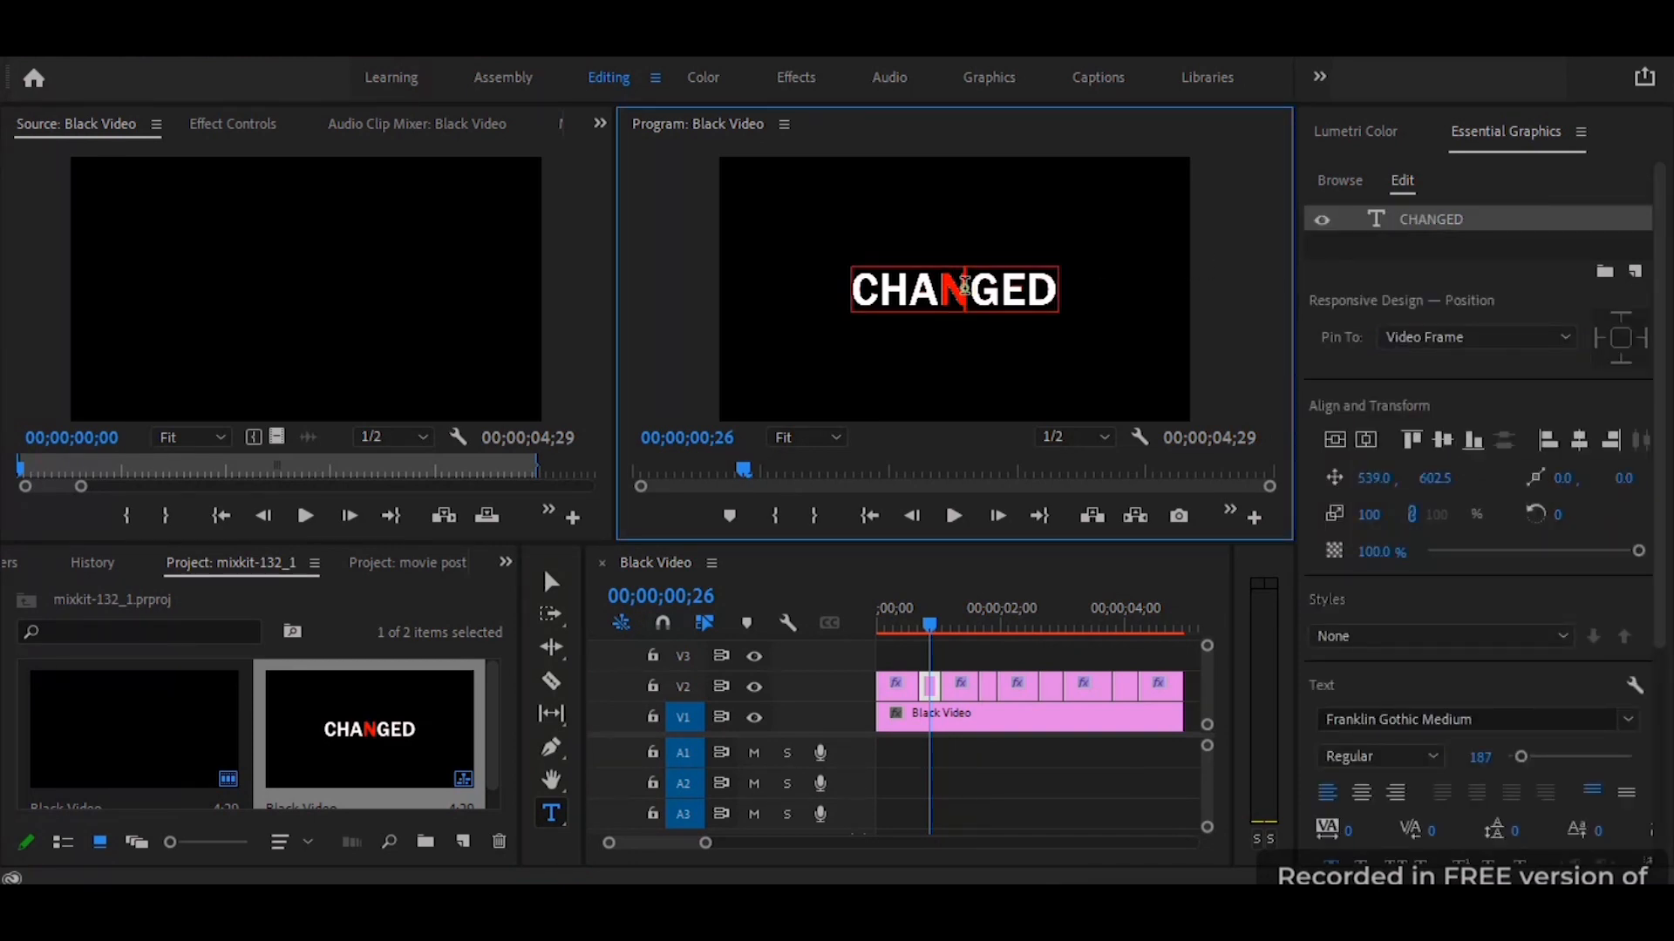
{"action": "scroll", "scroll_direction": "down", "scroll_amount": 3}
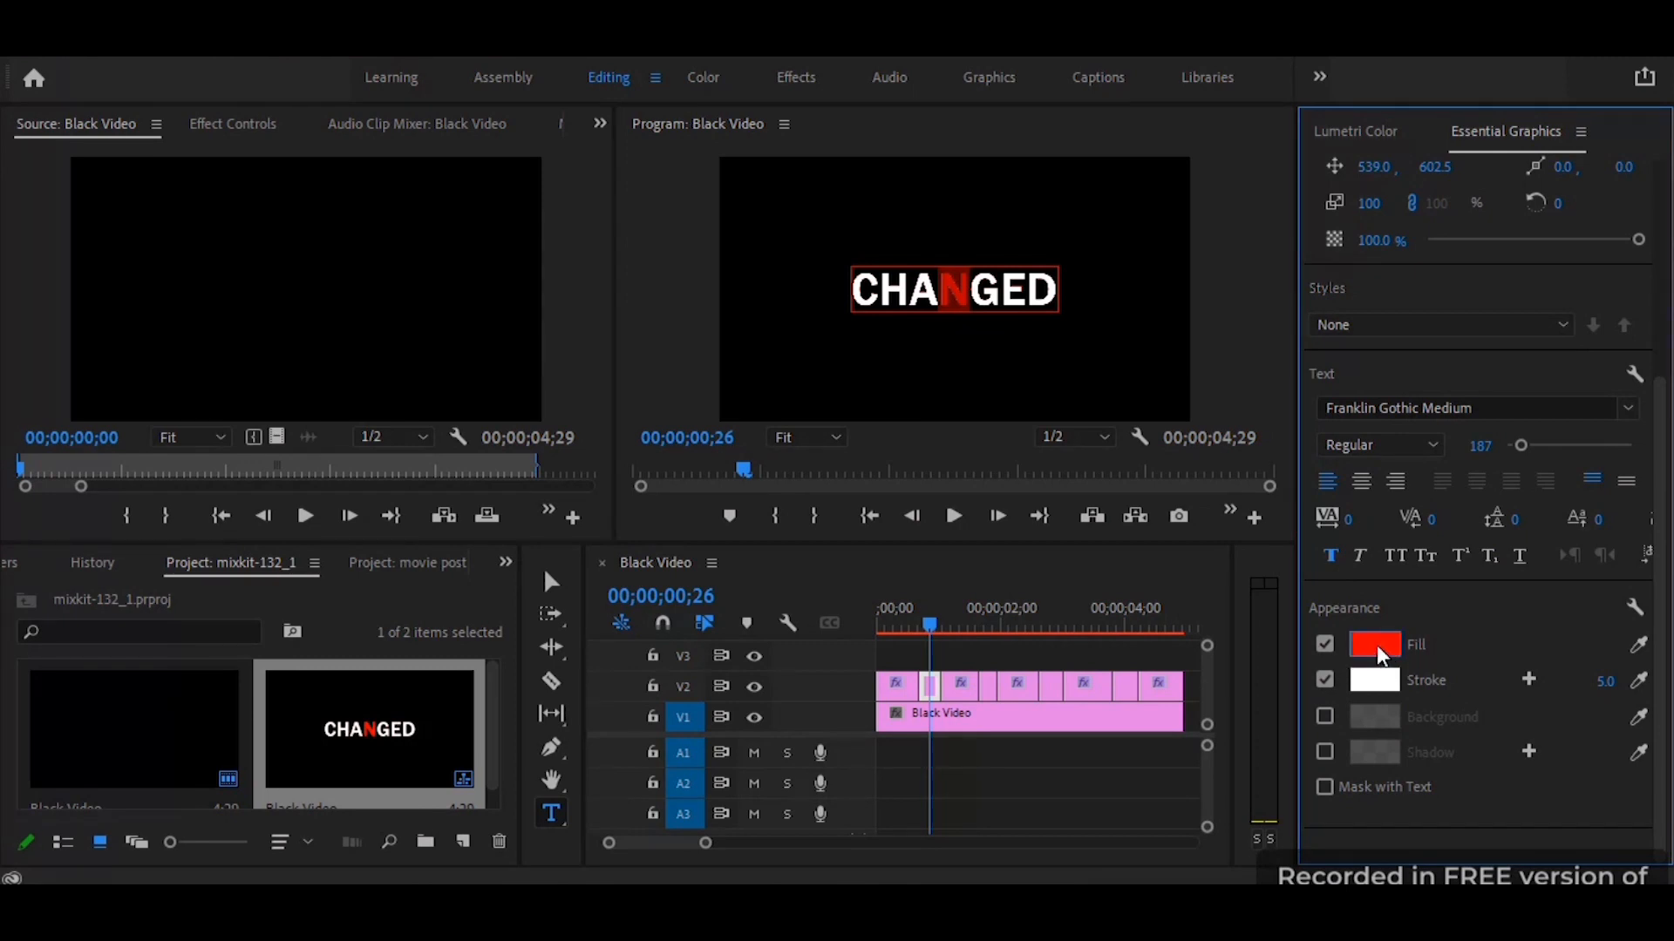
{"action": "left_click", "coordinate": [1374, 645]}
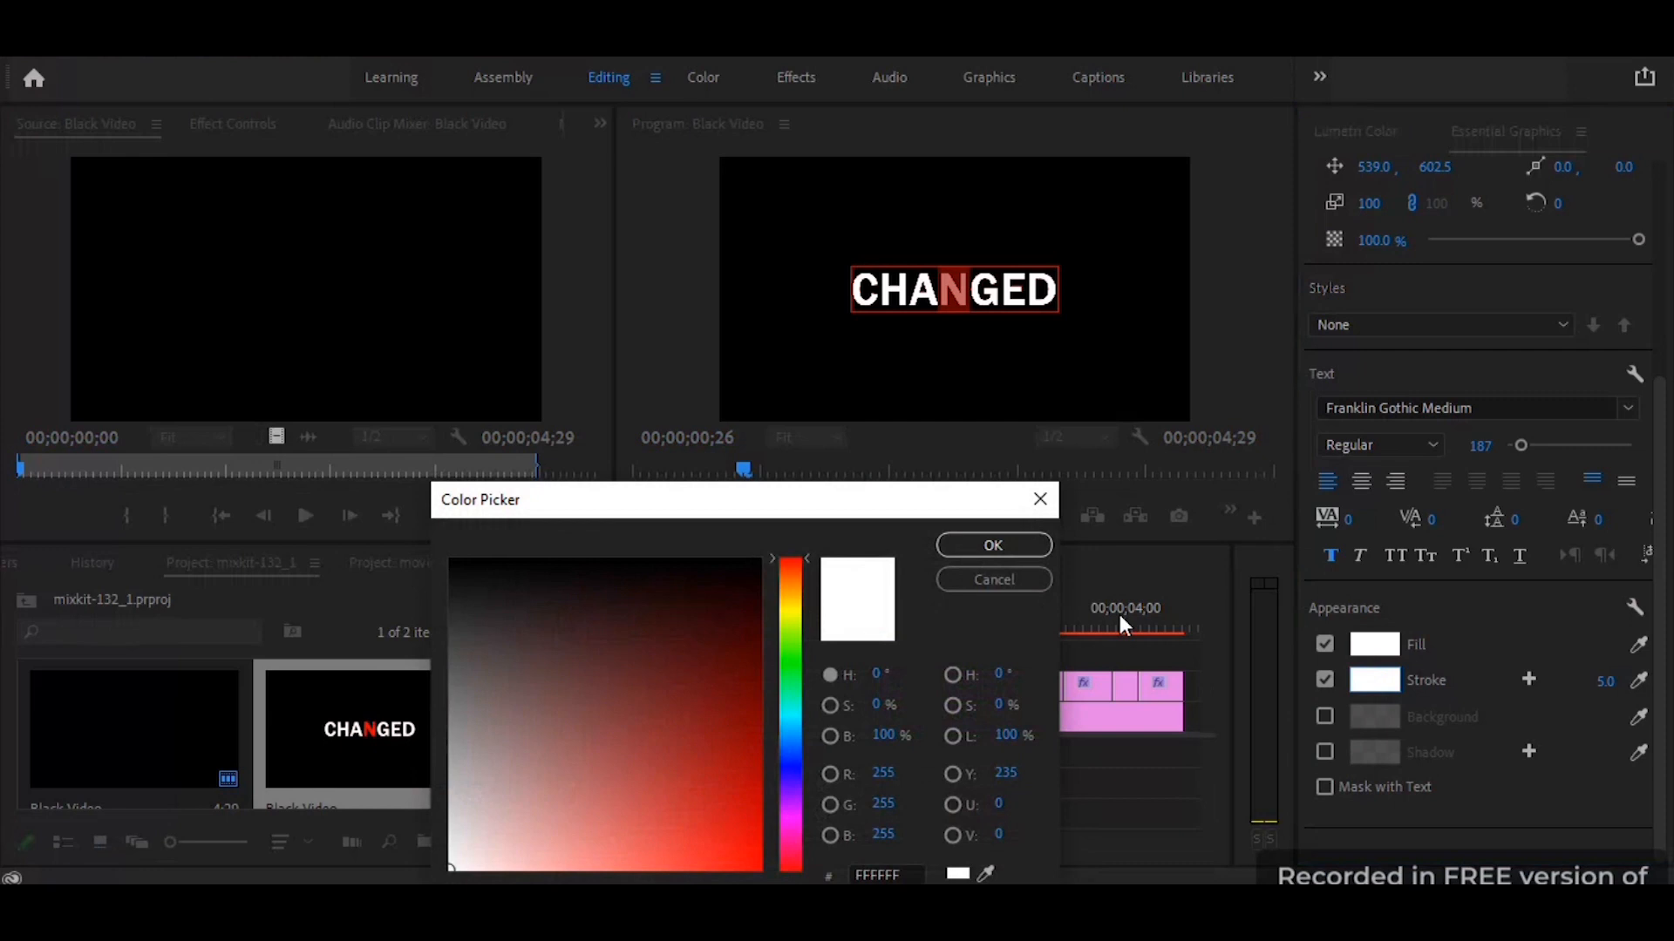
{"action": "left_click", "coordinate": [756, 863]}
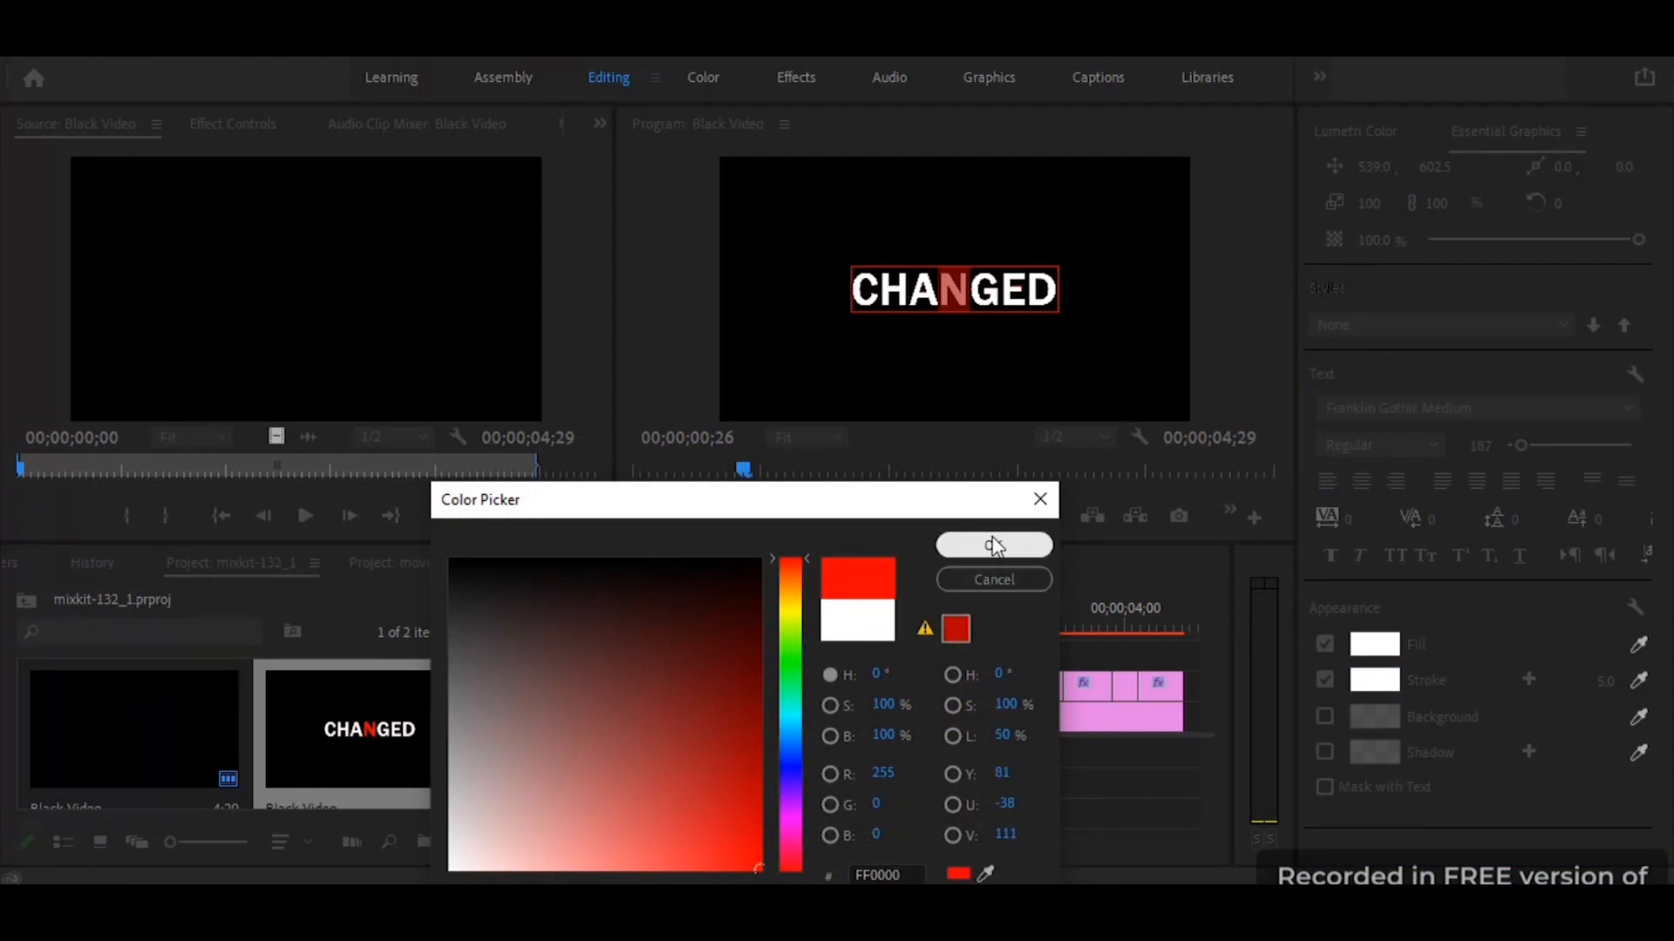
{"action": "left_click", "coordinate": [994, 544]}
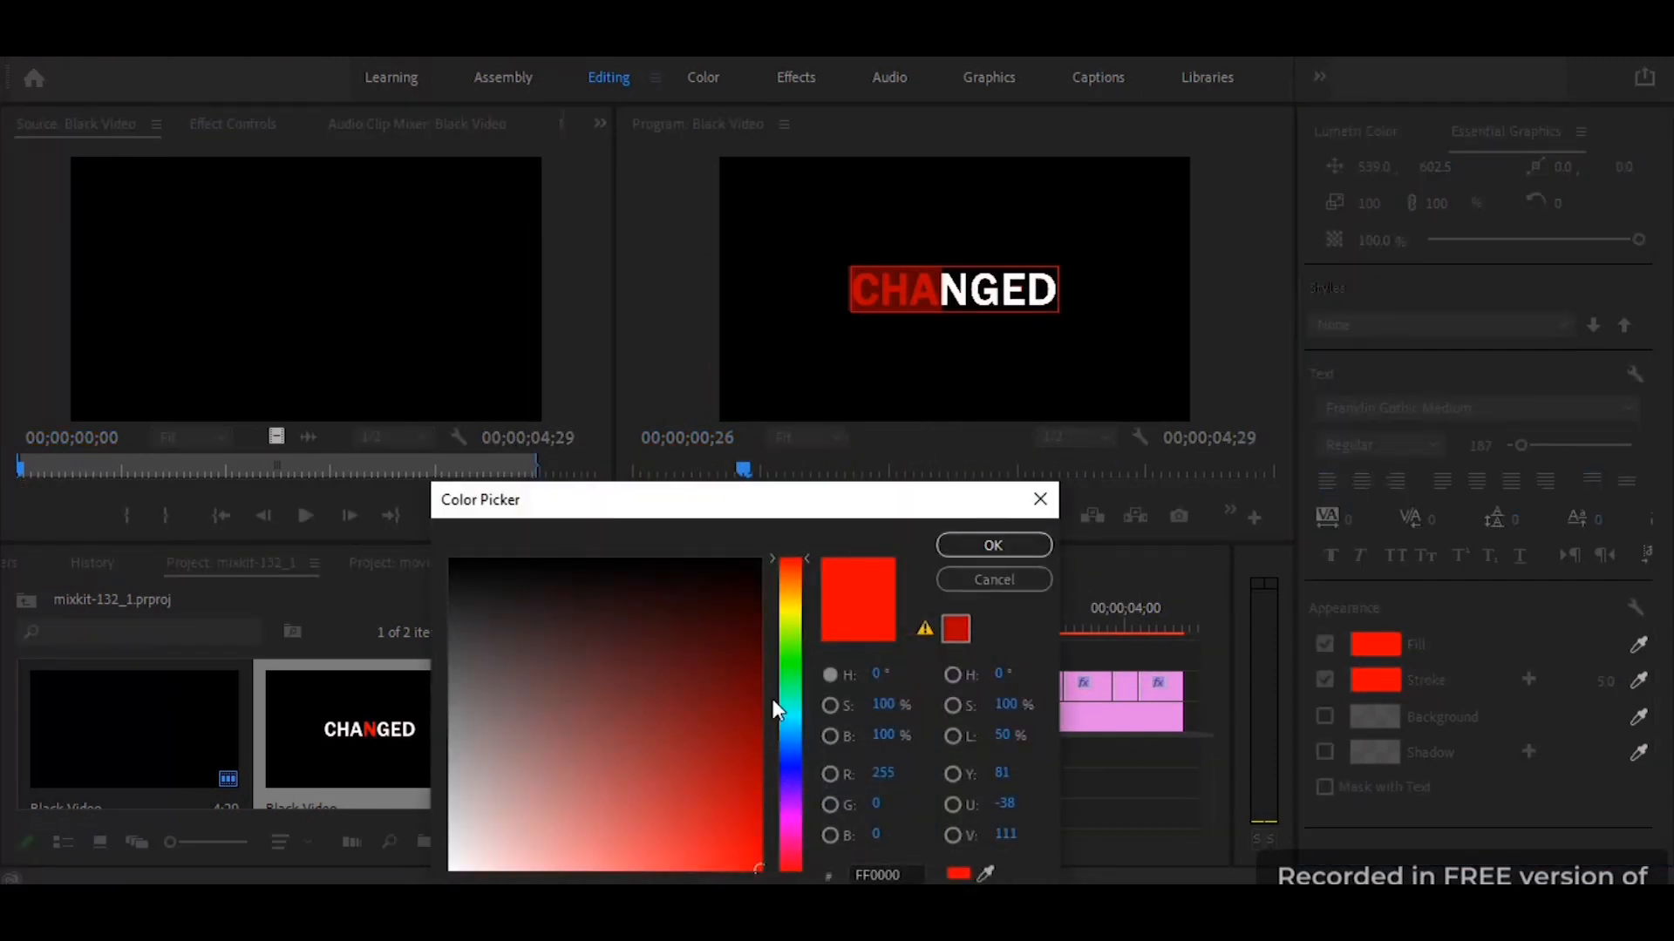
Give the next title piece a white fill so the pieces alternate red and white.
{"action": "left_click", "coordinate": [992, 544]}
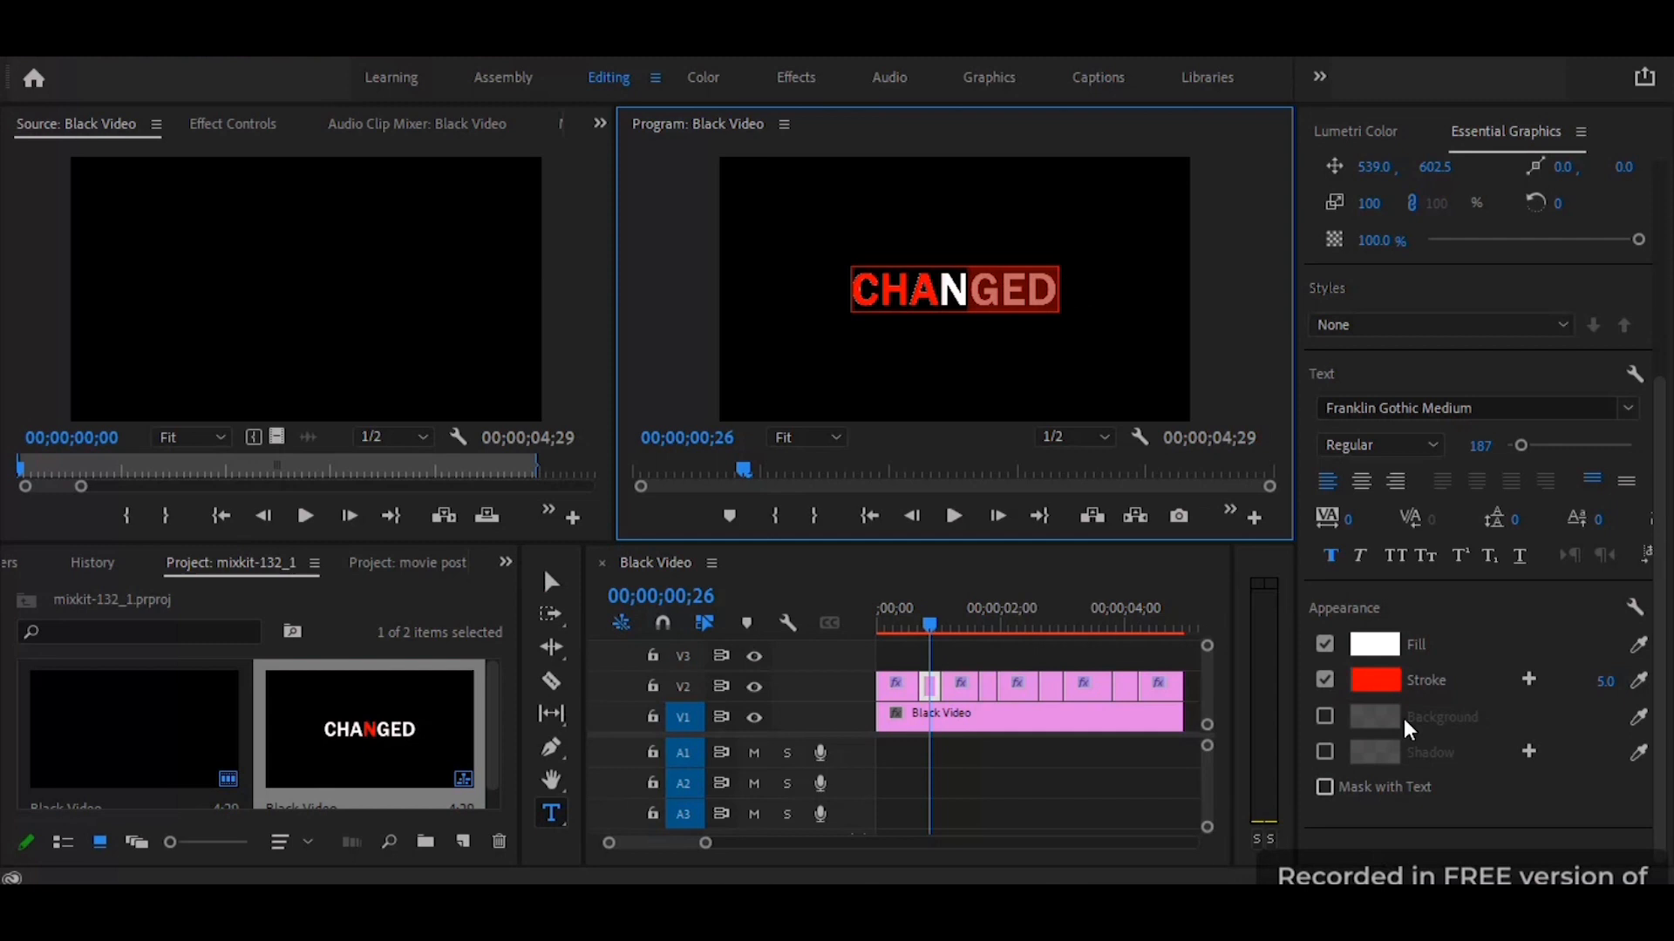
{"action": "left_click", "coordinate": [1374, 645]}
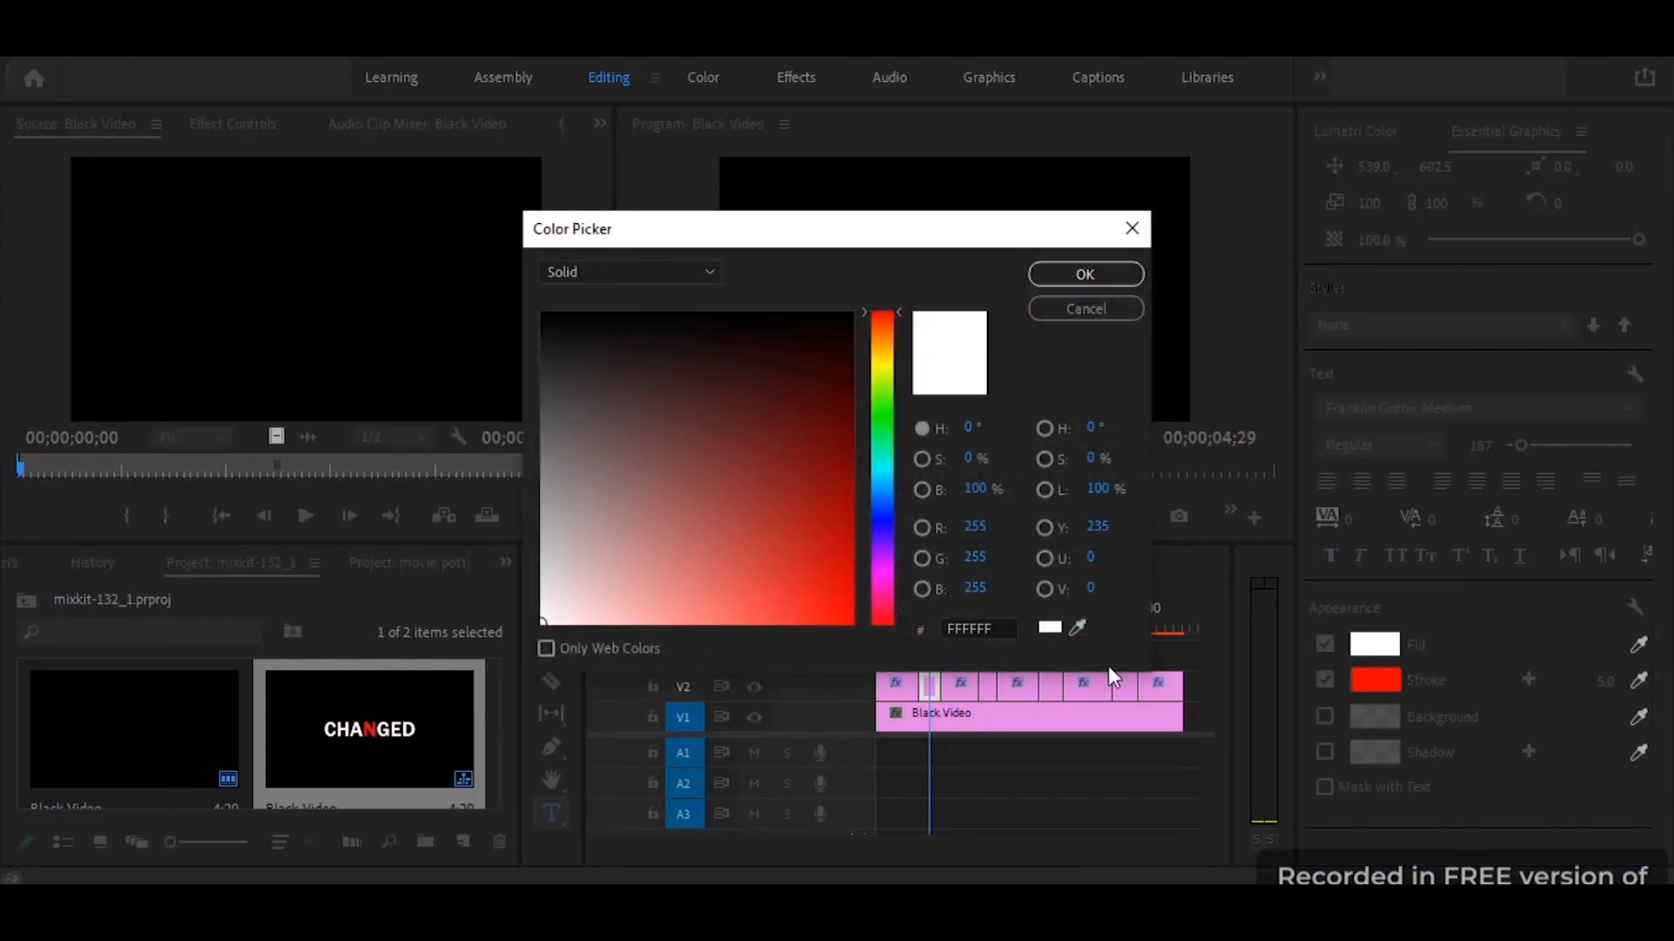
{"action": "left_click", "coordinate": [1085, 274]}
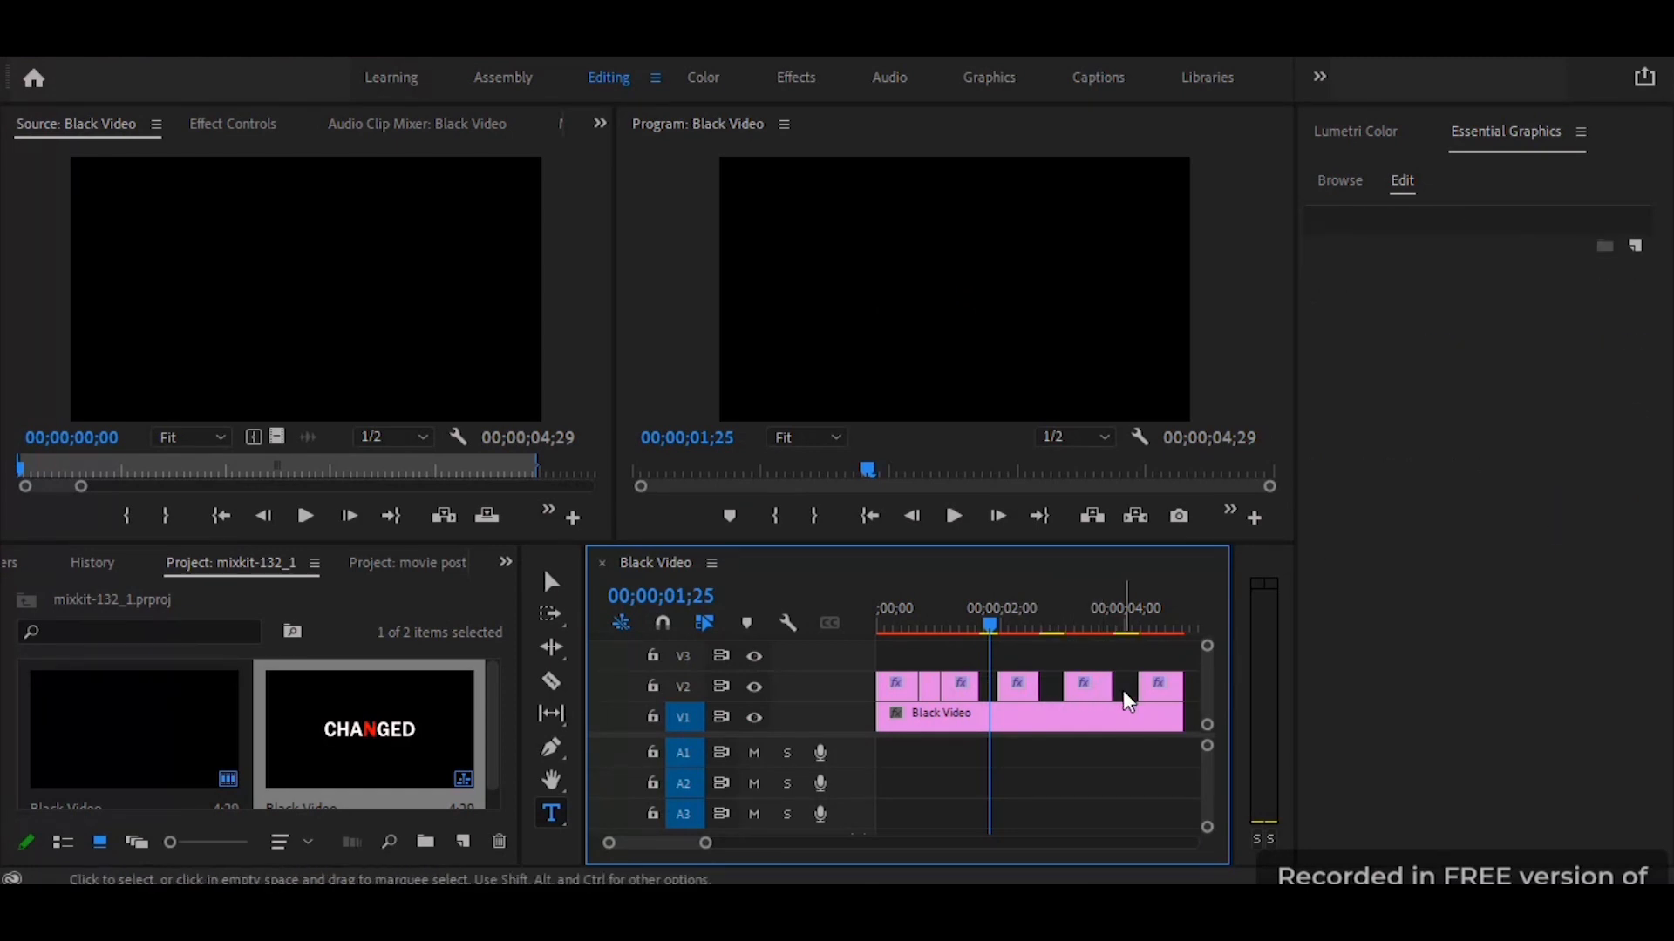
Select a title piece on the timeline to duplicate further along the black video.
{"action": "left_click", "coordinate": [937, 625]}
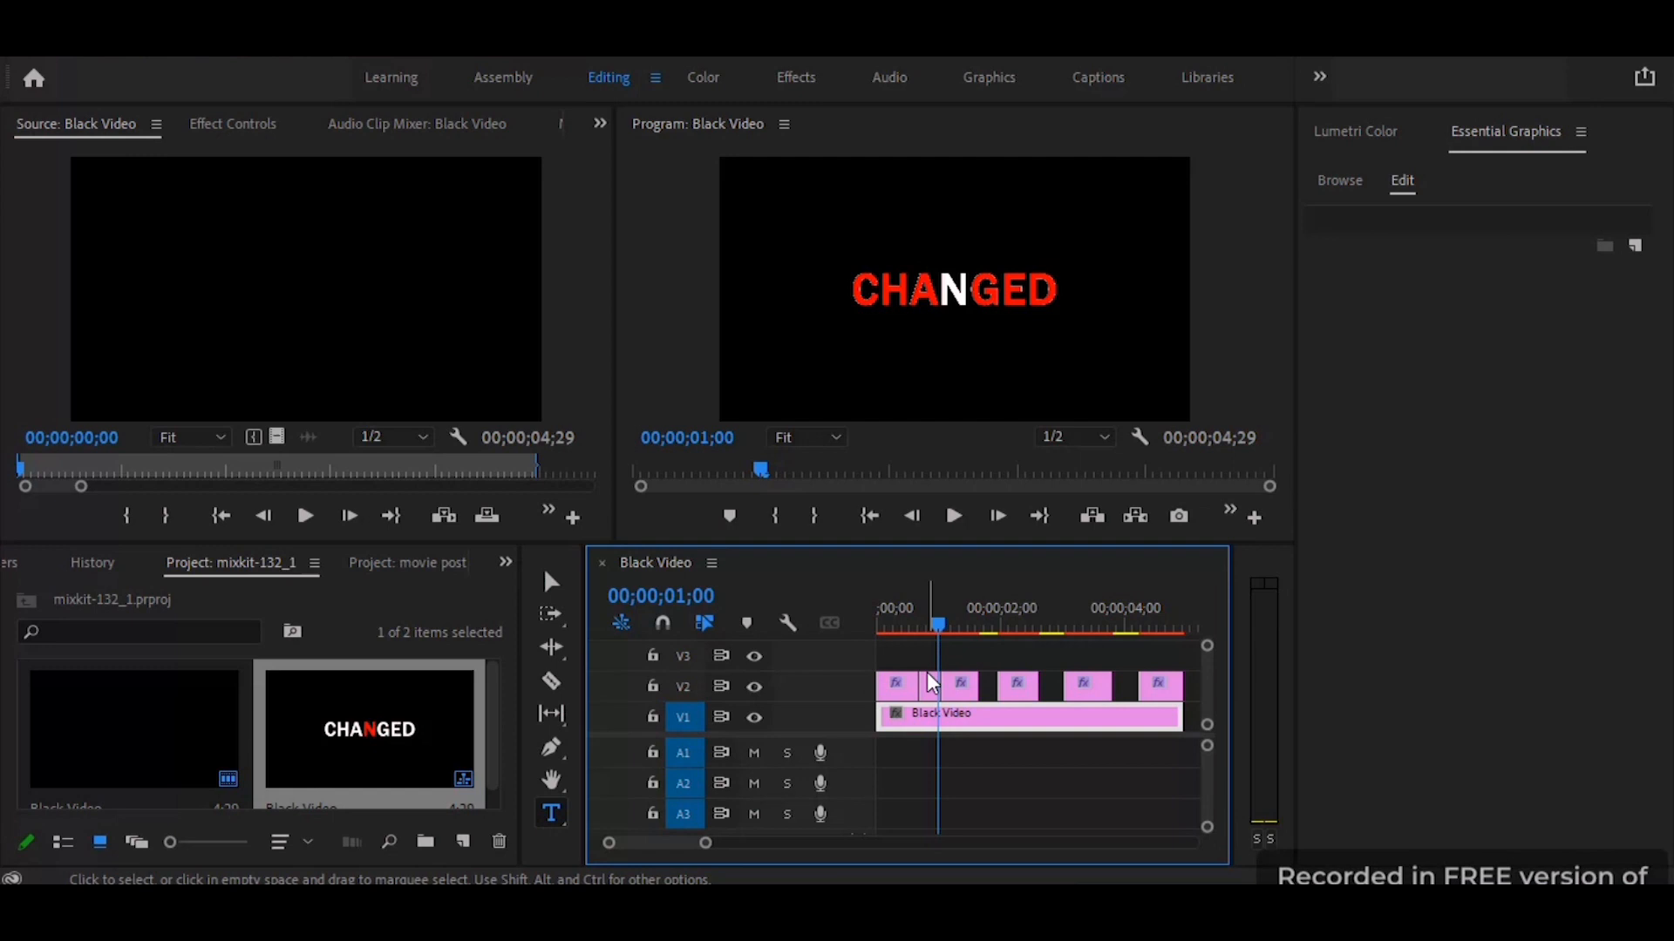
{"action": "left_click", "coordinate": [924, 685]}
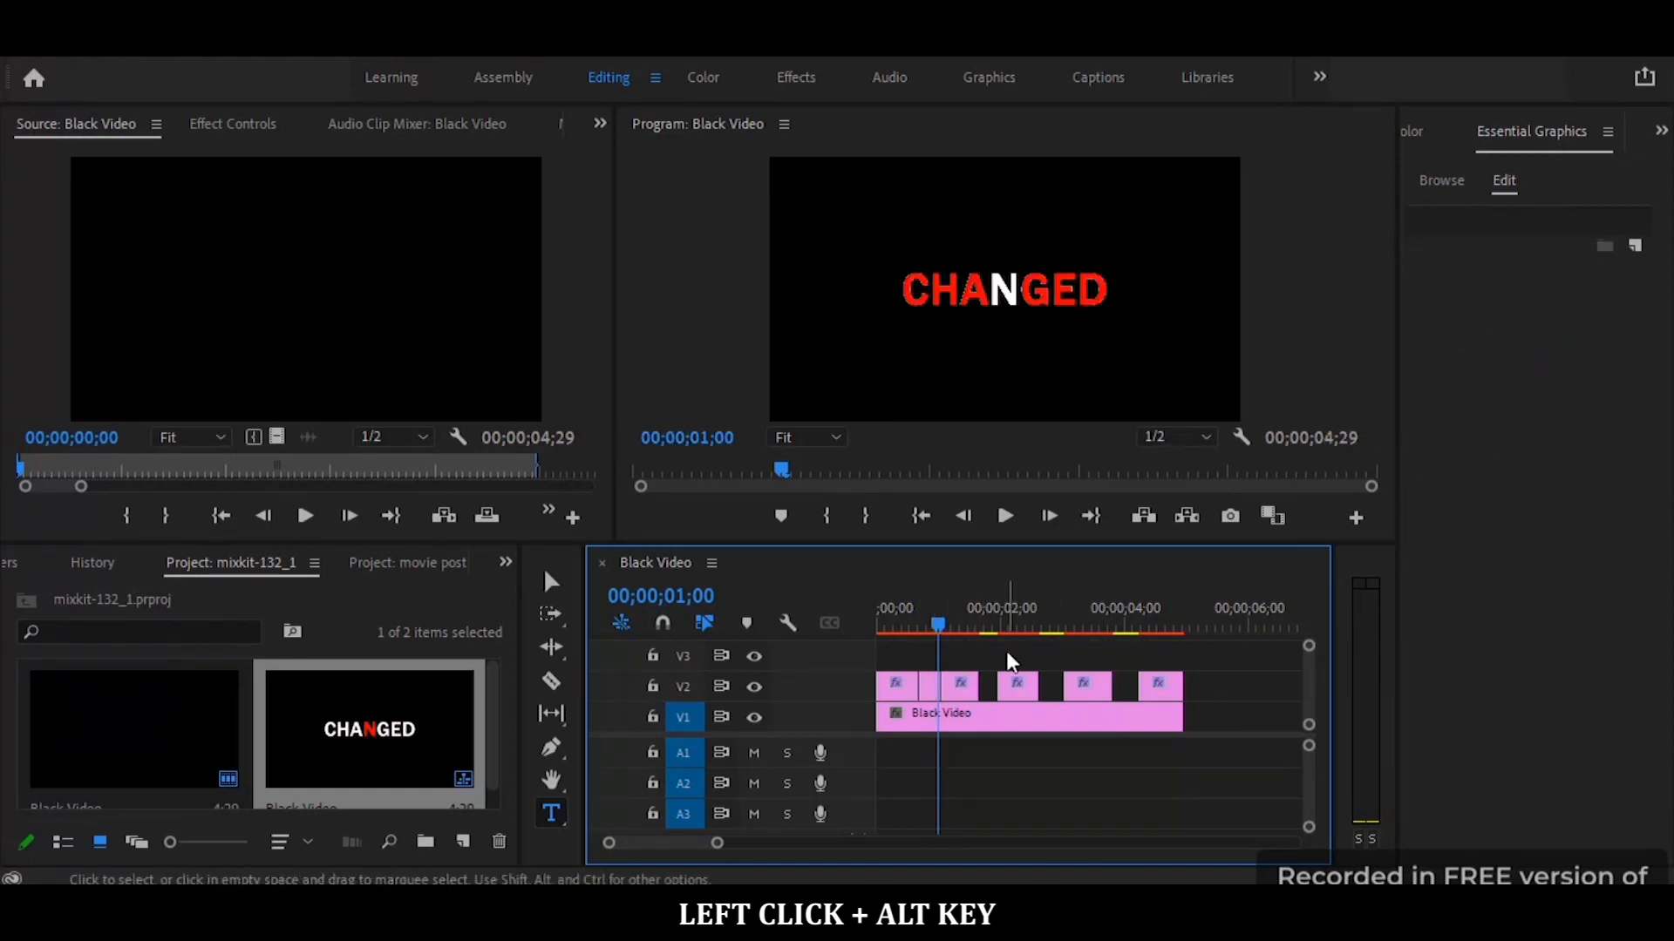
{"action": "left_click", "coordinate": [932, 686]}
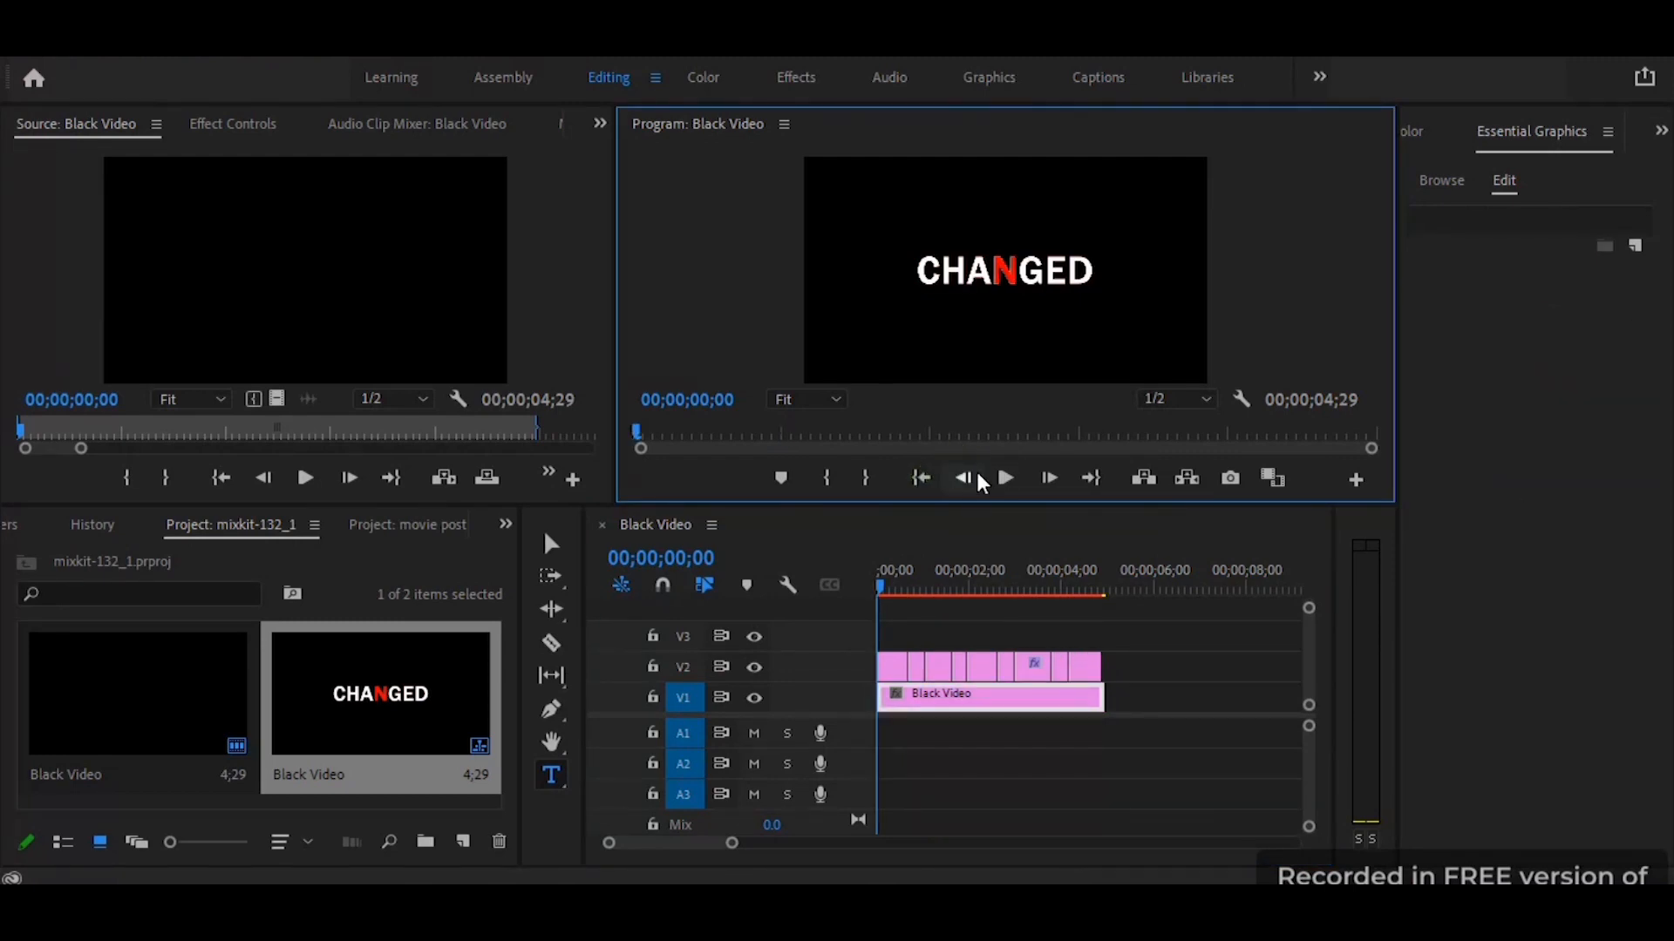
{"action": "left_click", "coordinate": [1006, 478]}
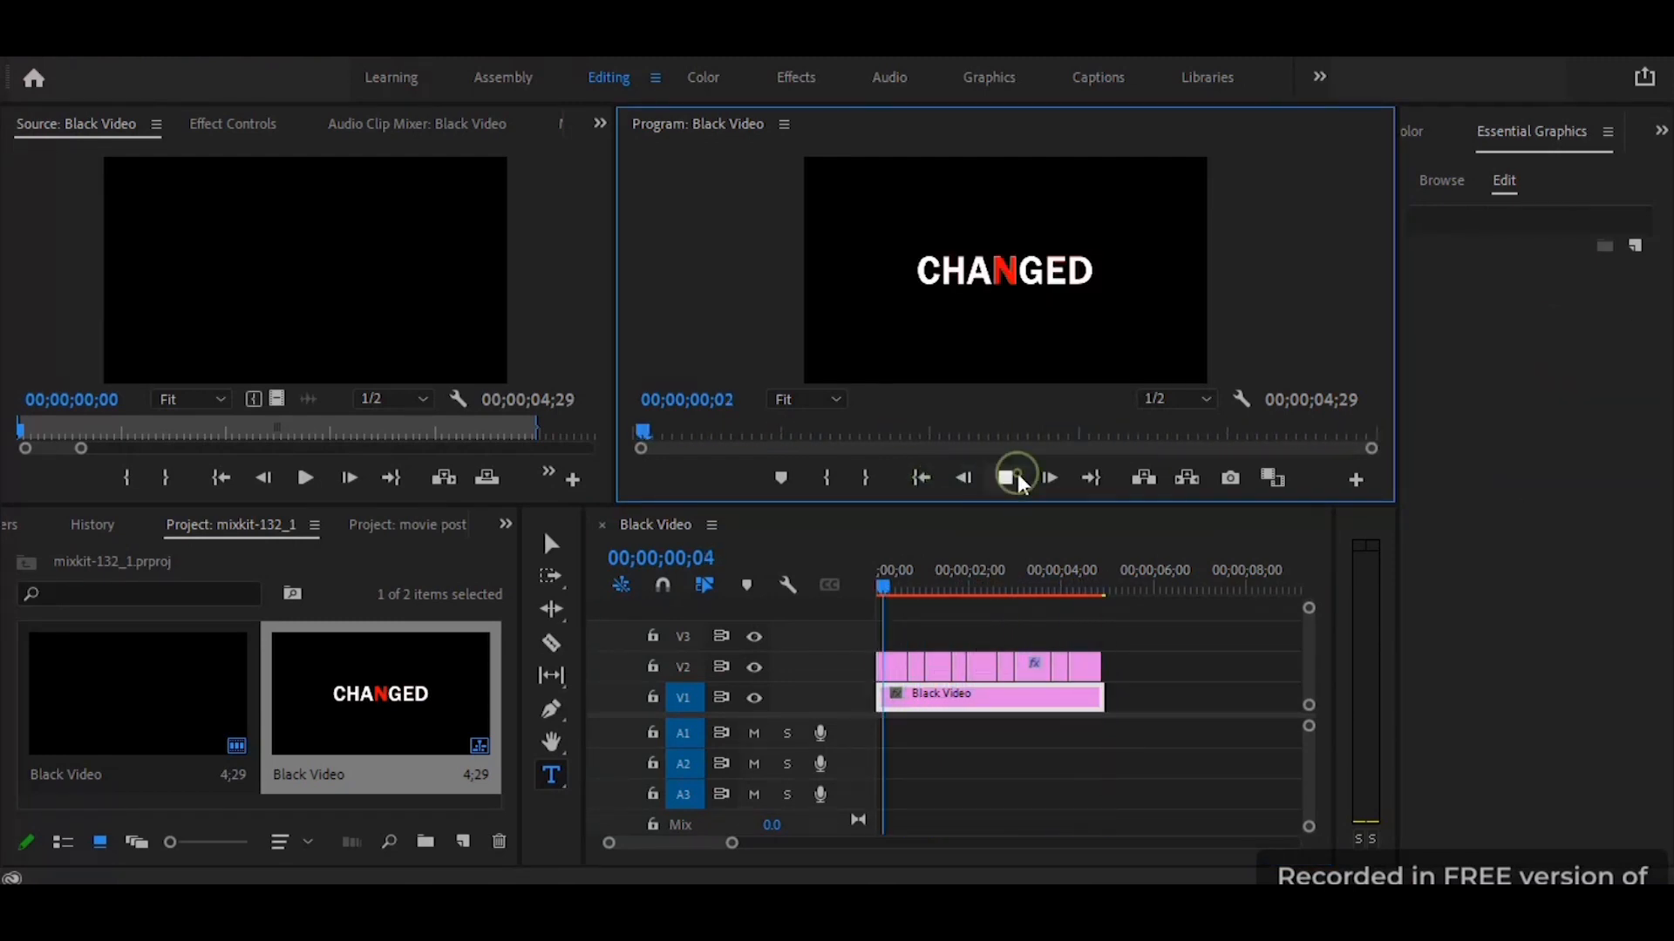
{"action": "left_click", "coordinate": [1004, 478]}
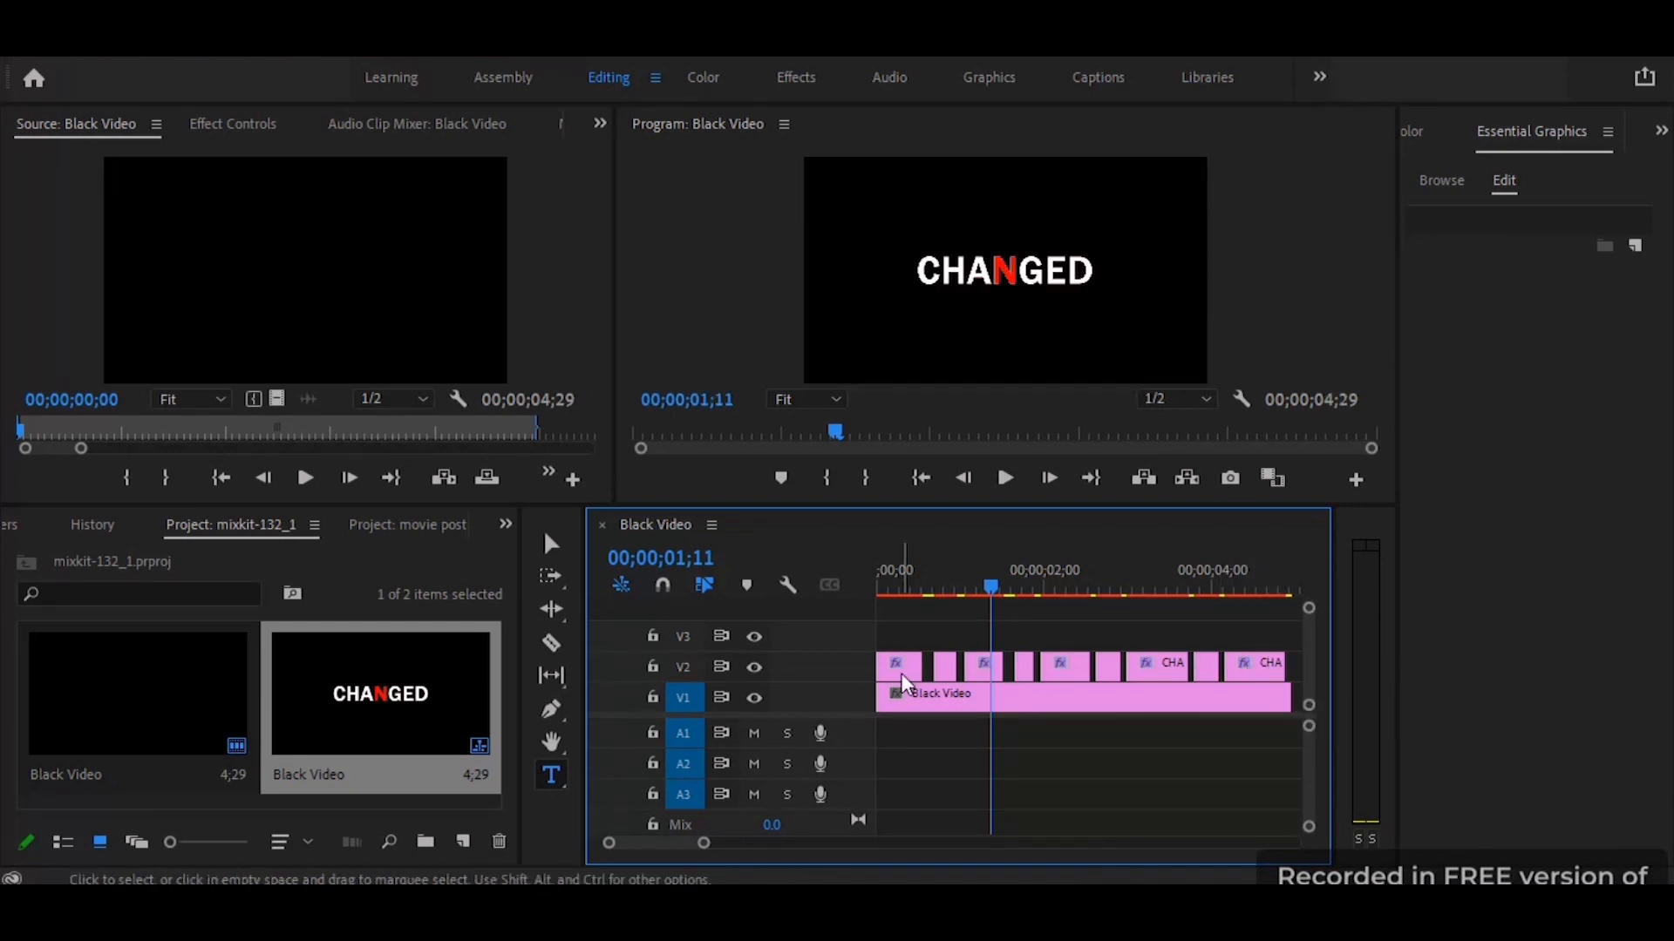
{"action": "mouse_move", "coordinate": [961, 503]}
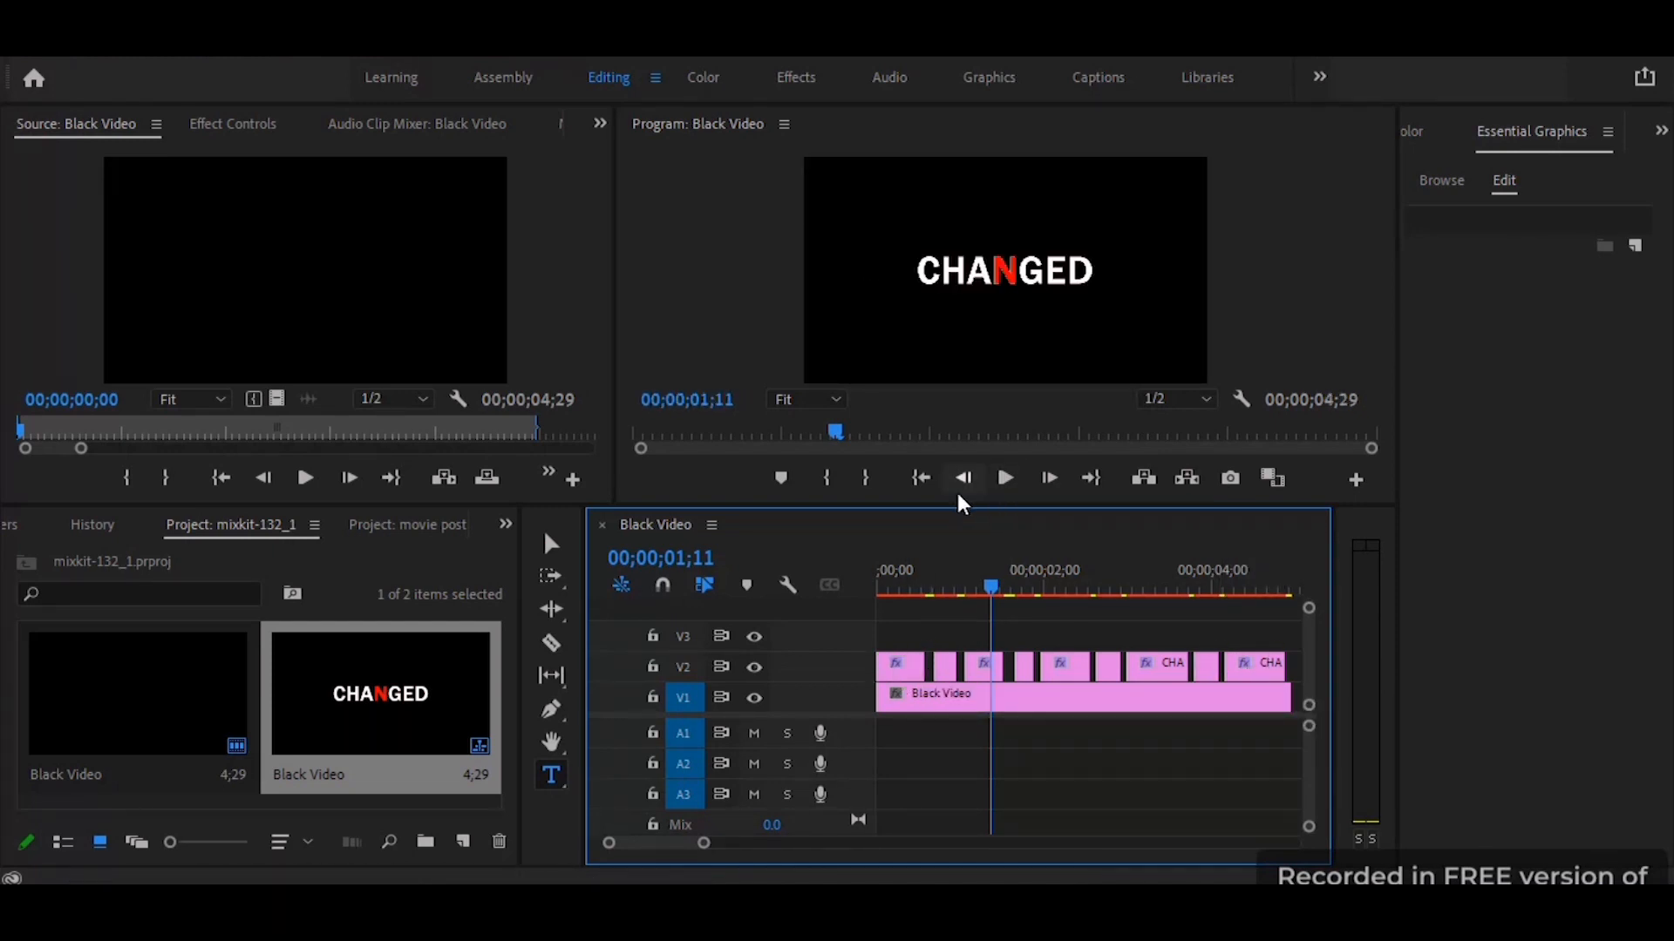
{"action": "left_click", "coordinate": [1004, 478]}
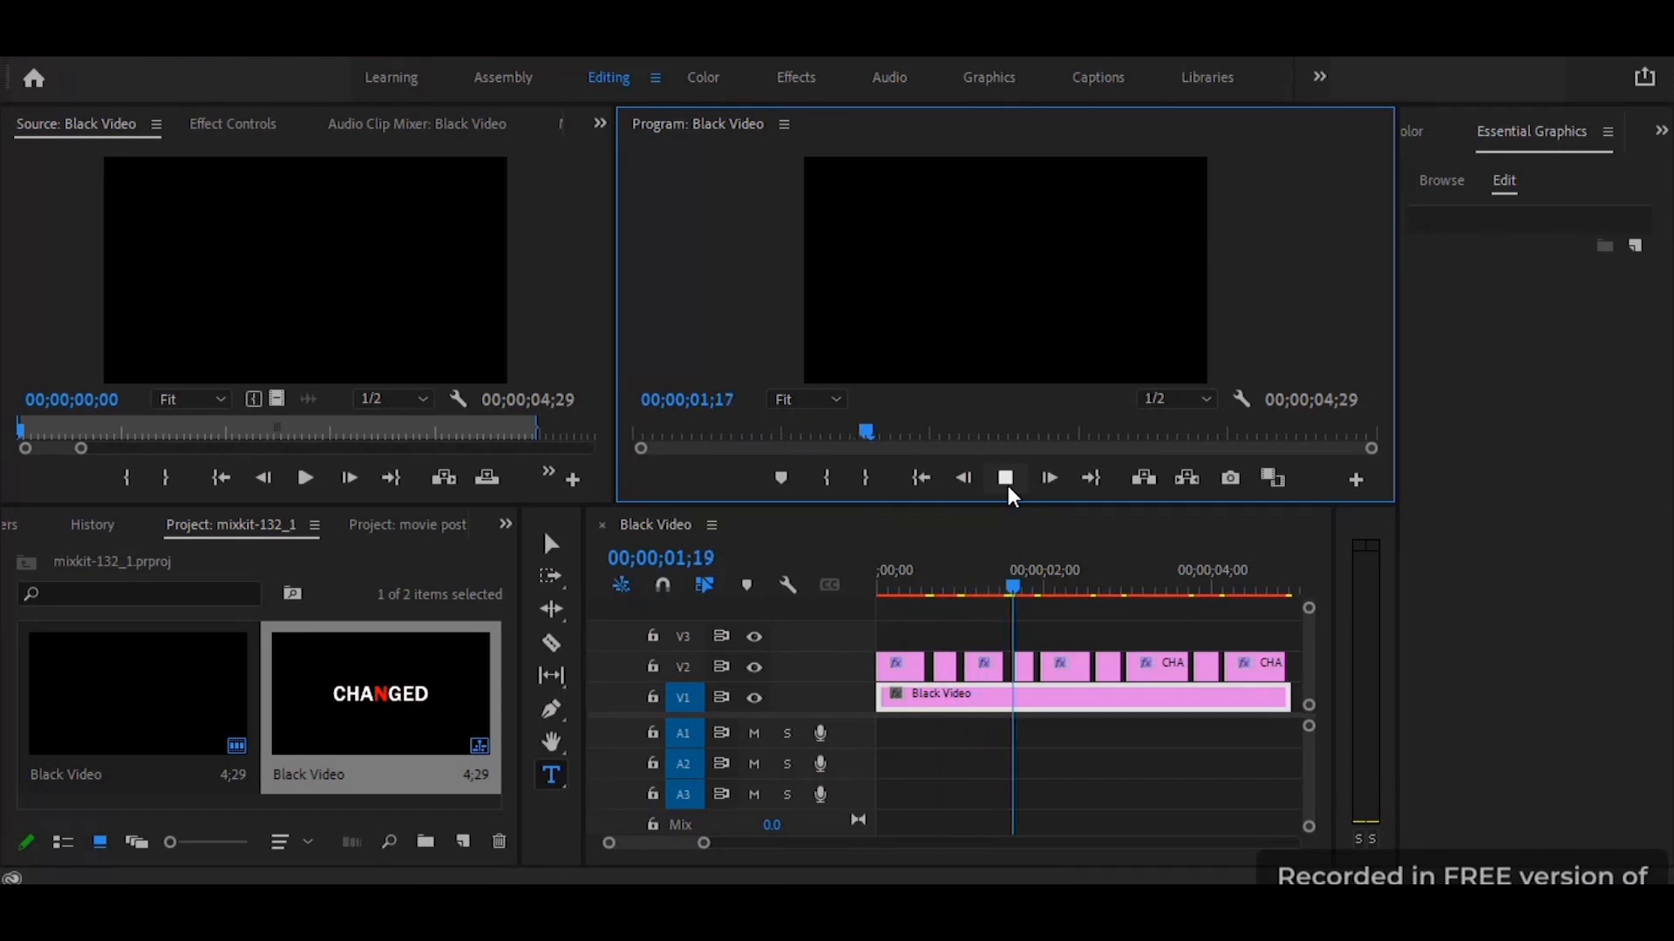